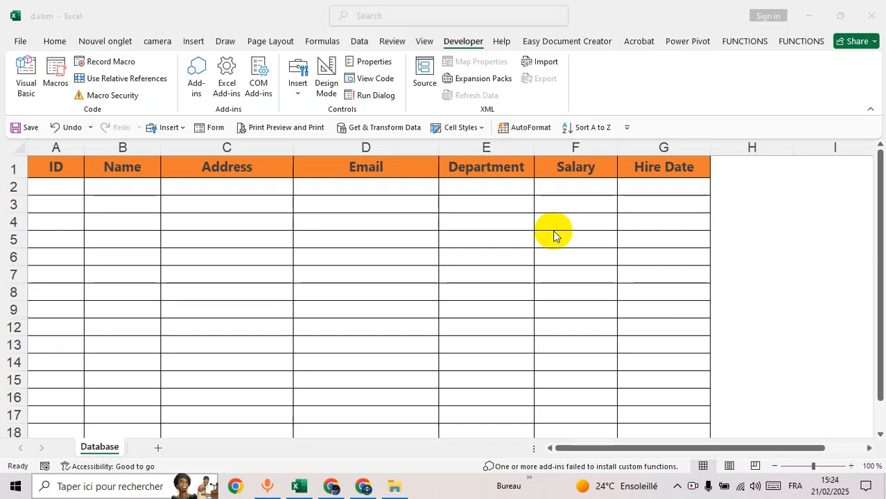
mouse_move(485, 239)
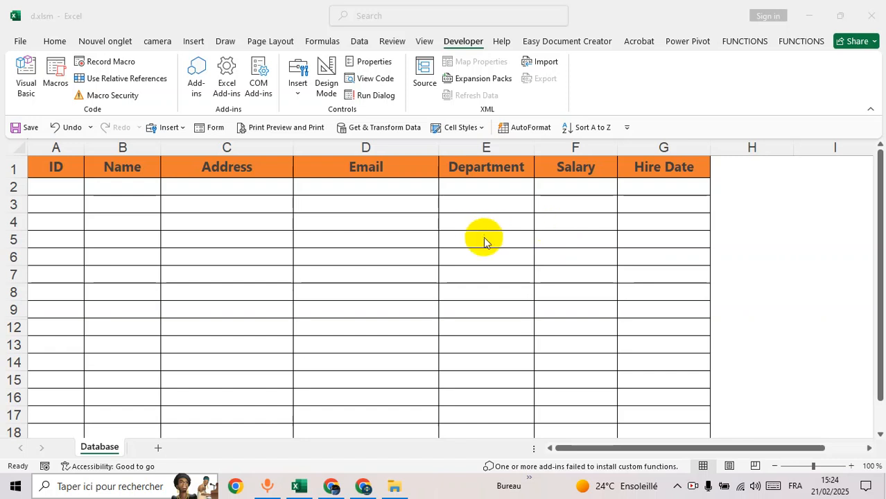
Look around the Excel workbook and its macro code editor, returning to the Database worksheet
left_click(366, 284)
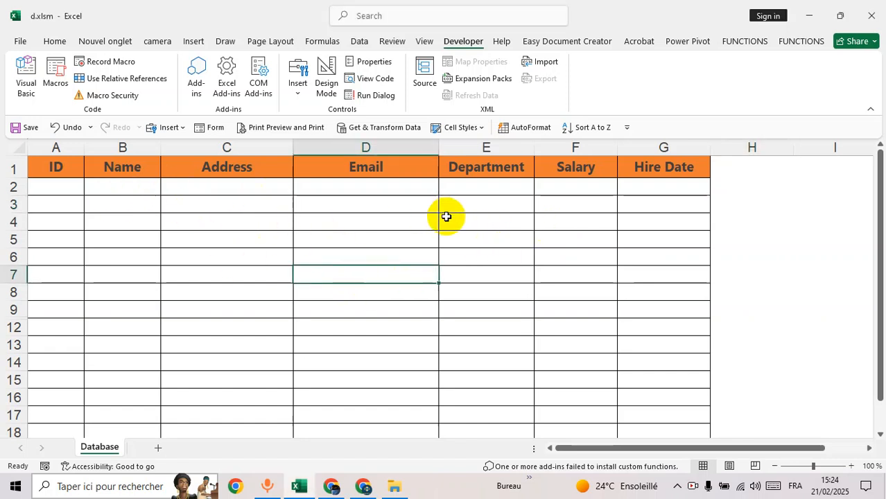
left_click(486, 274)
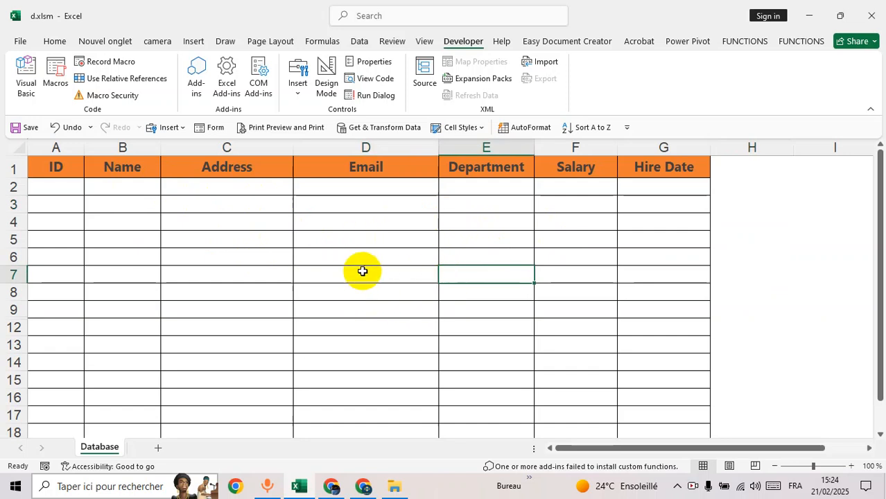
mouse_move(385, 256)
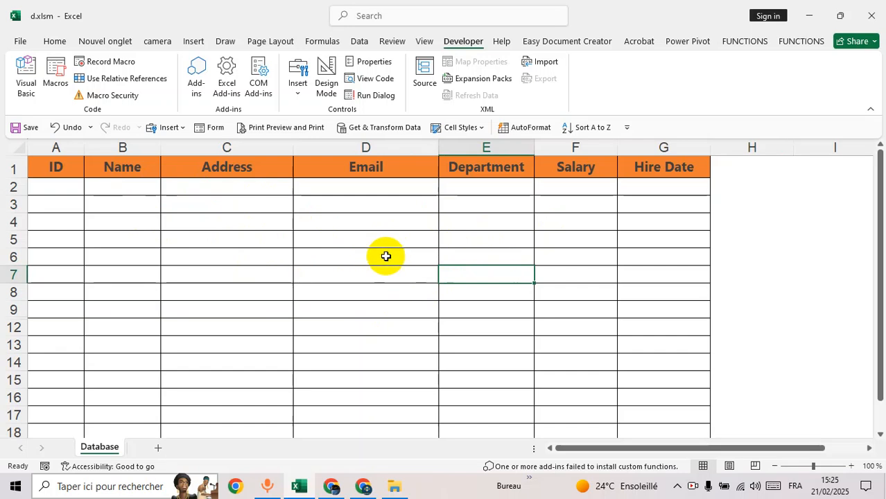
left_click(366, 275)
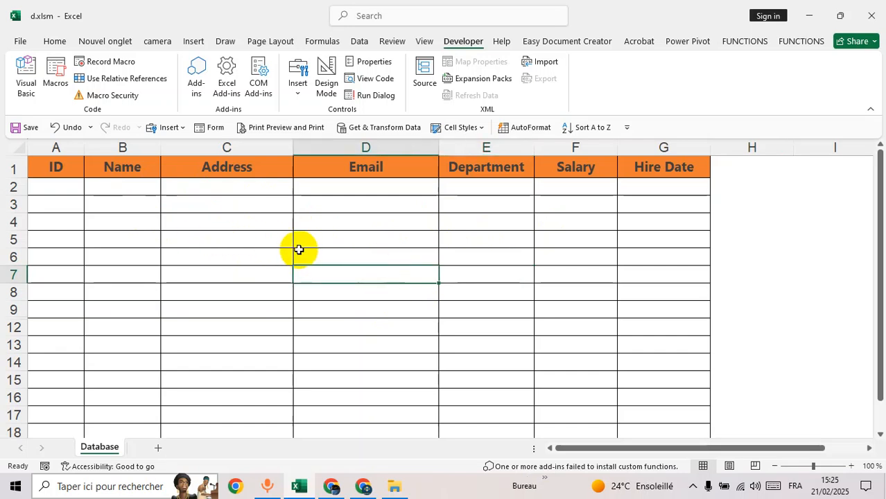
mouse_move(302, 203)
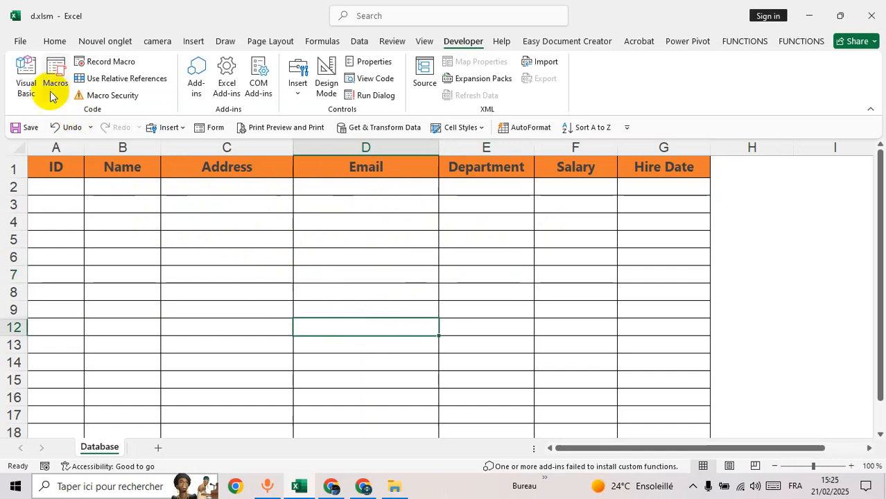
left_click(16, 69)
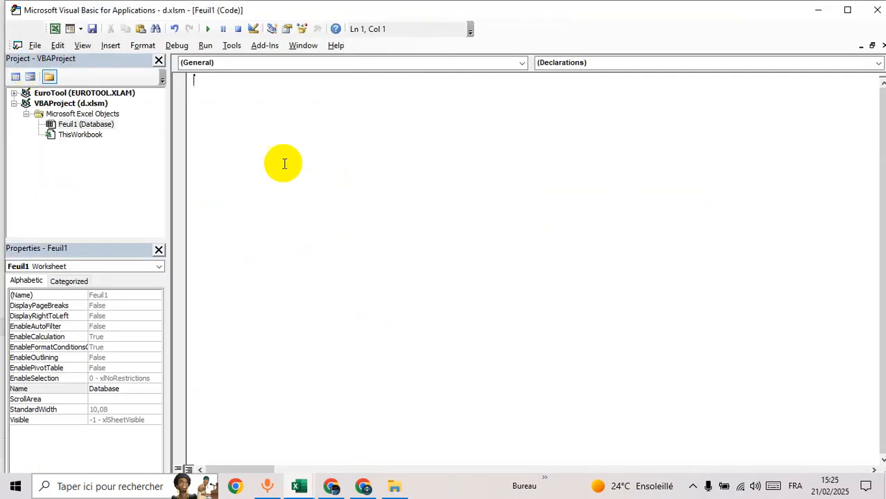
left_click(297, 485)
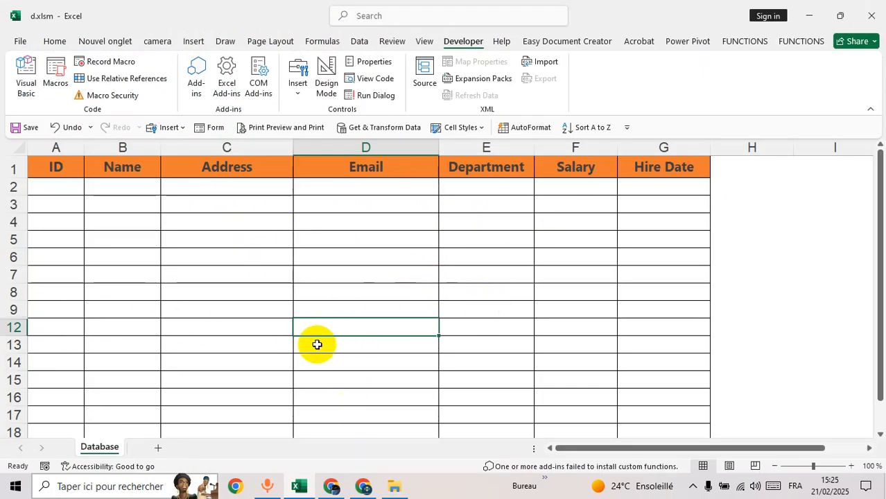
mouse_move(386, 392)
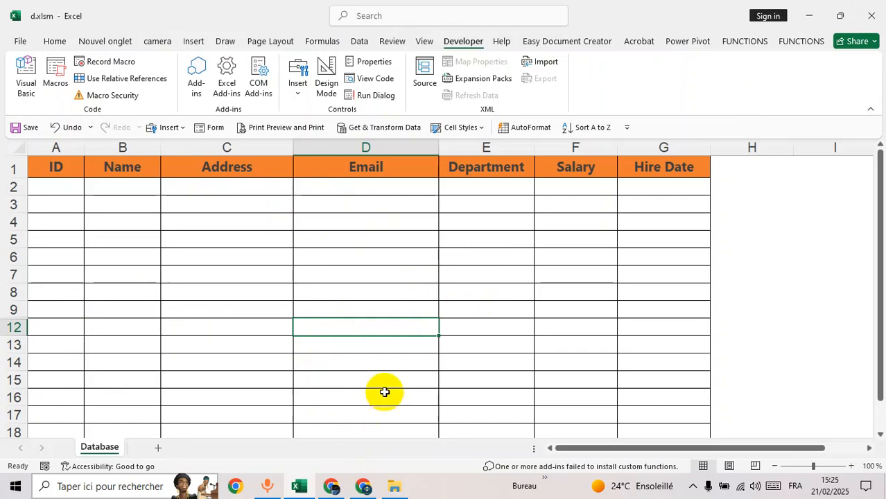
mouse_move(496, 313)
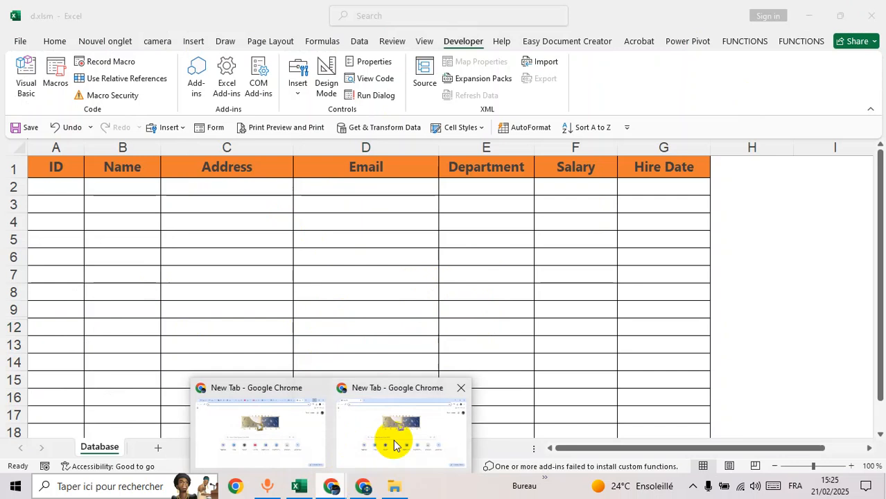
Switch to Chrome, go to DeepSeek and start a new empty chat
left_click(397, 429)
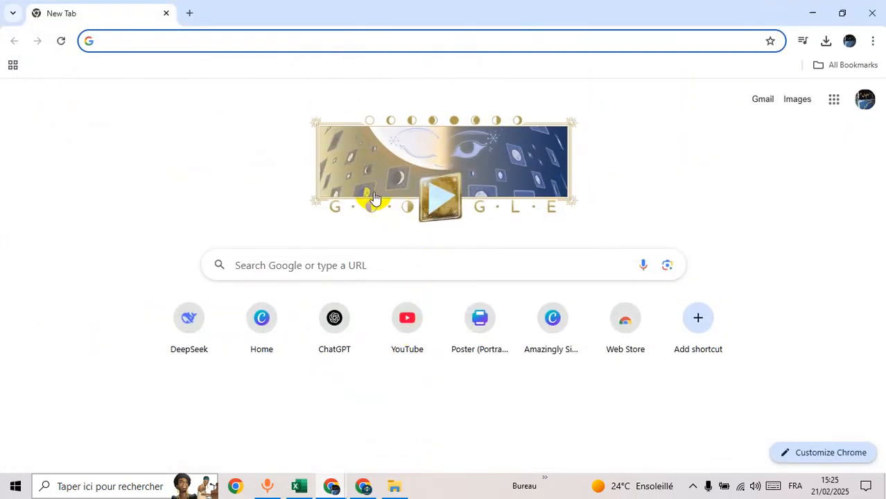
left_click(188, 317)
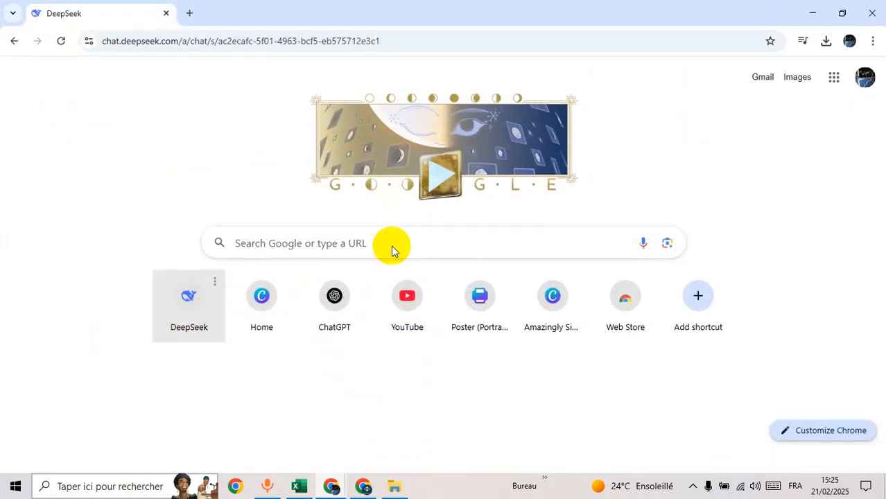
left_click(188, 297)
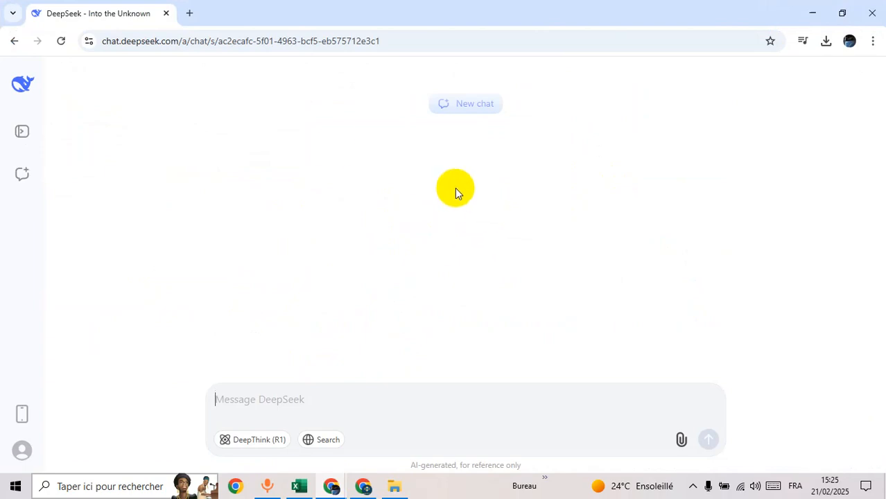
left_click(465, 103)
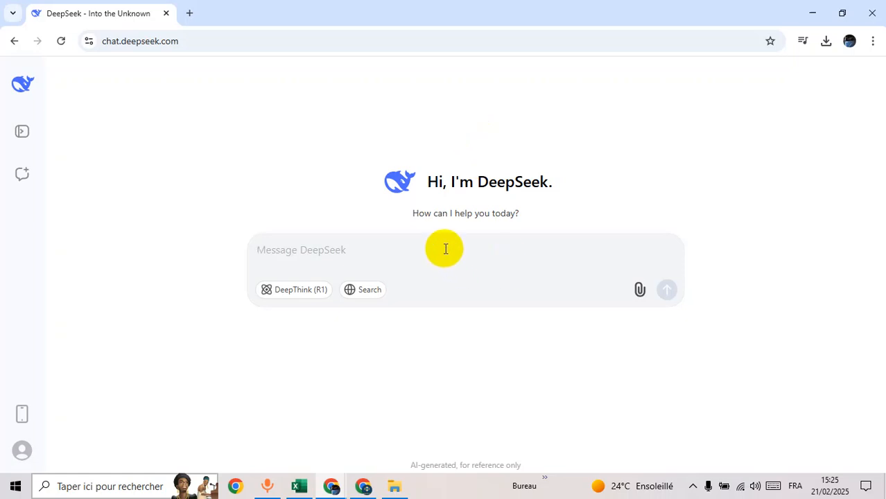
Write "create userform excel for this database:" in the DeepSeek message box
type("create")
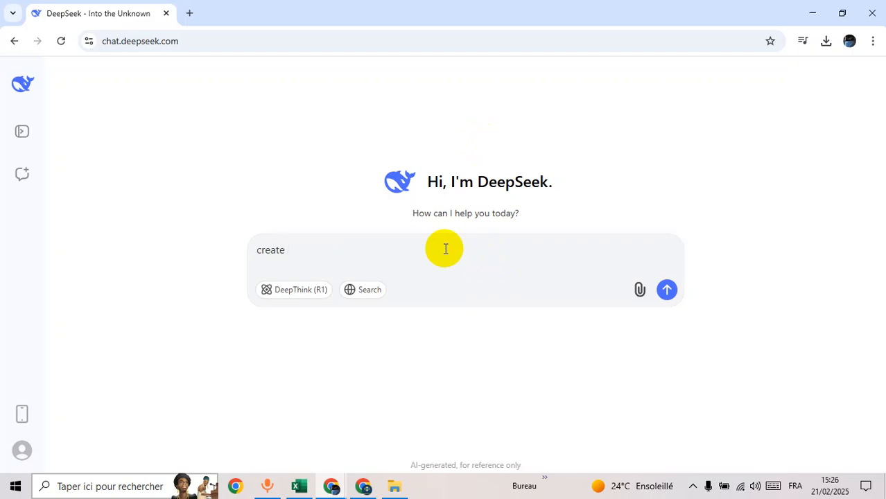
type("user")
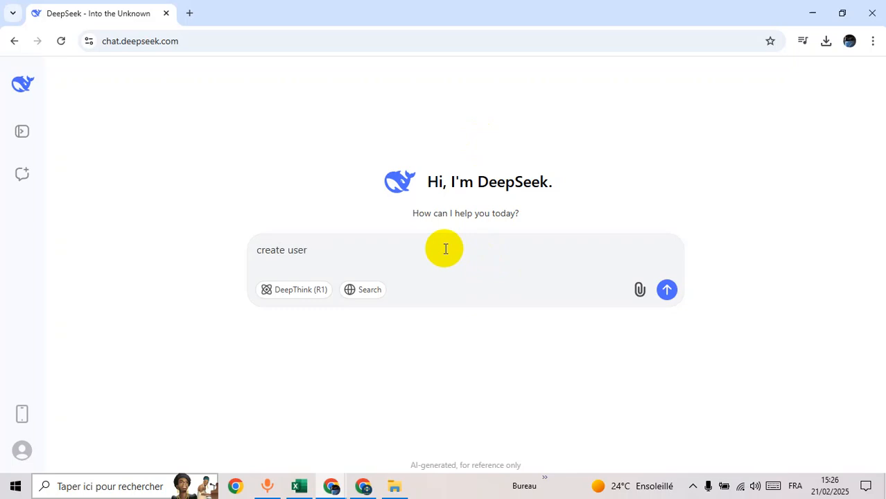
type("form e")
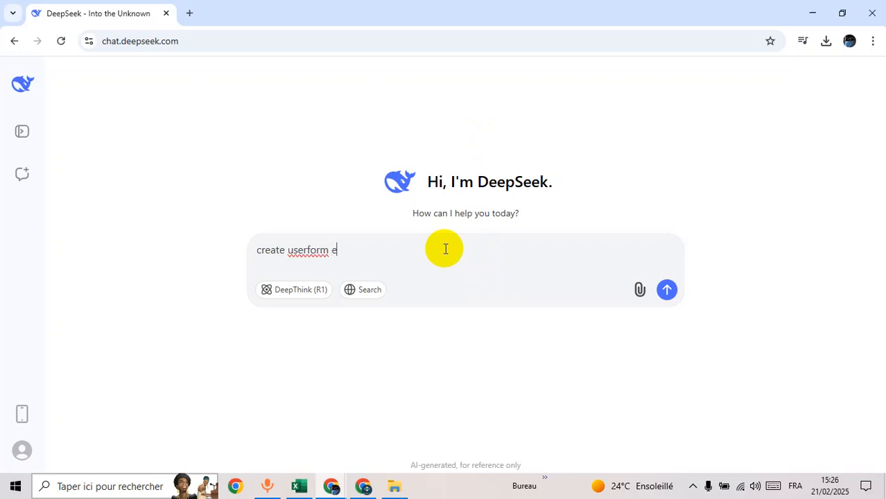
type("xcel for")
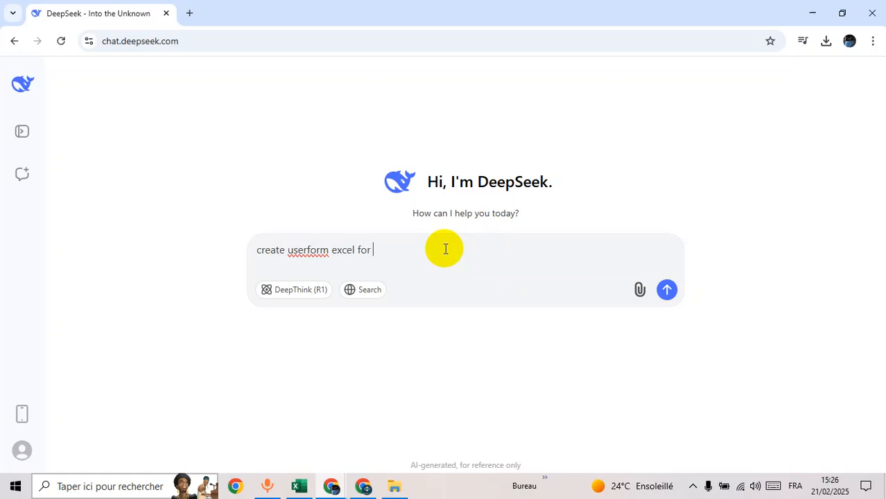
type("this")
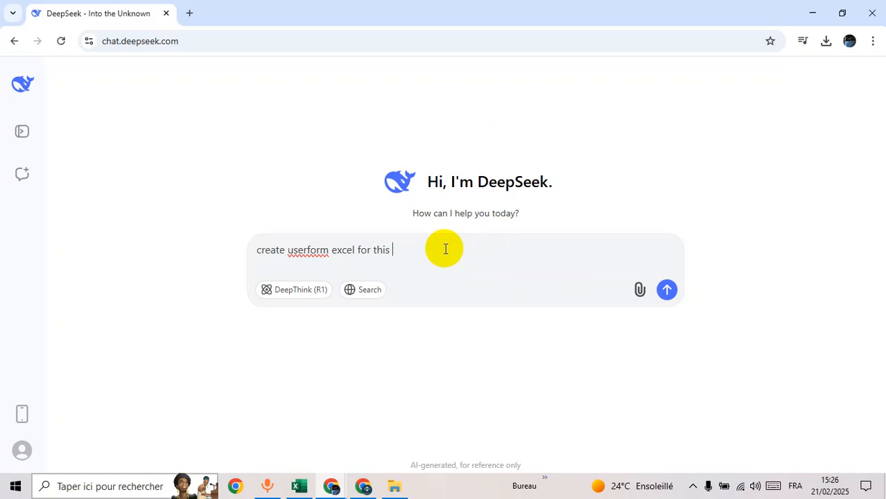
type("database:")
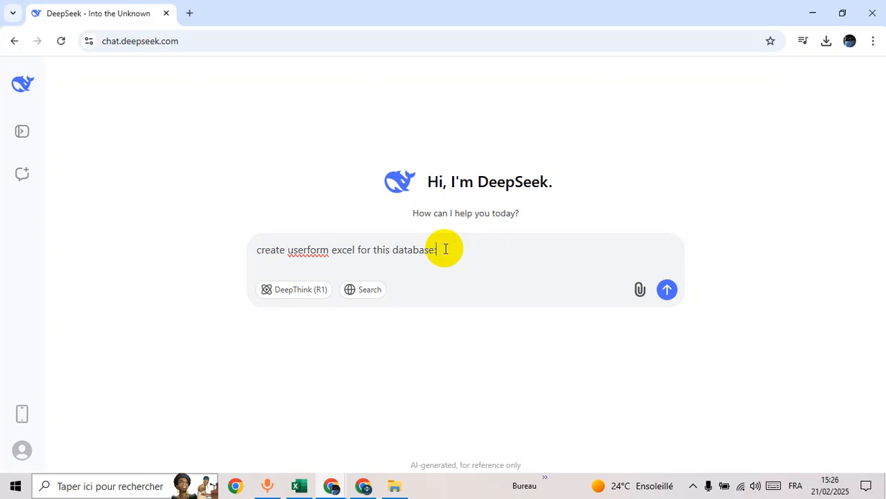
left_click(300, 486)
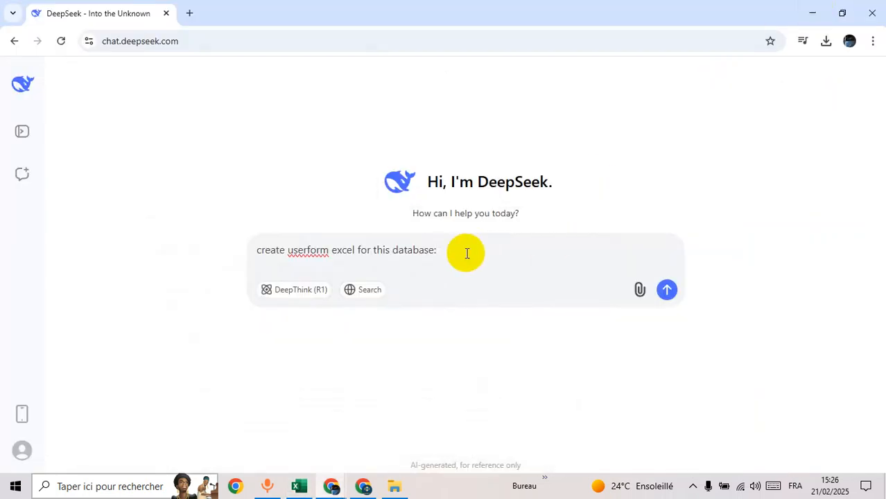
Paste the column headers (ID, Name, Address, Email, Department, Salary, Hire Date) and request save, search, edit and delete buttons
type("ID\tName\tAddress\tEmail\tDepartment\tSalary\tHire Date")
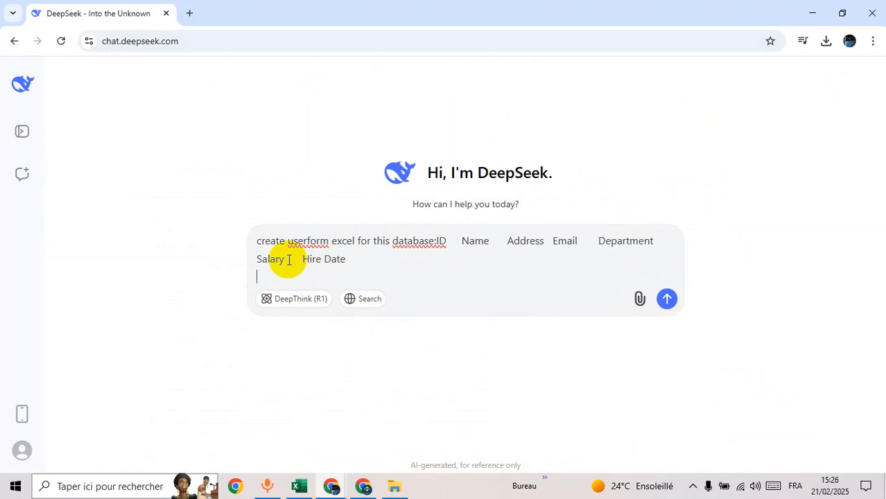
mouse_move(355, 262)
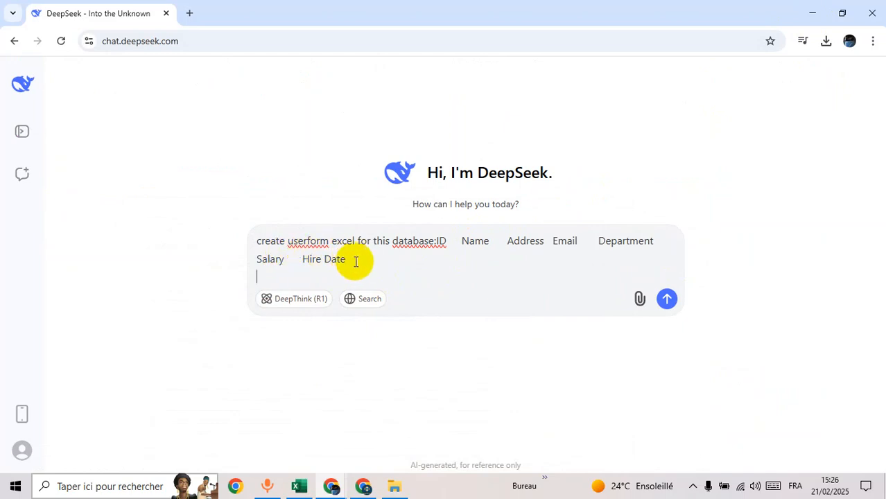
mouse_move(369, 271)
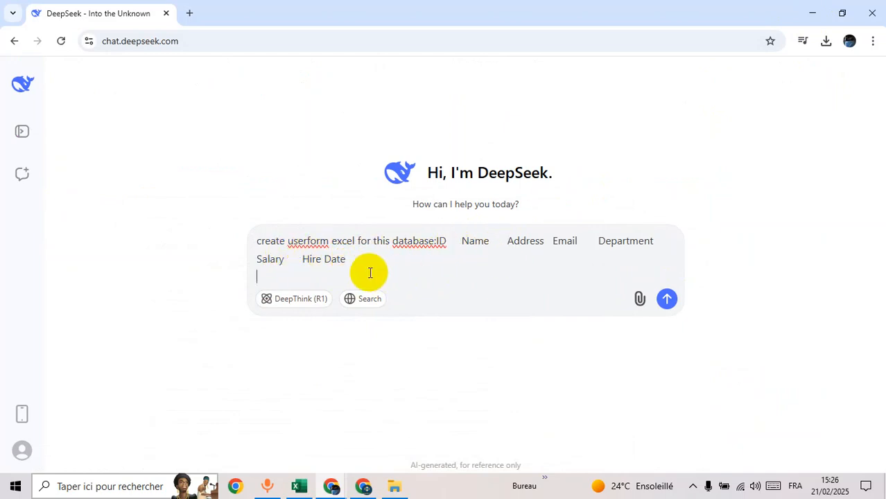
type("then add")
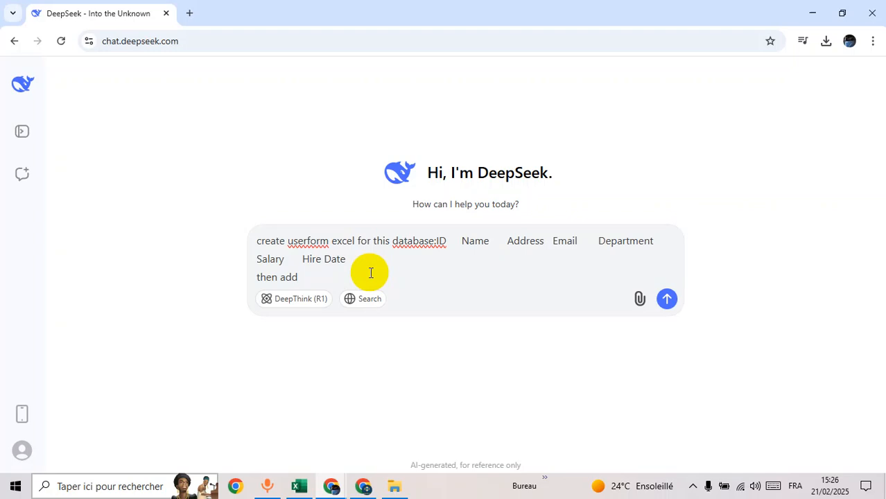
type("b")
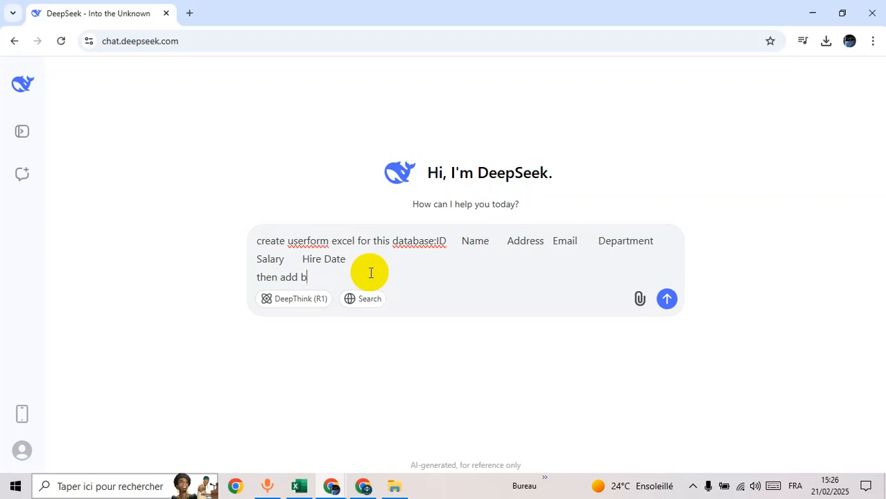
type("uttonn")
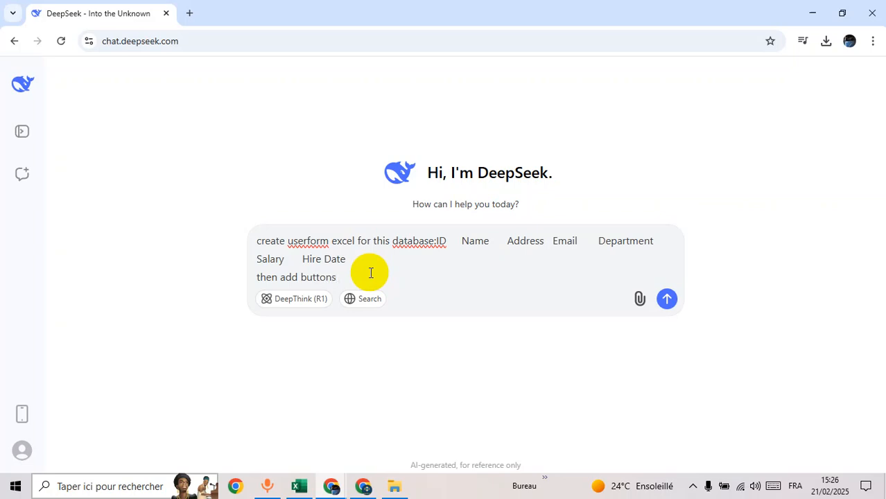
type("save")
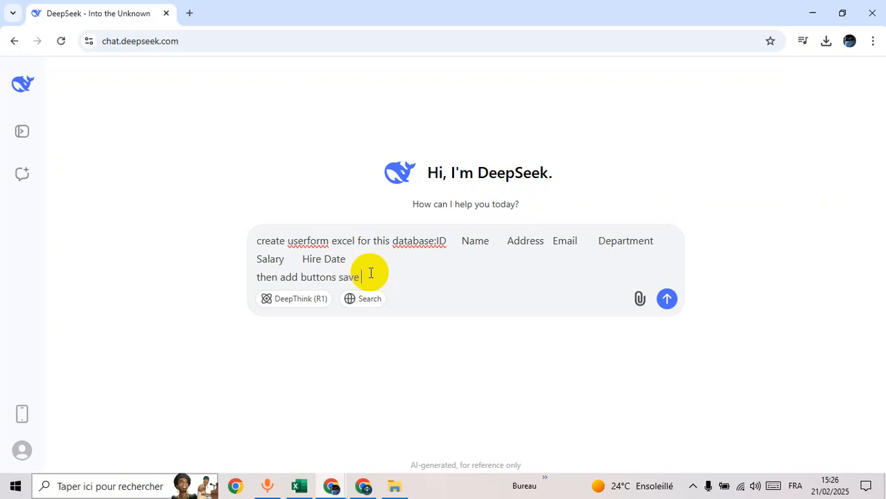
type("a")
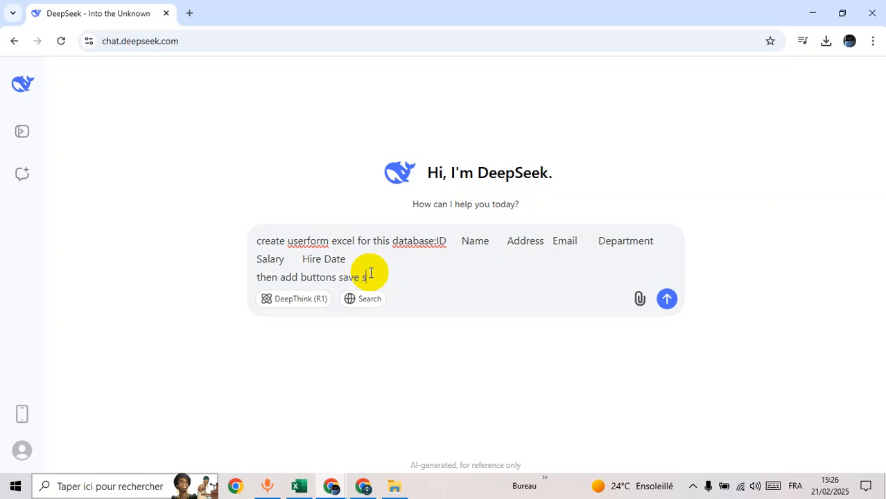
type("search")
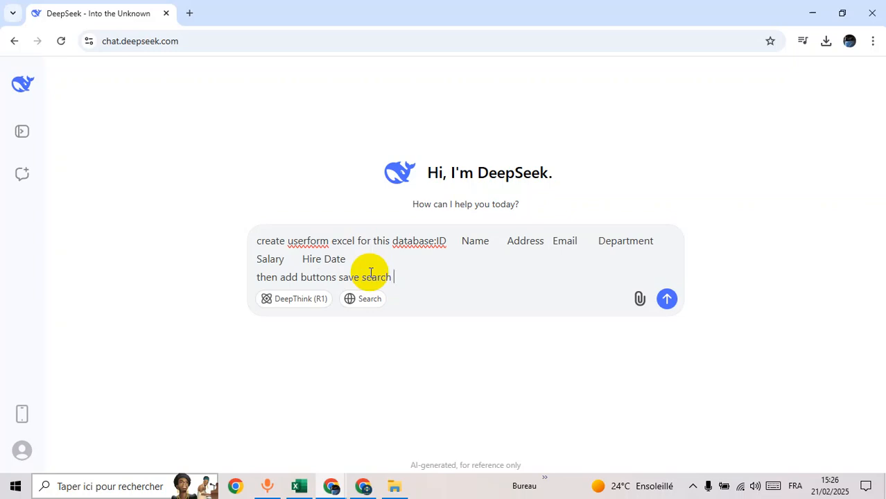
type("edit")
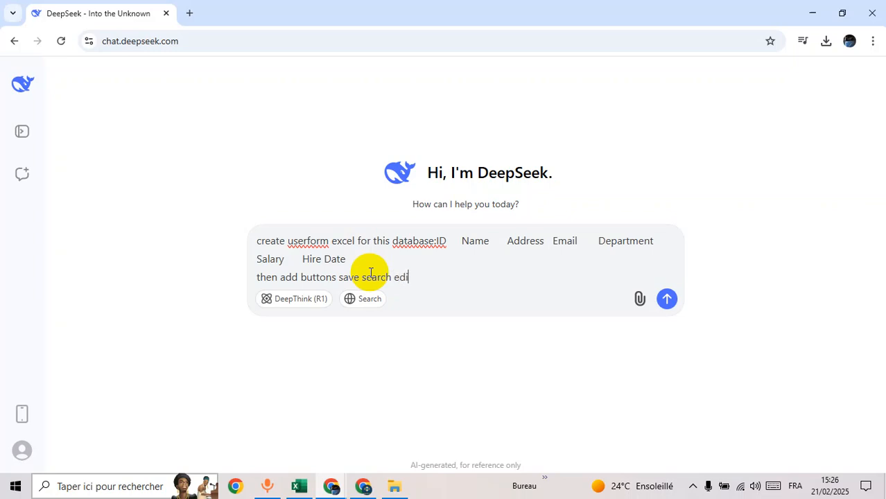
type("\" \"")
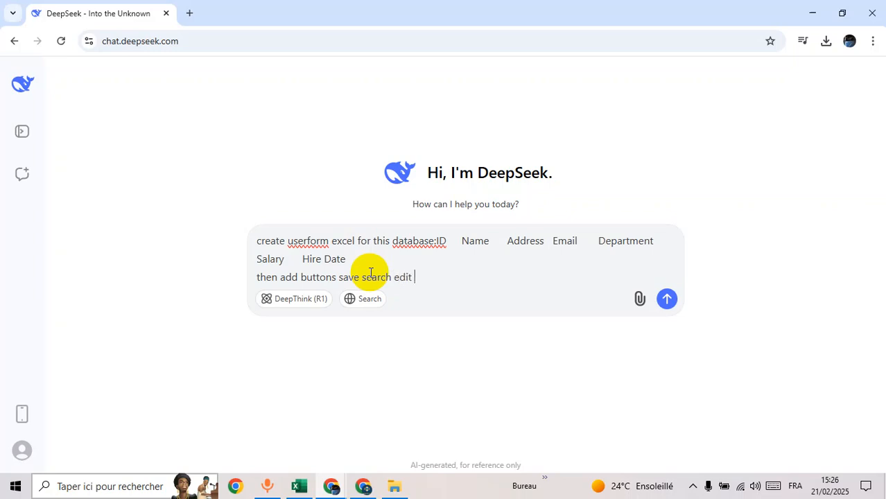
type("delete")
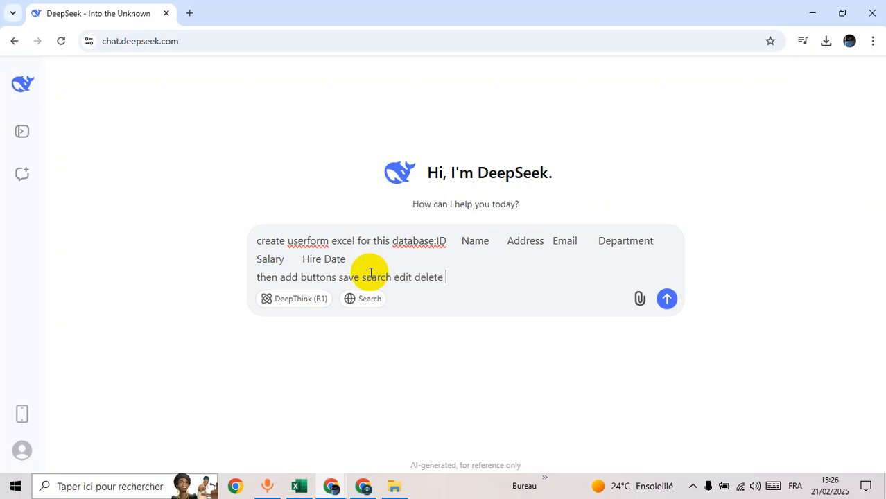
Ask to also add a listview with headers and gridlines
type("add also")
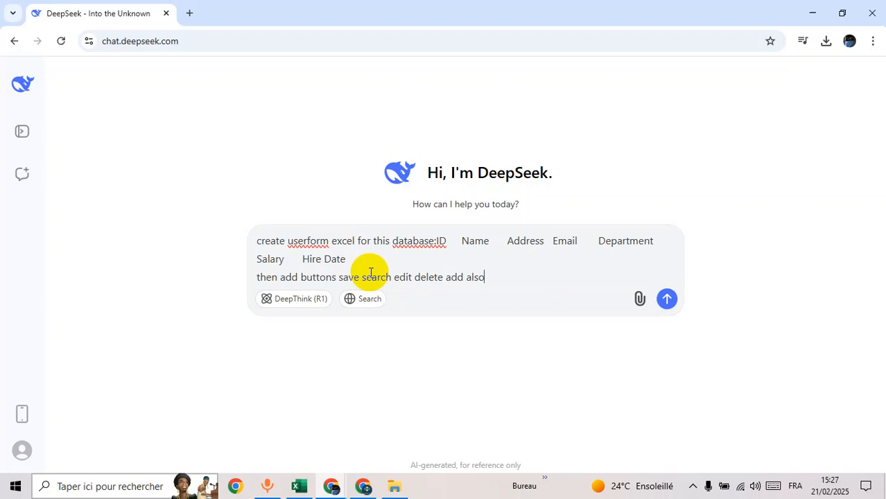
type("lis")
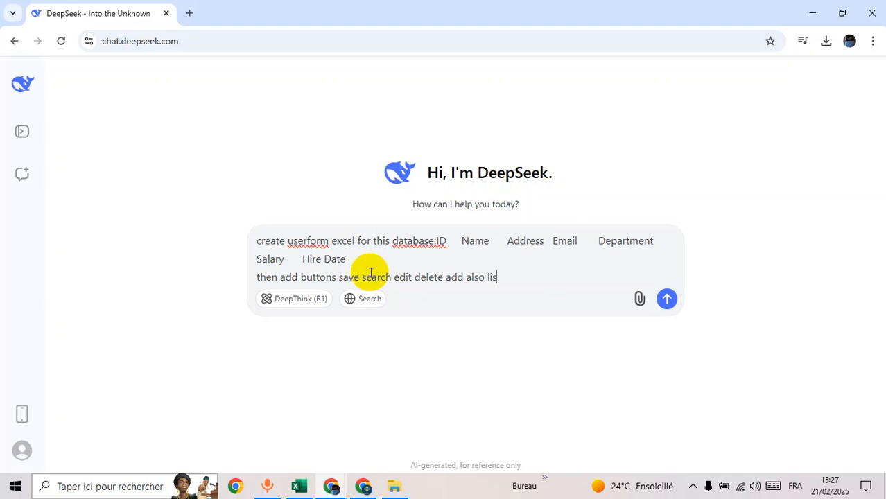
type("tvi")
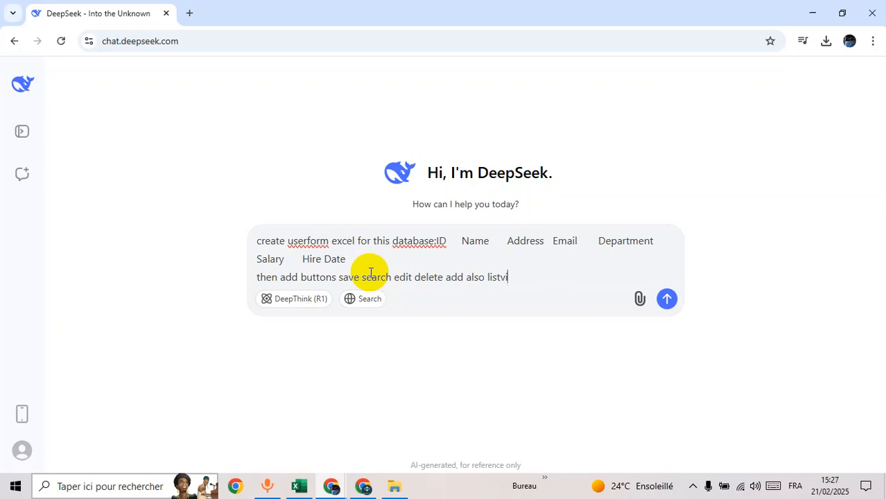
type("ew")
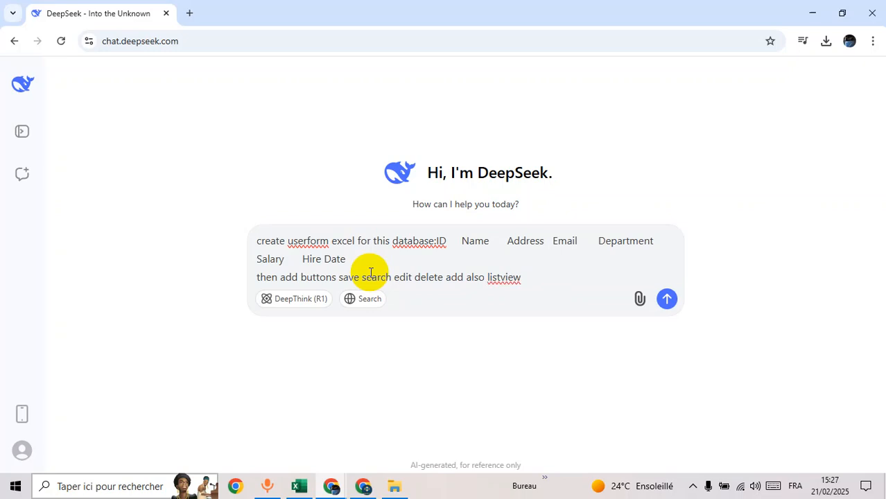
type("with")
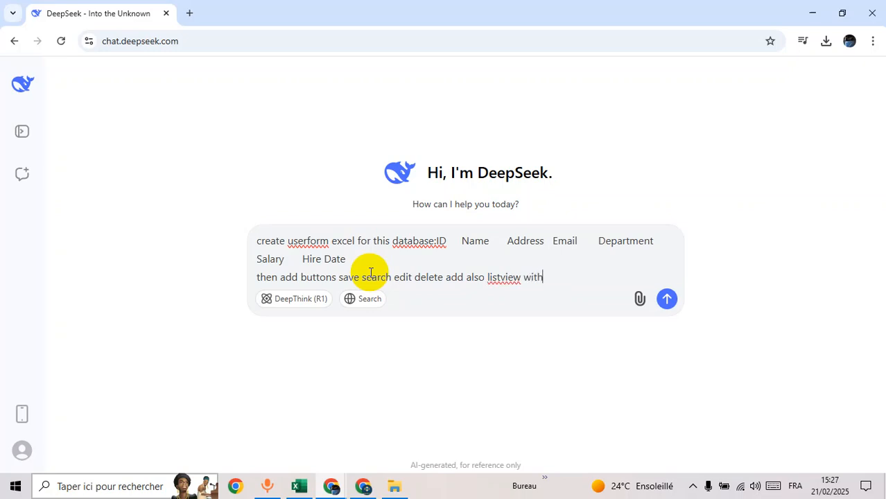
type("headear")
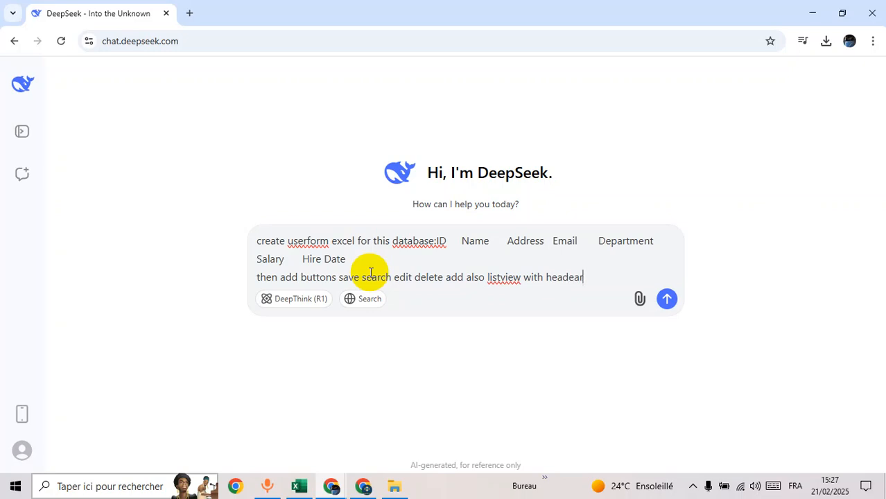
type("and")
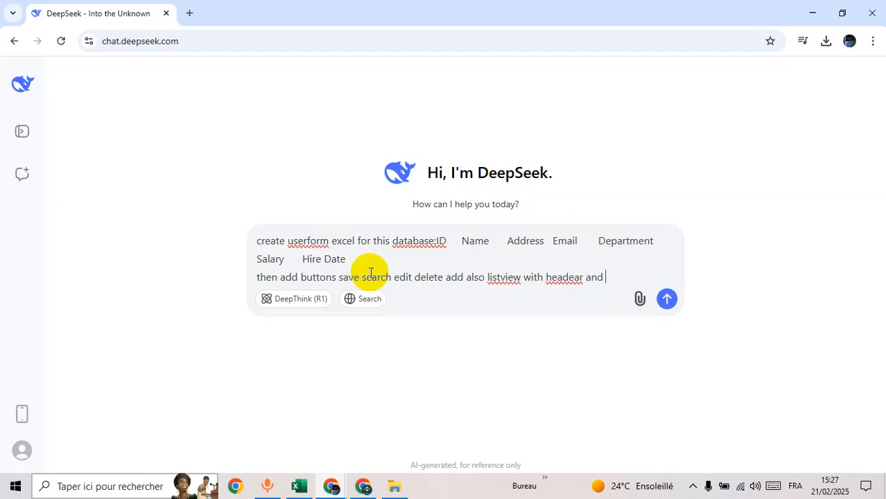
type("gridli")
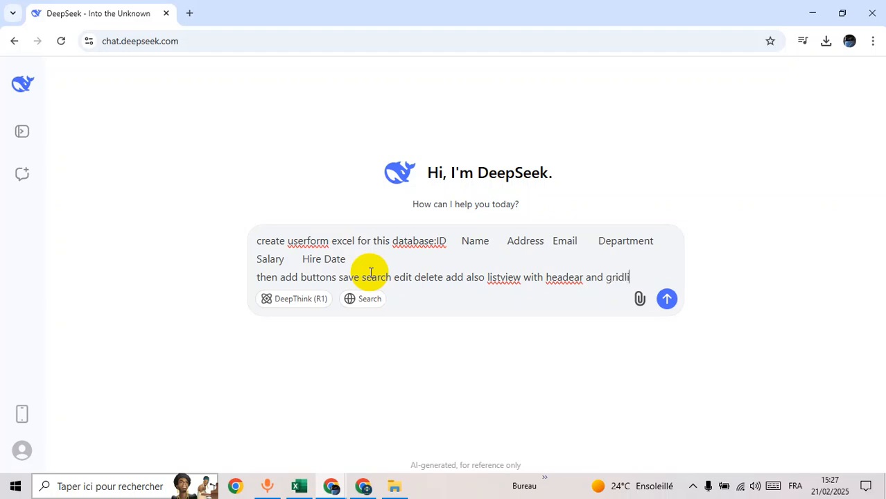
type("nes")
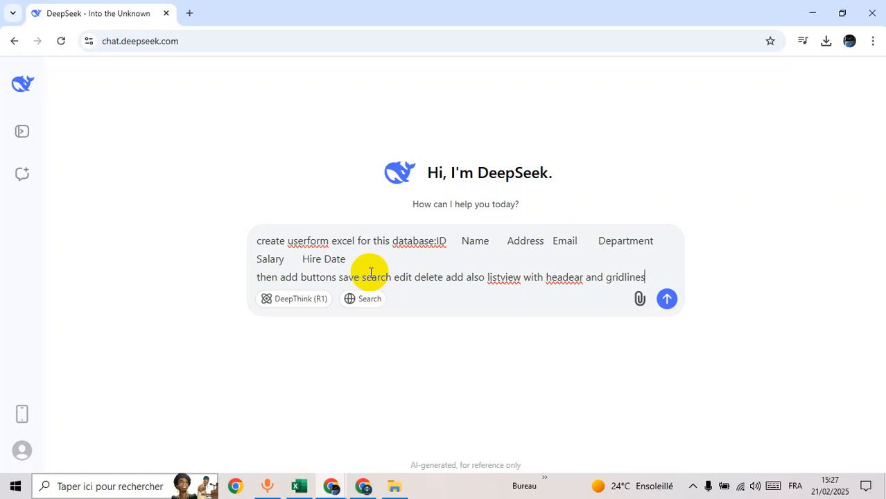
mouse_move(305, 308)
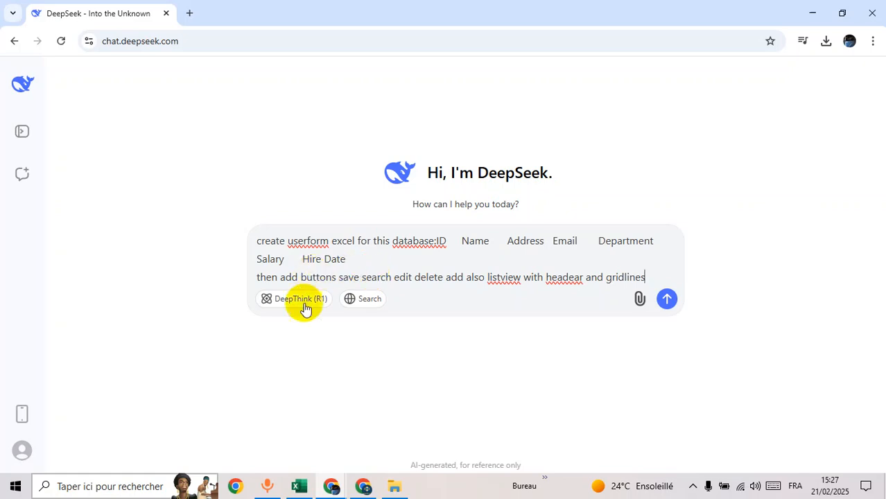
mouse_move(372, 258)
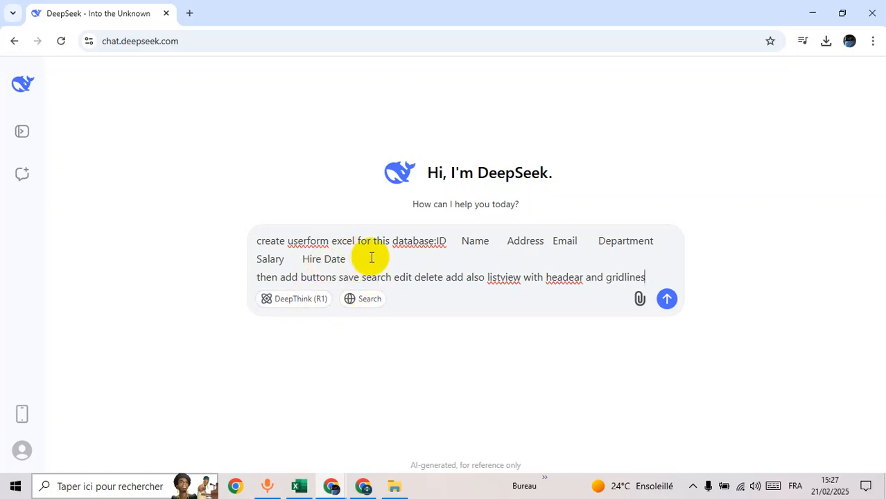
mouse_move(288, 278)
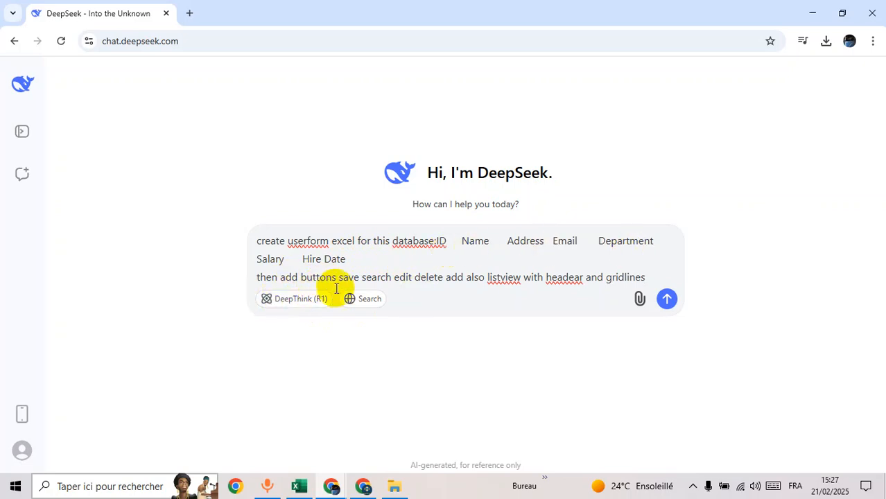
mouse_move(408, 291)
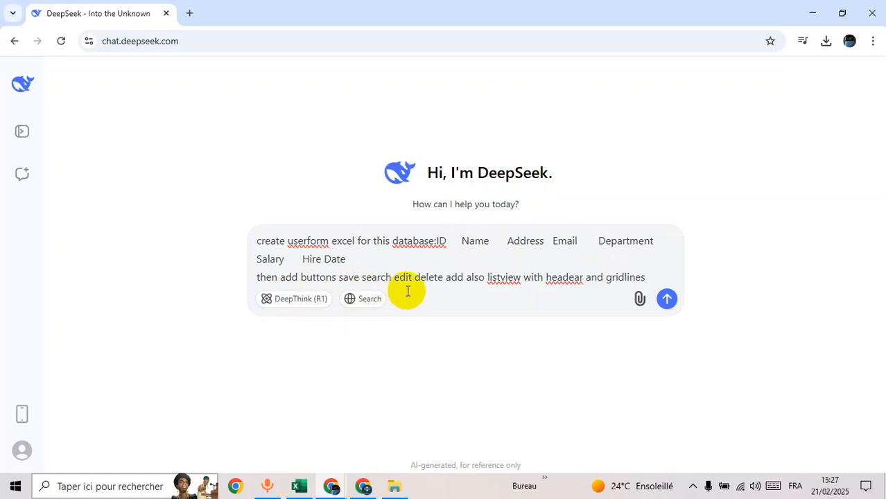
mouse_move(336, 299)
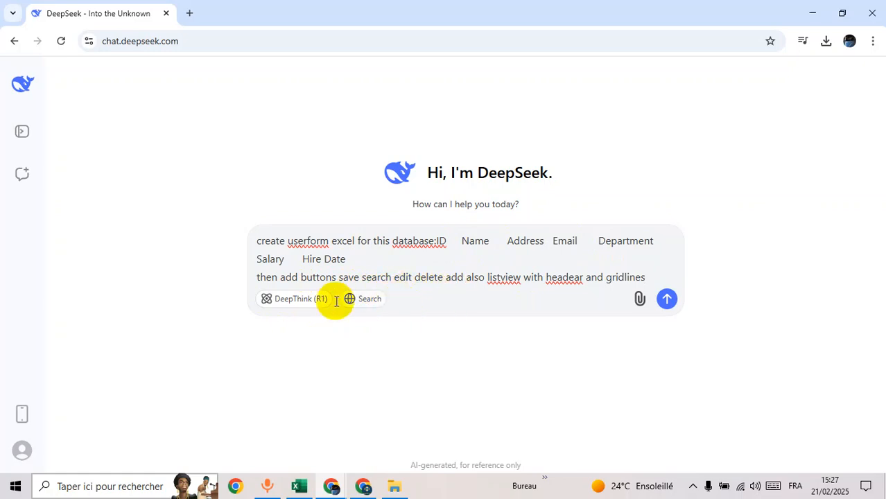
mouse_move(468, 301)
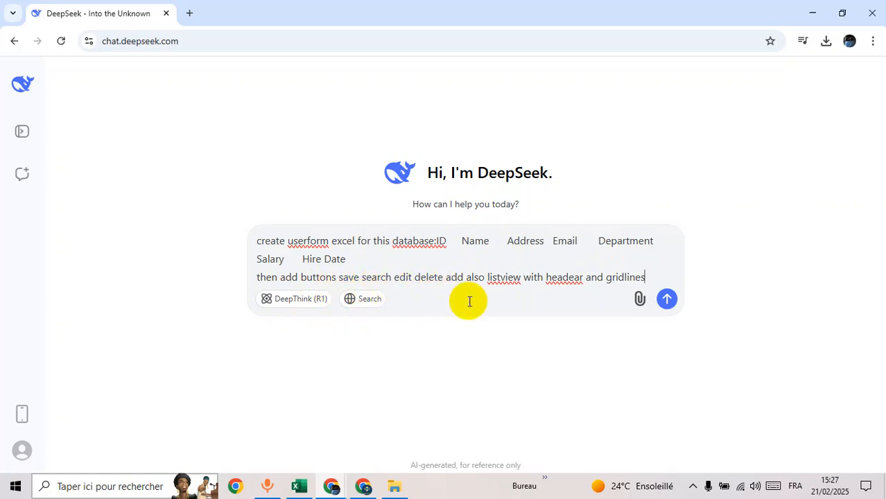
mouse_move(579, 291)
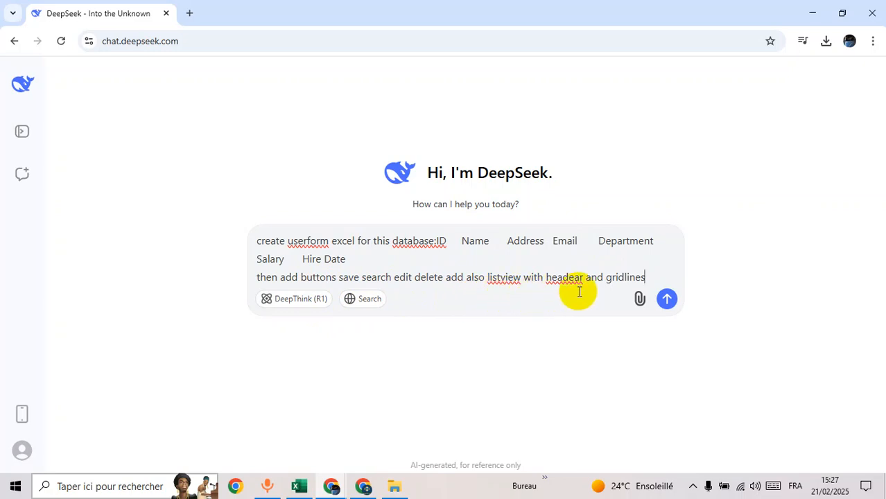
mouse_move(790, 216)
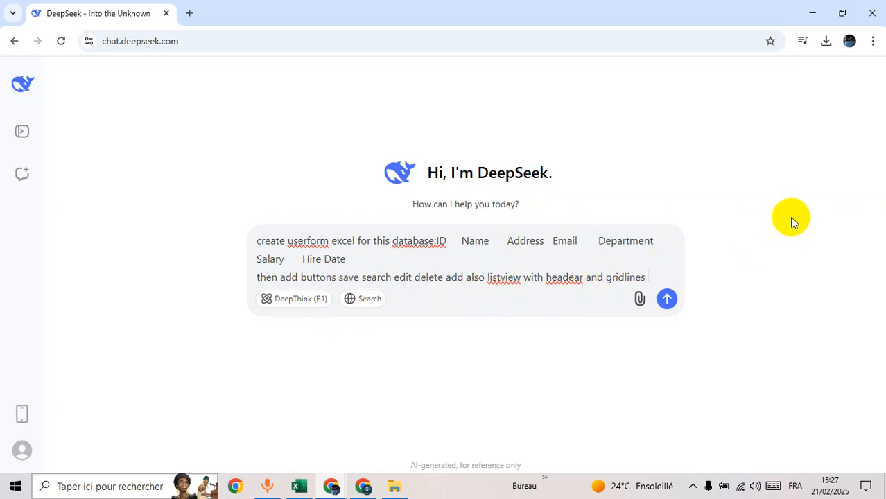
Ask for search by ID filling each field so the record can be edited or deleted
type("if")
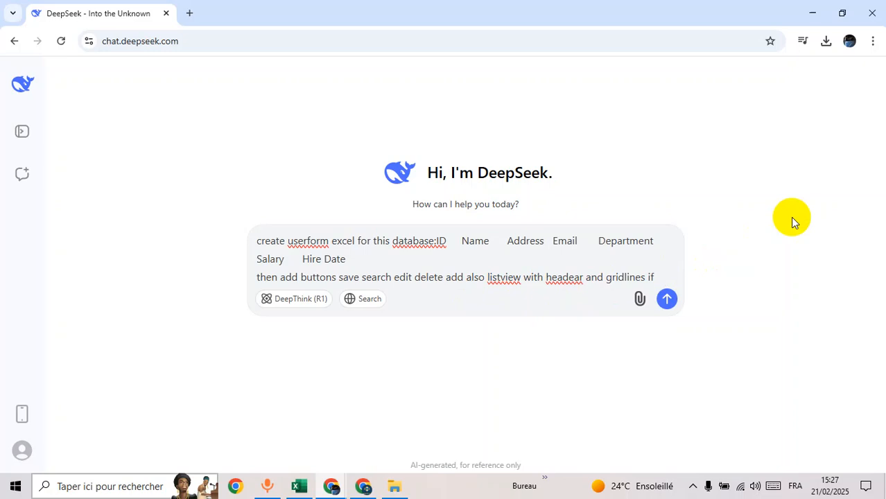
type("and")
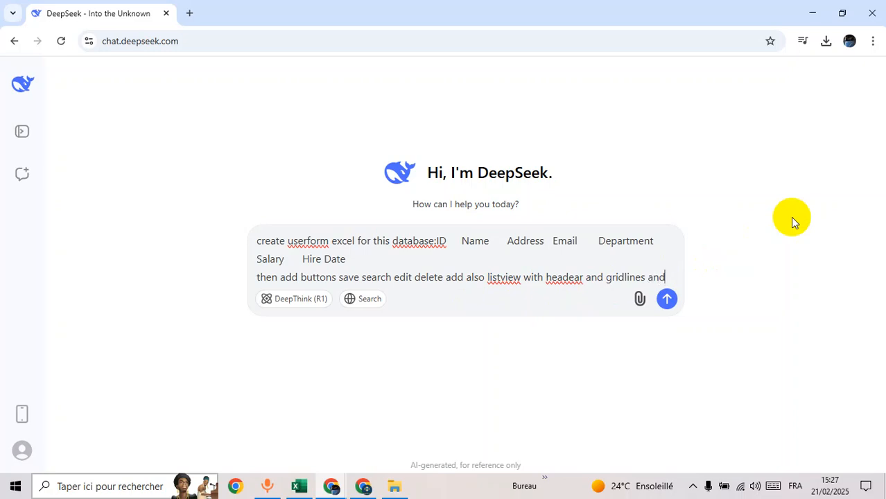
type("i wan")
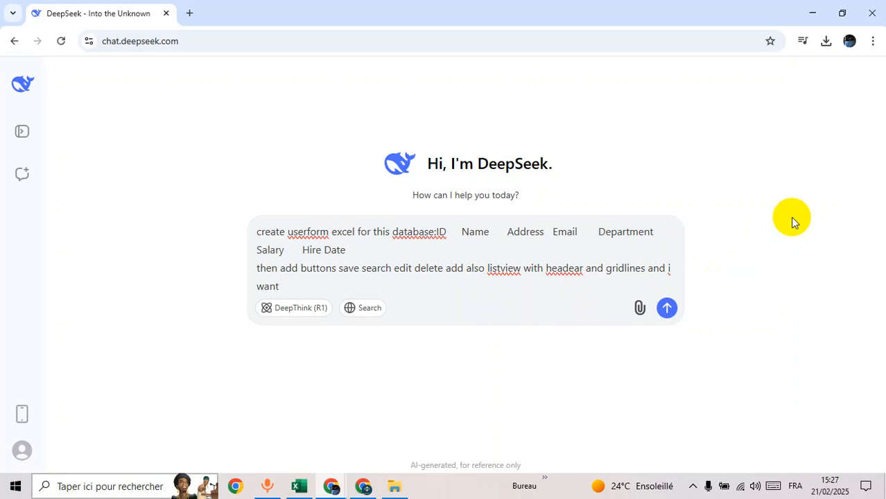
type("to search")
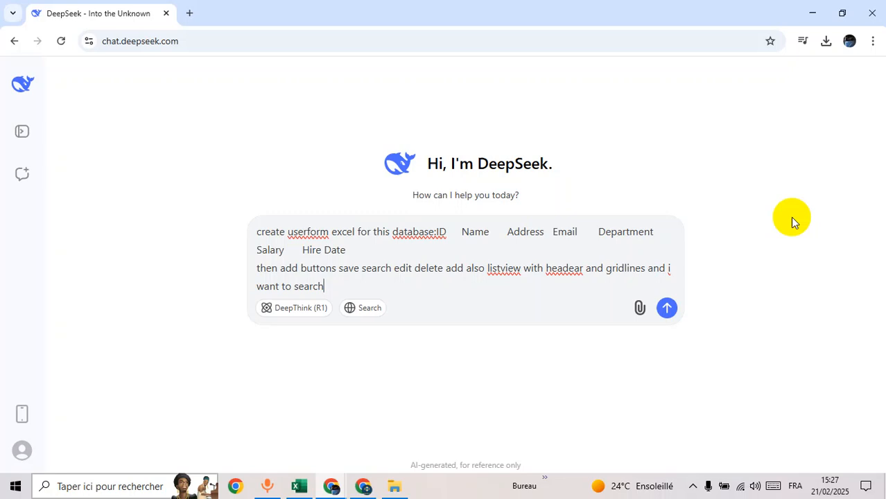
type("by")
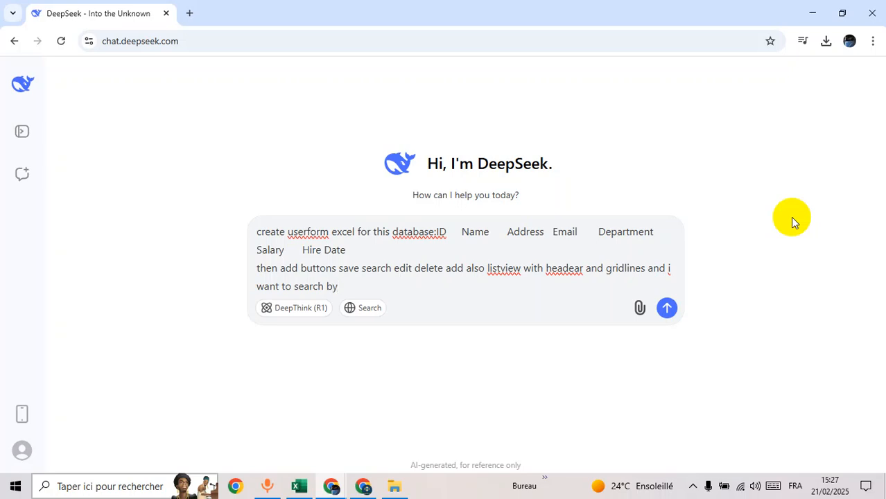
type("ID if found show data in")
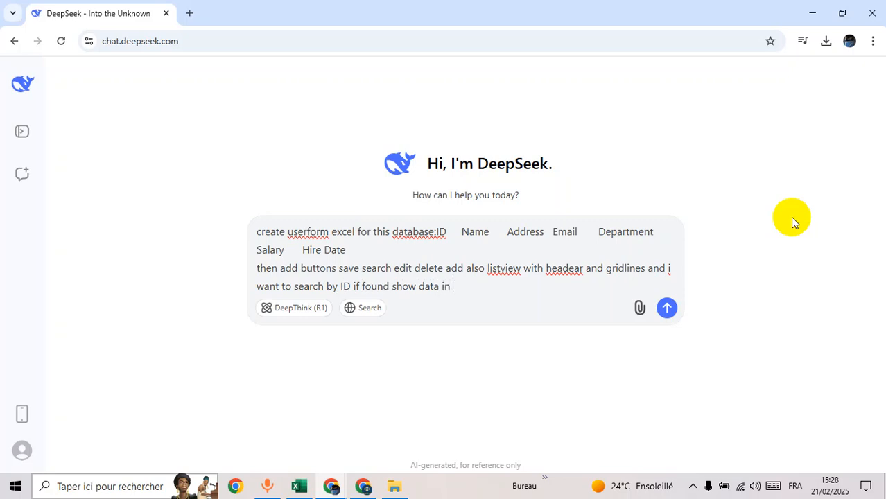
type("each")
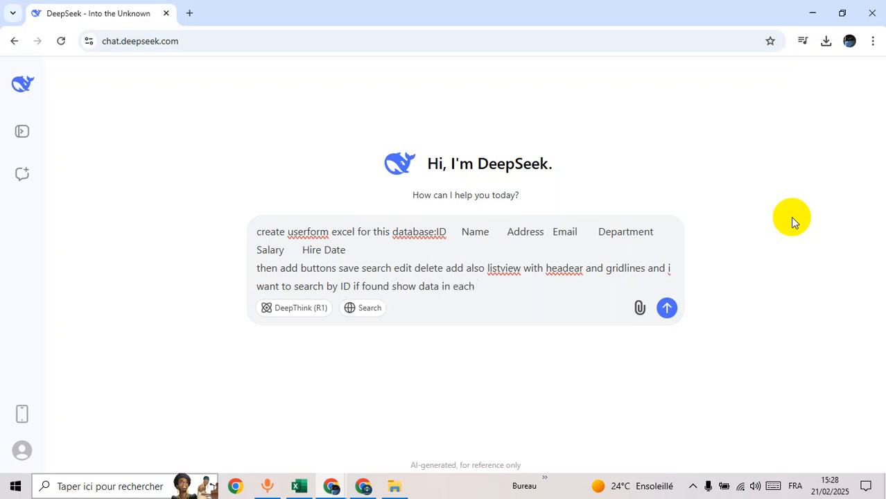
type("field to")
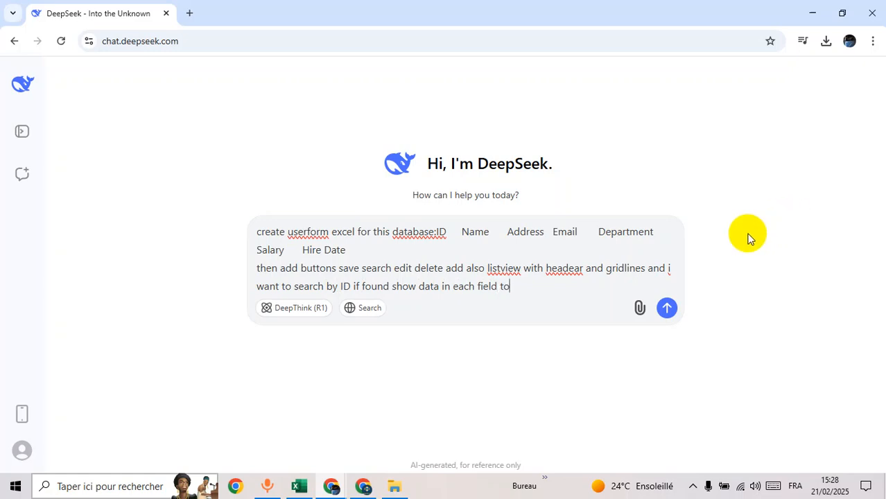
type("edit")
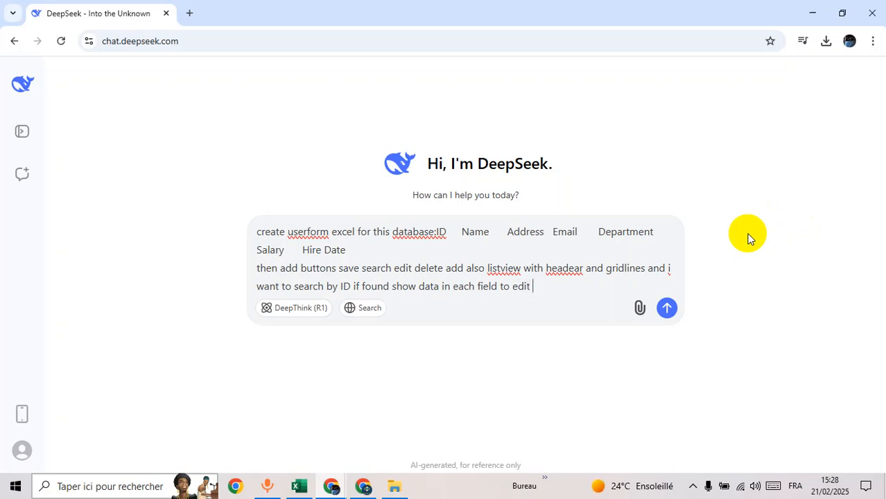
type("or delete")
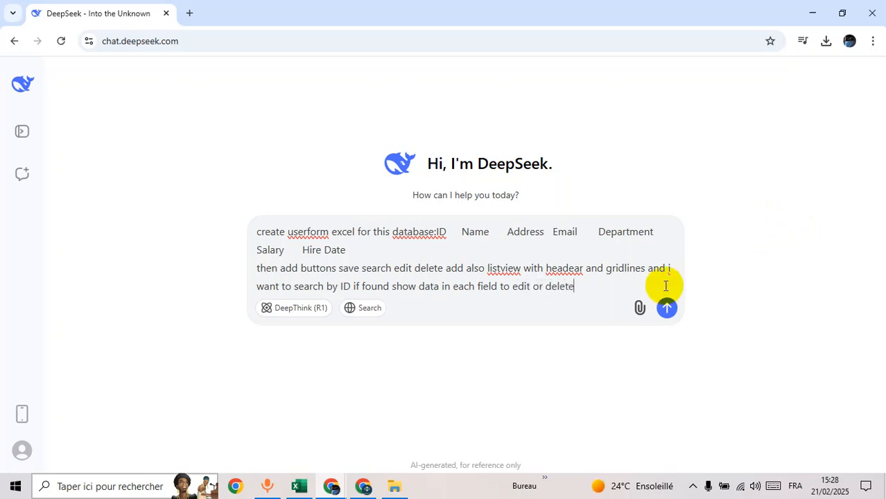
mouse_move(665, 308)
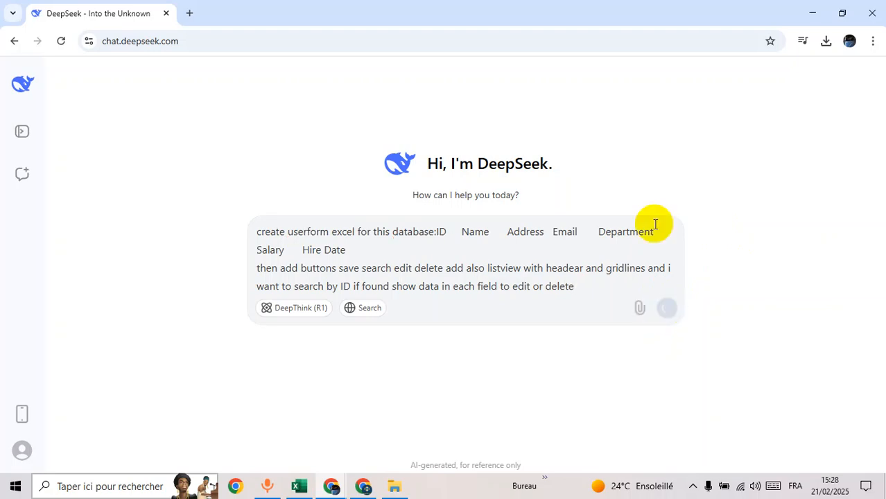
Send the request and read DeepSeek's guide through the form setup and listview code
left_click(667, 308)
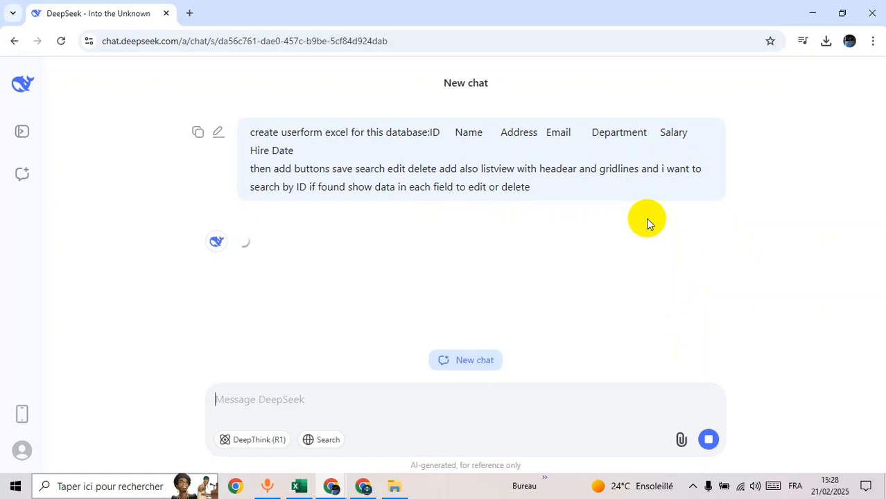
mouse_move(460, 228)
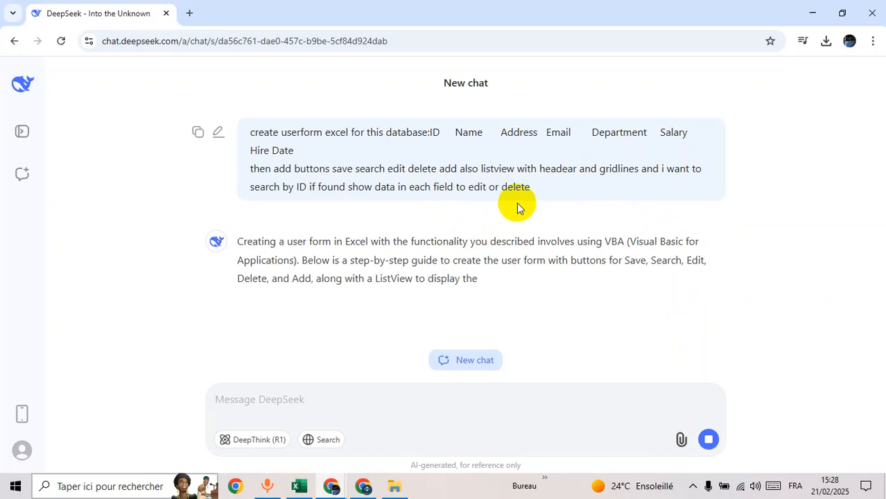
scroll("down", 3)
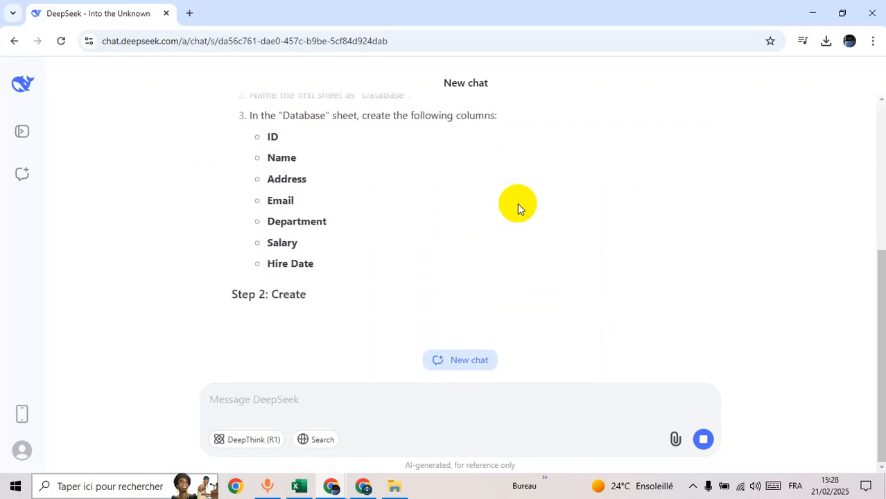
scroll("down", 3)
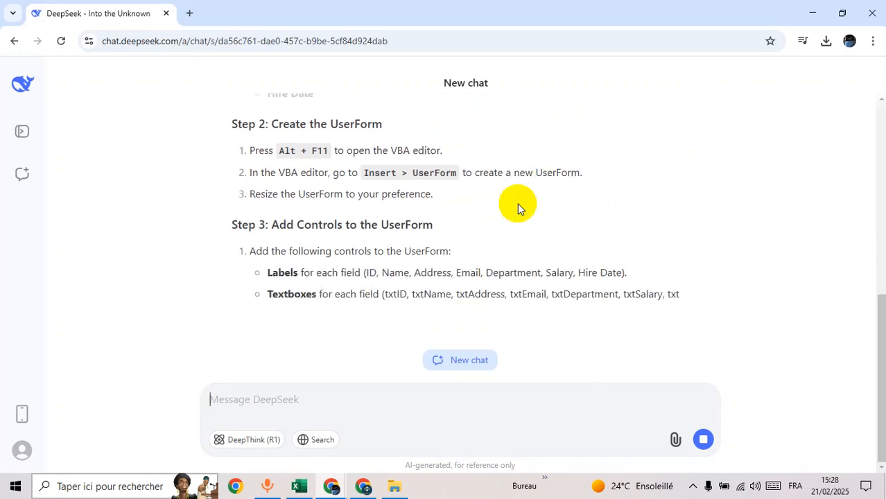
scroll("down", 3)
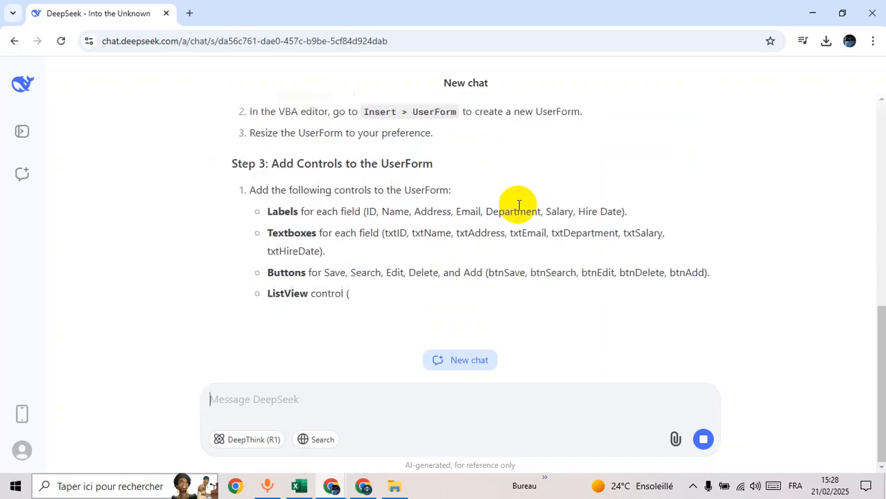
scroll("down", 3)
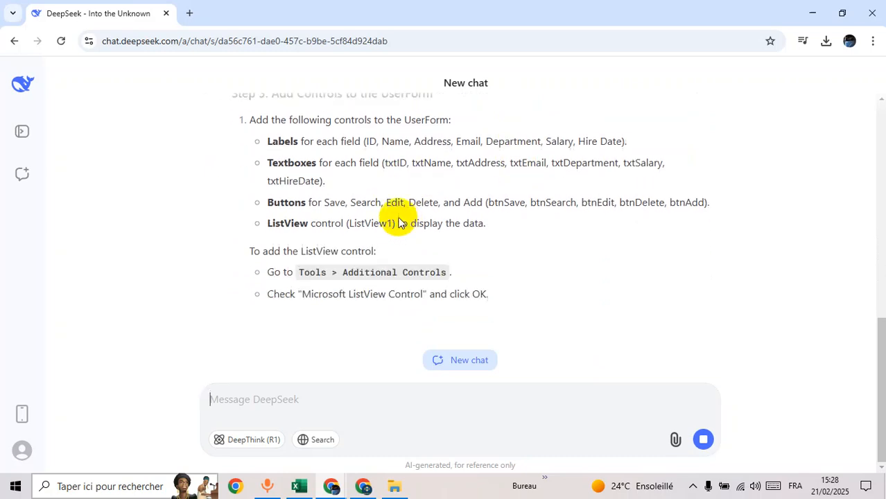
scroll("down", 3)
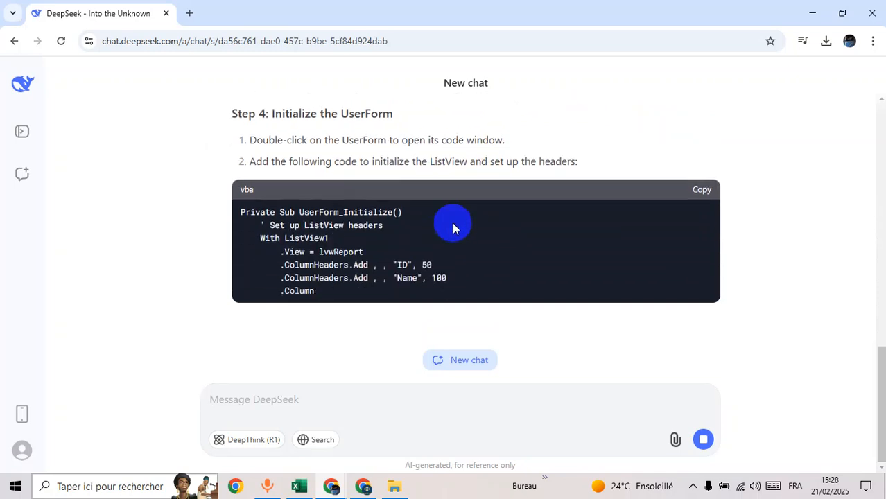
scroll("down", 3)
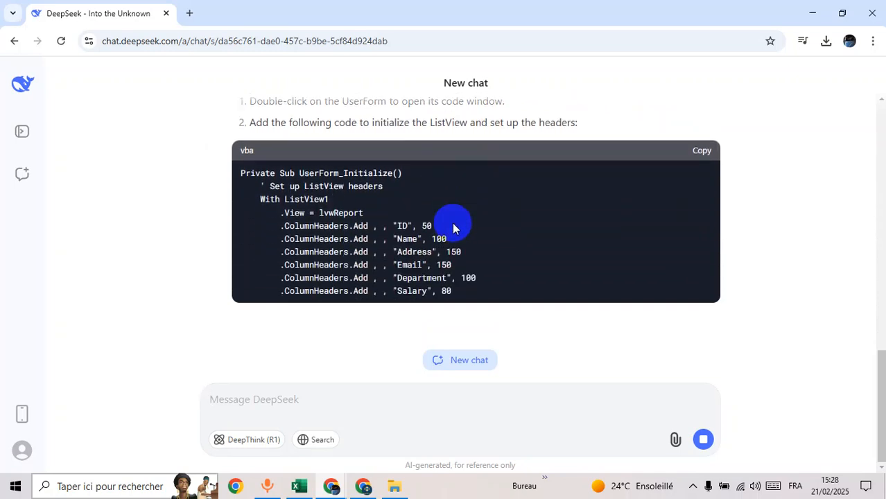
scroll("down", 3)
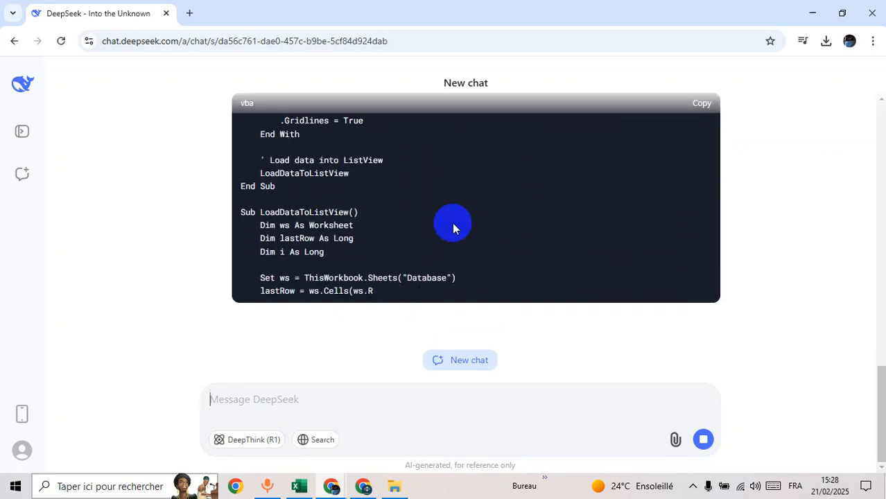
scroll("down", 3)
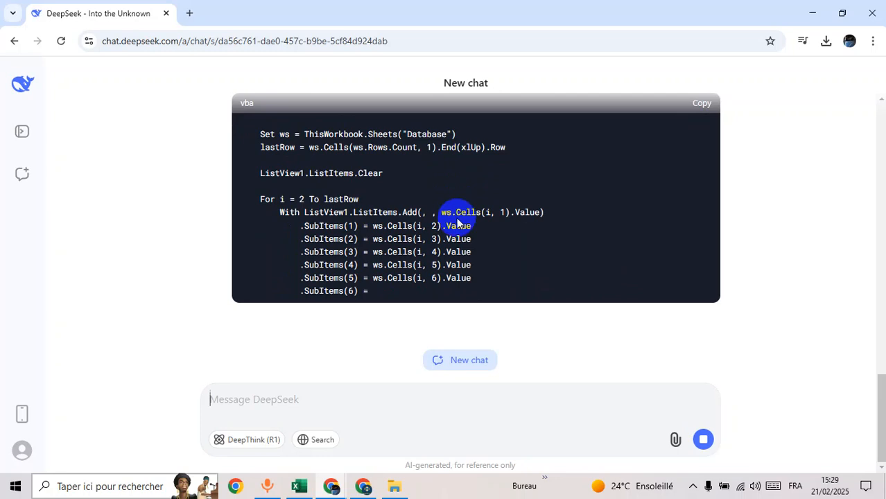
scroll("down", 3)
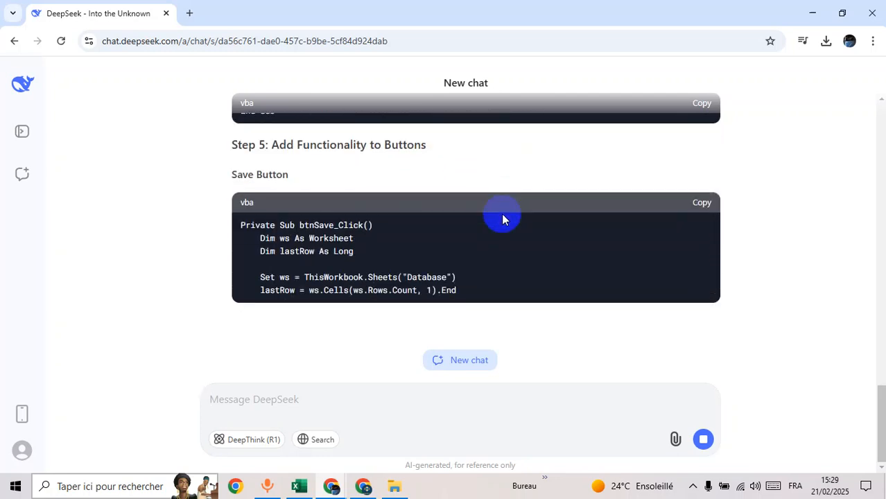
Read the rest of the answer covering the add, edit, delete and search button code
scroll("down", 3)
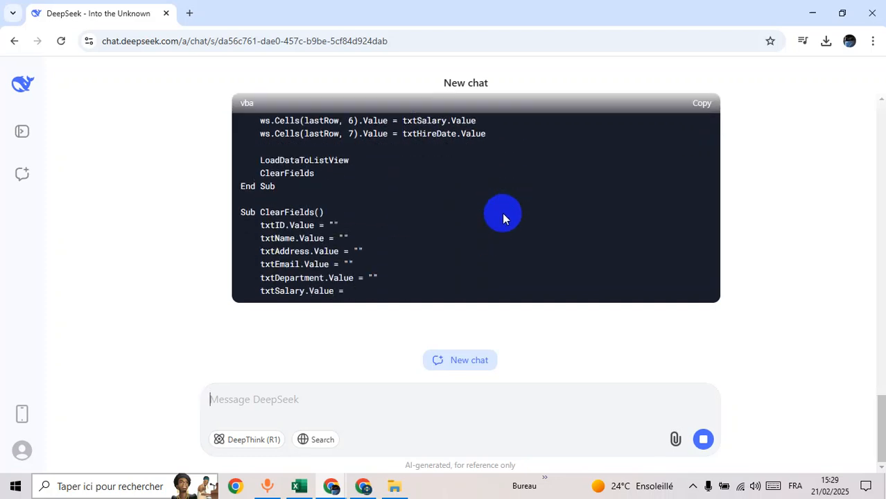
scroll("down", 3)
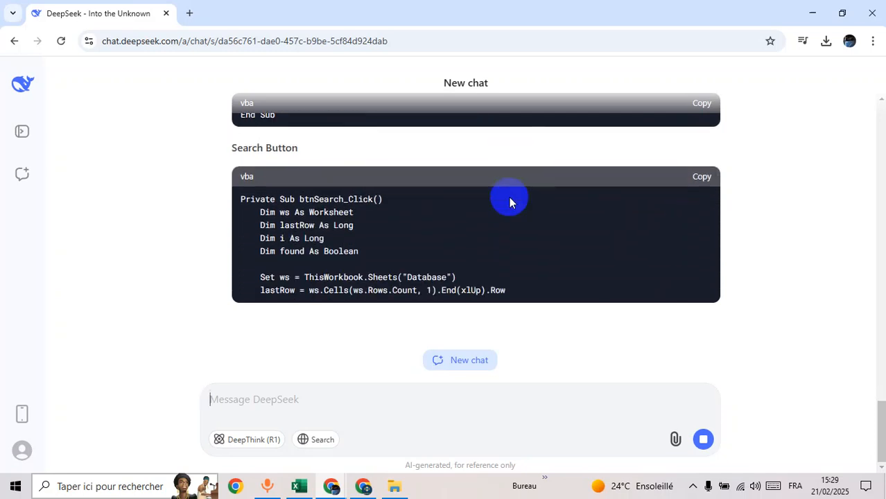
scroll("down", 3)
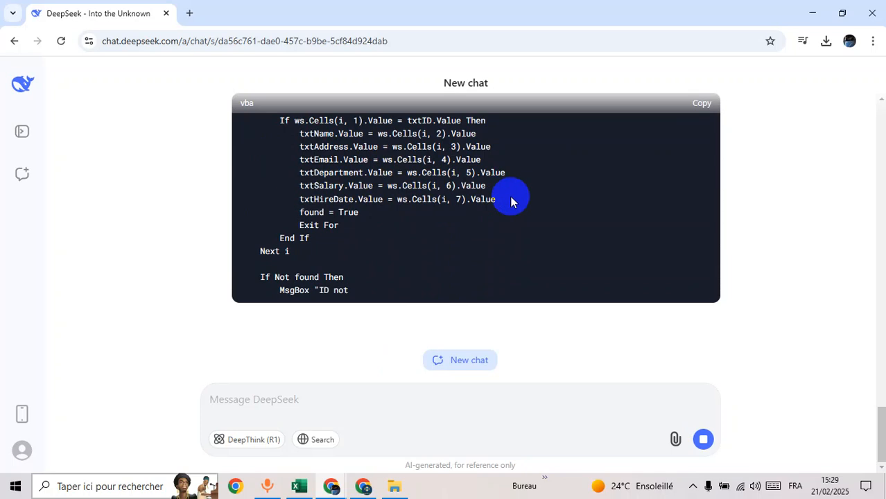
scroll("down", 3)
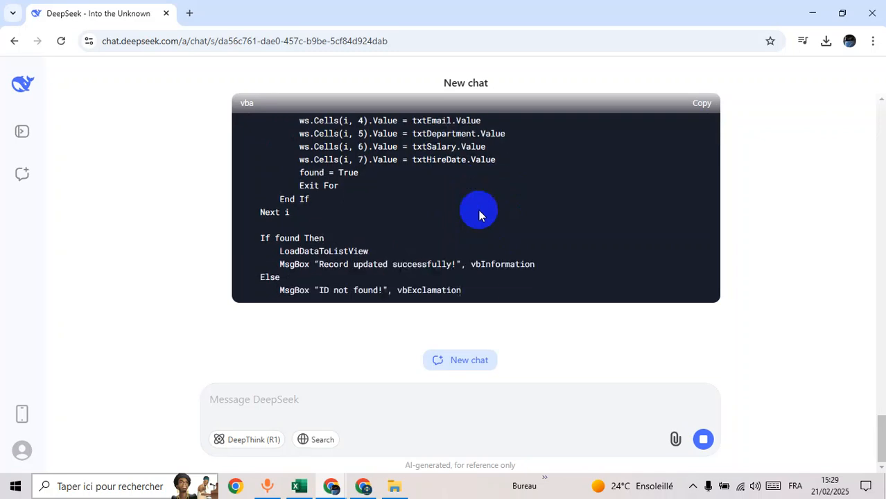
scroll("down", 3)
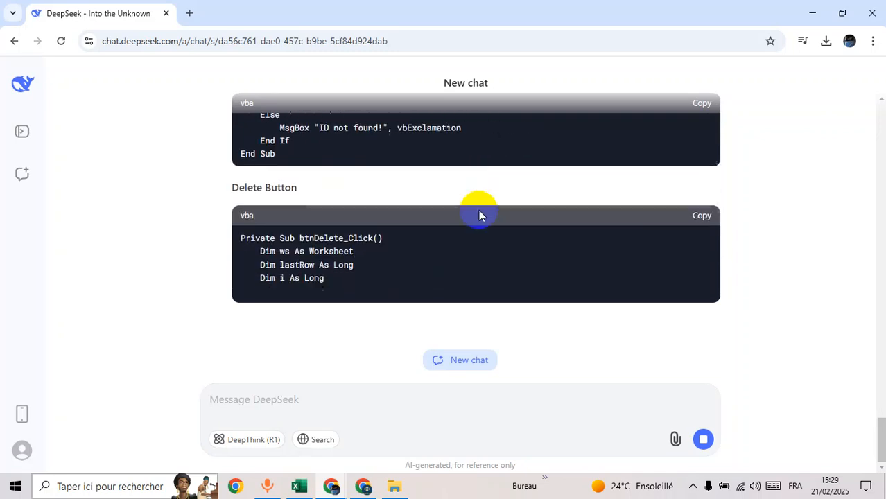
scroll("down", 3)
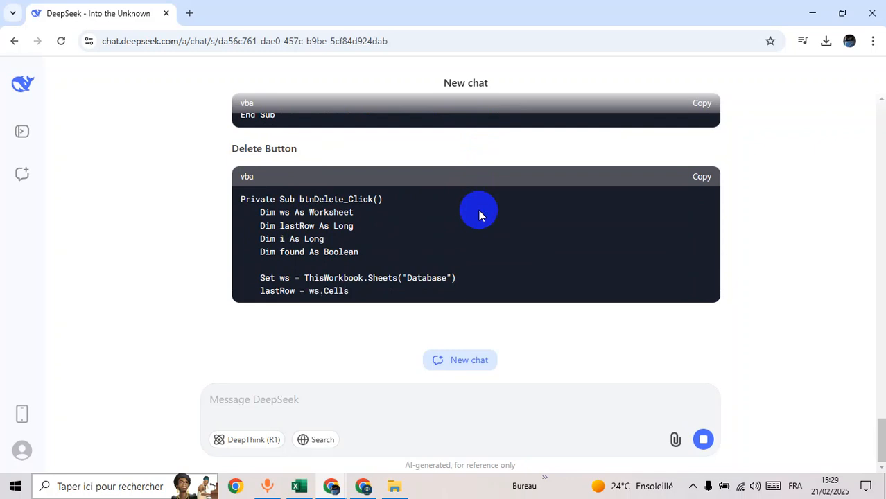
scroll("down", 3)
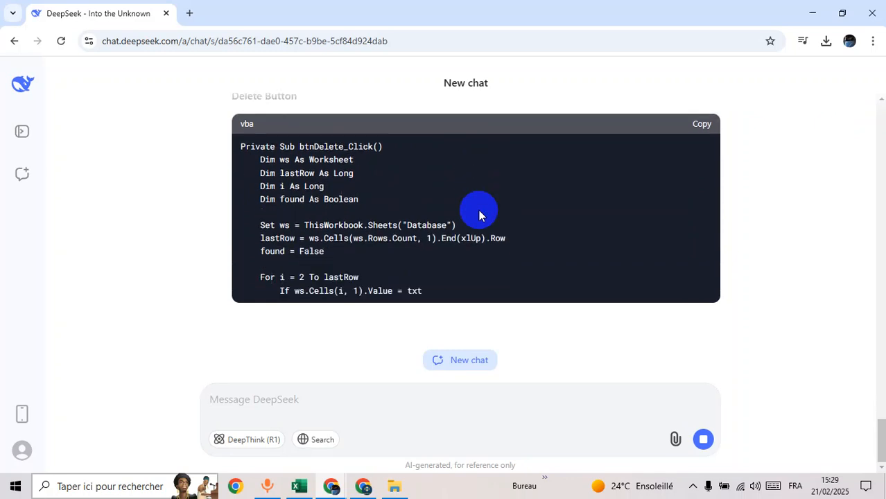
scroll("down", 3)
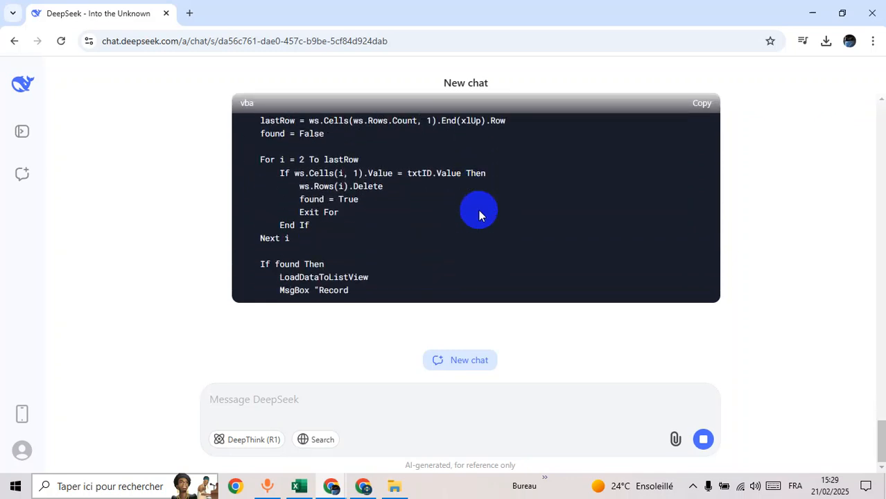
scroll("down", 3)
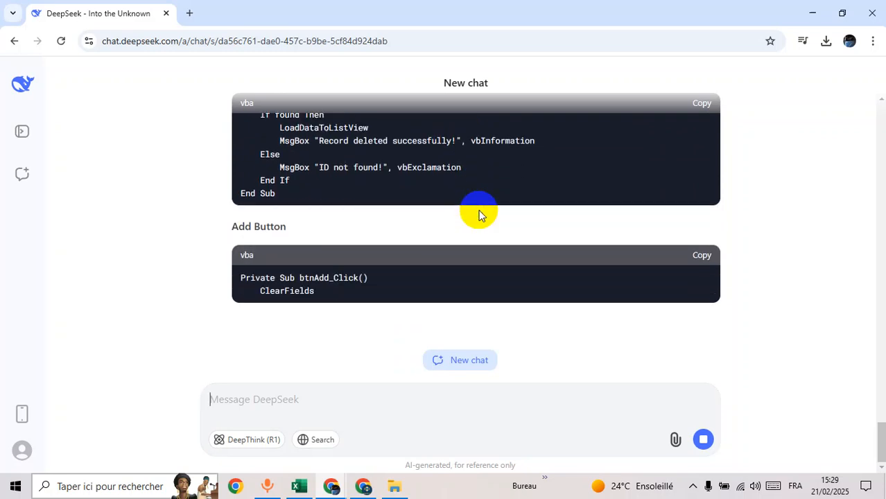
scroll("down", 3)
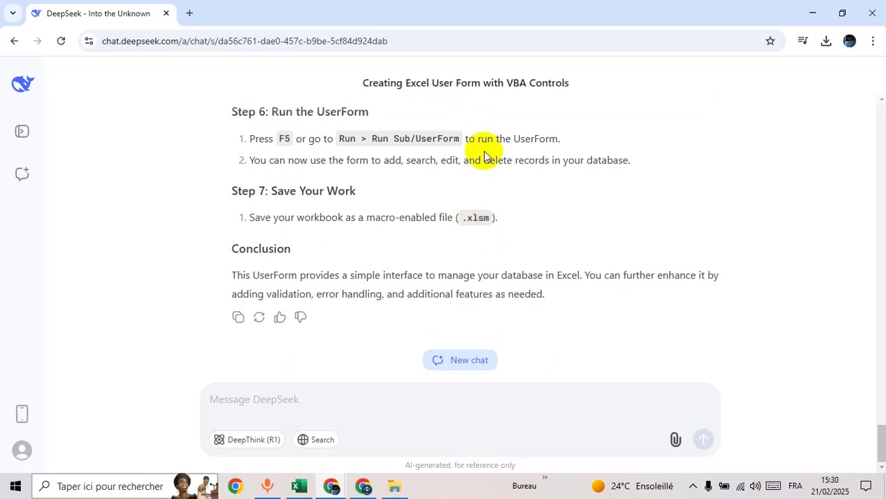
mouse_move(588, 208)
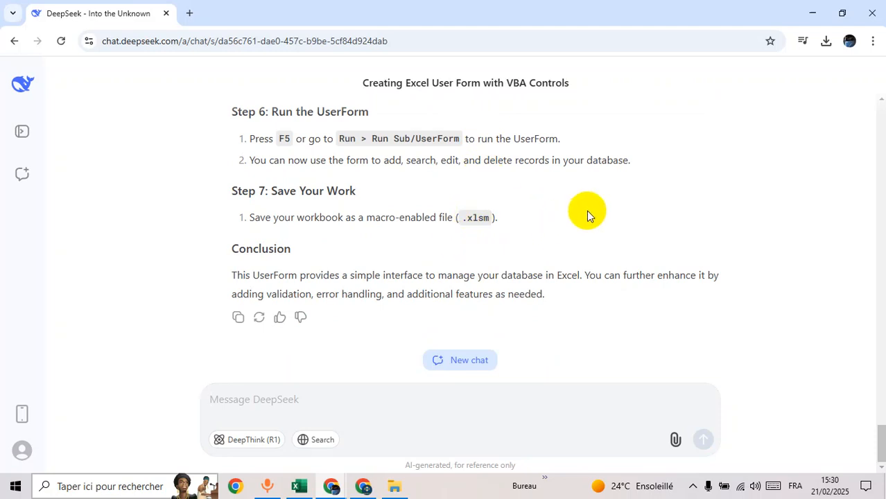
scroll("up", 3)
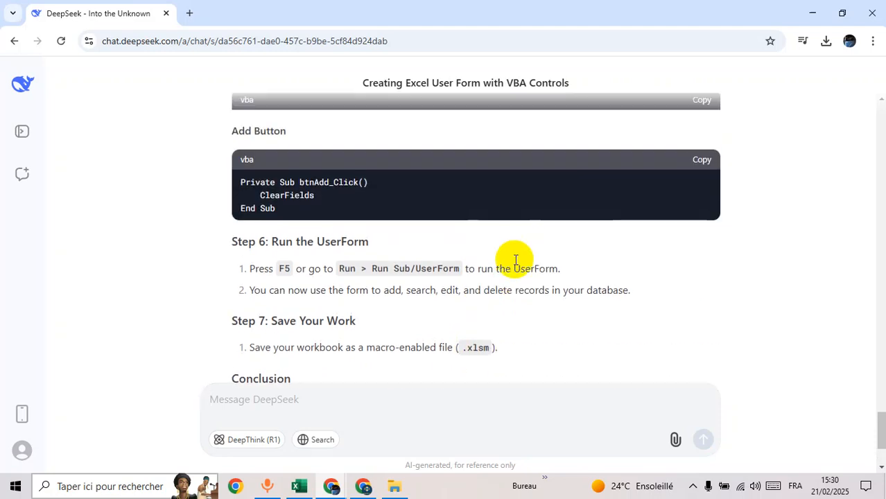
scroll("up", 3)
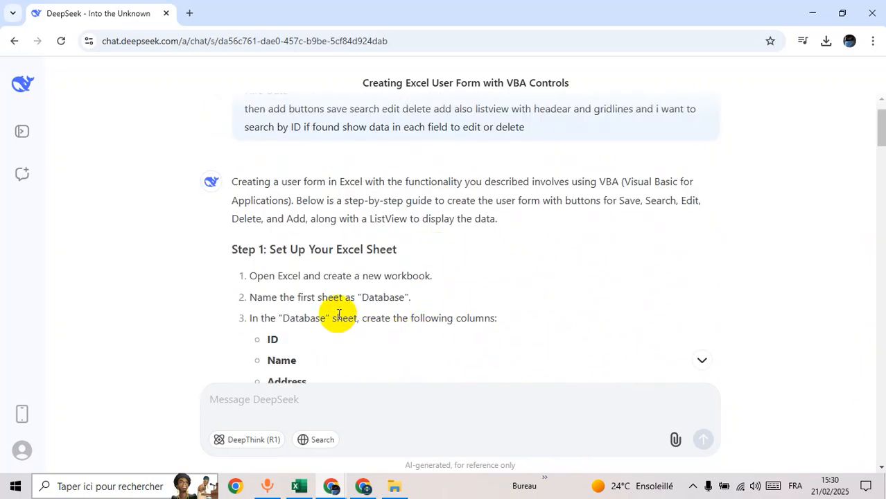
scroll("down", 3)
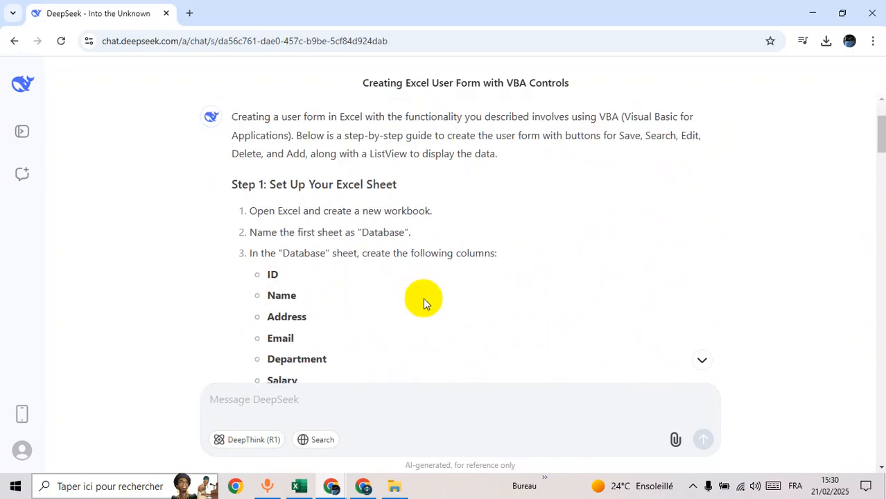
scroll("down", 3)
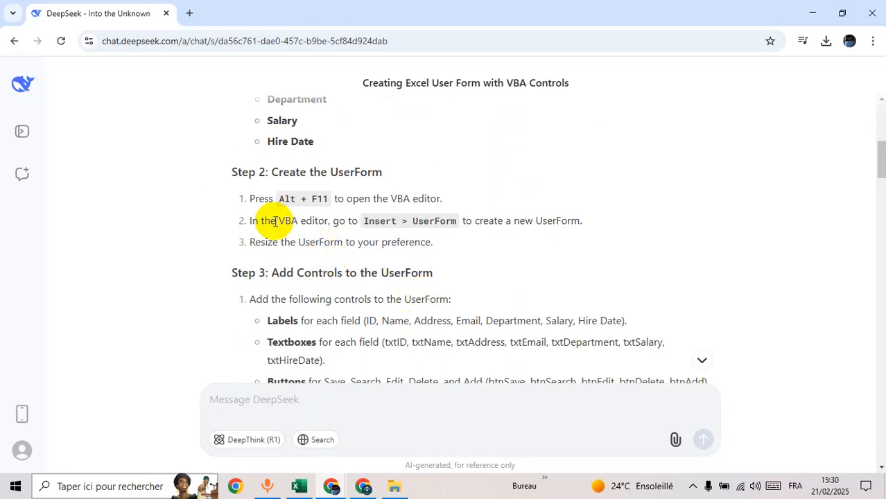
mouse_move(395, 208)
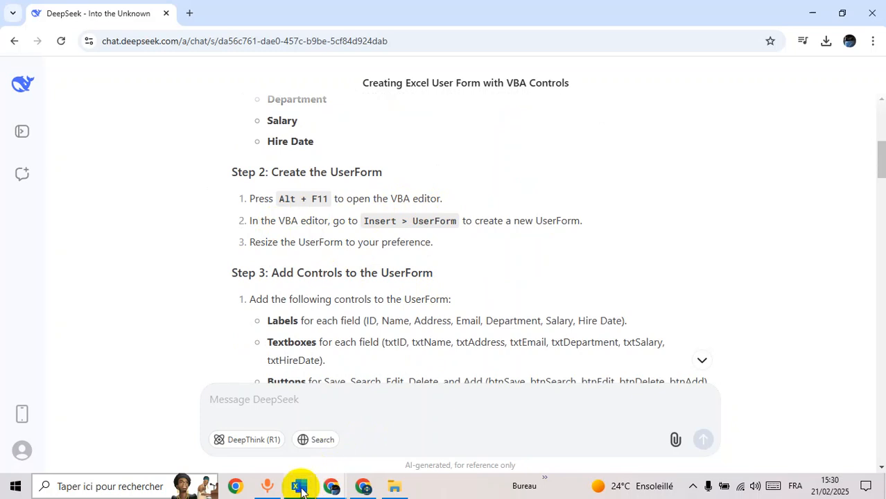
Insert a new UserForm1 into the workbook's VBA project and drag it to a much larger size
left_click(297, 485)
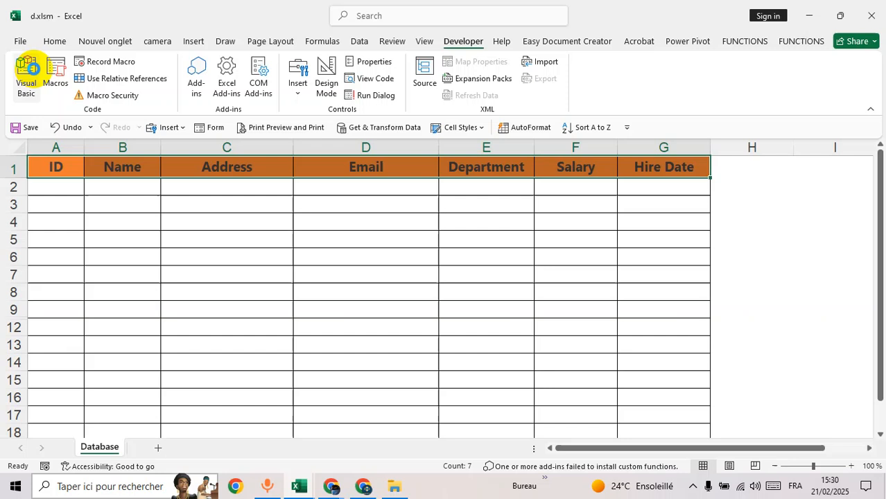
left_click(28, 69)
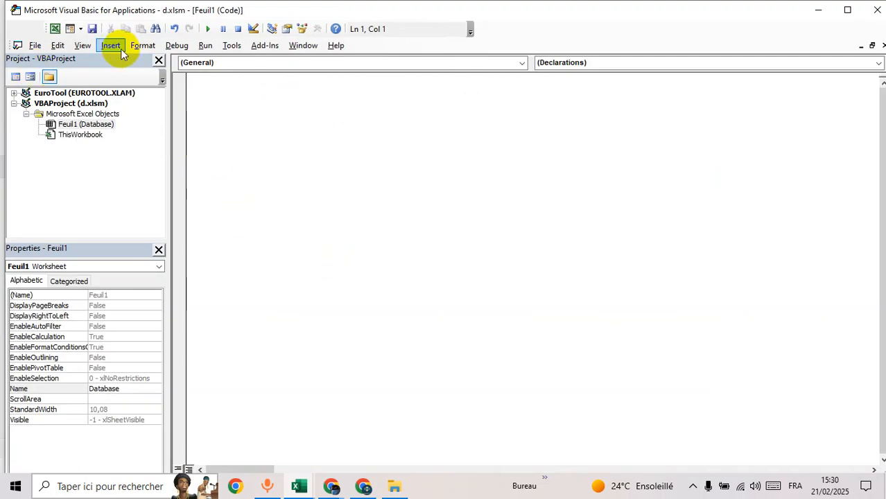
left_click(114, 44)
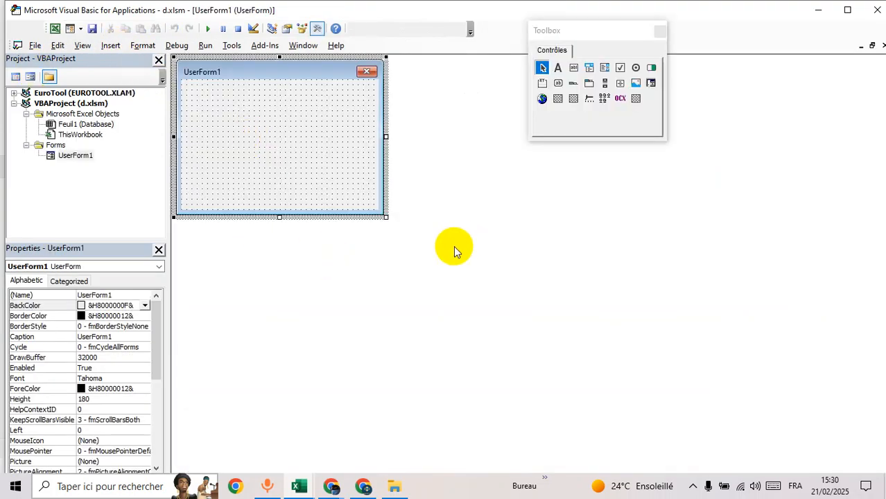
left_click_drag(386, 216, 763, 455)
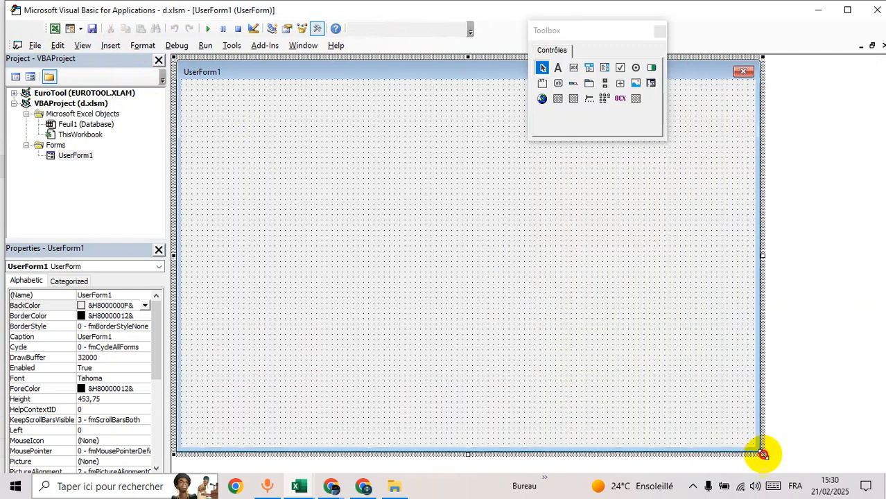
left_click_drag(763, 454, 765, 448)
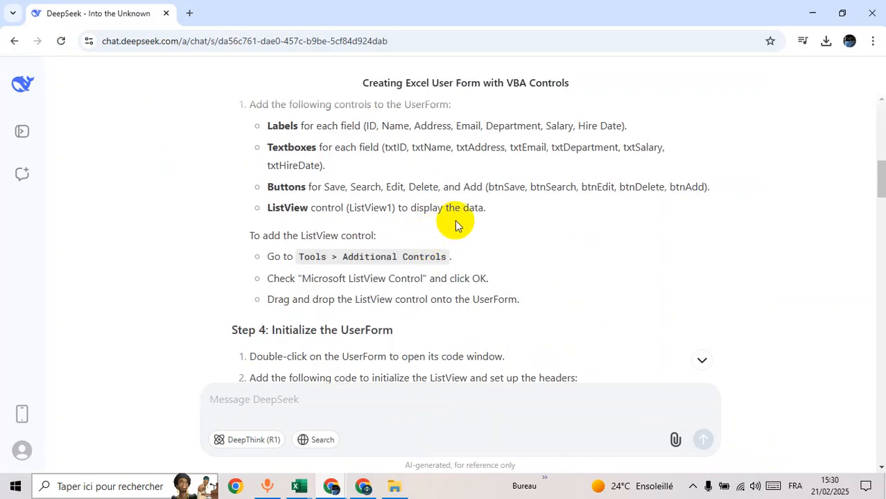
mouse_move(384, 160)
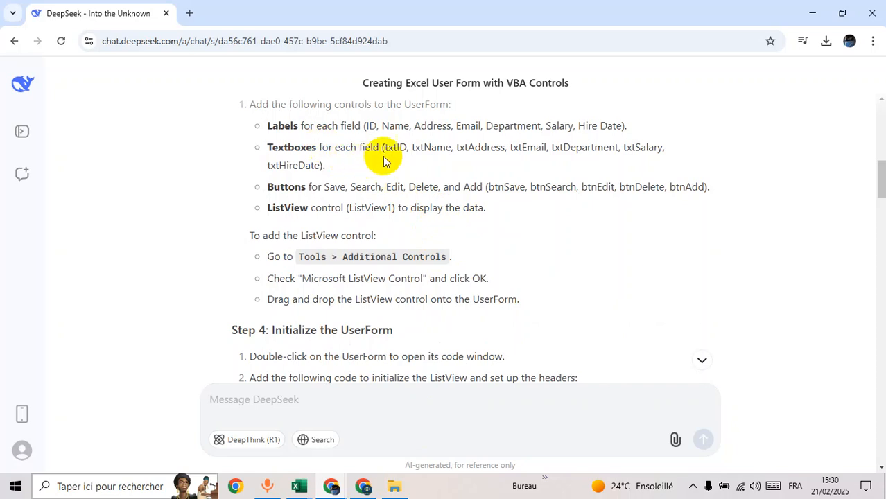
mouse_move(566, 164)
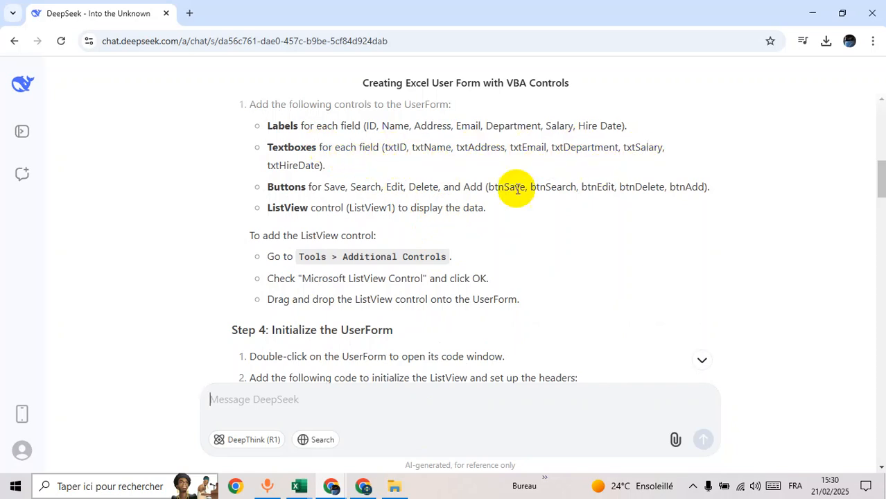
mouse_move(366, 203)
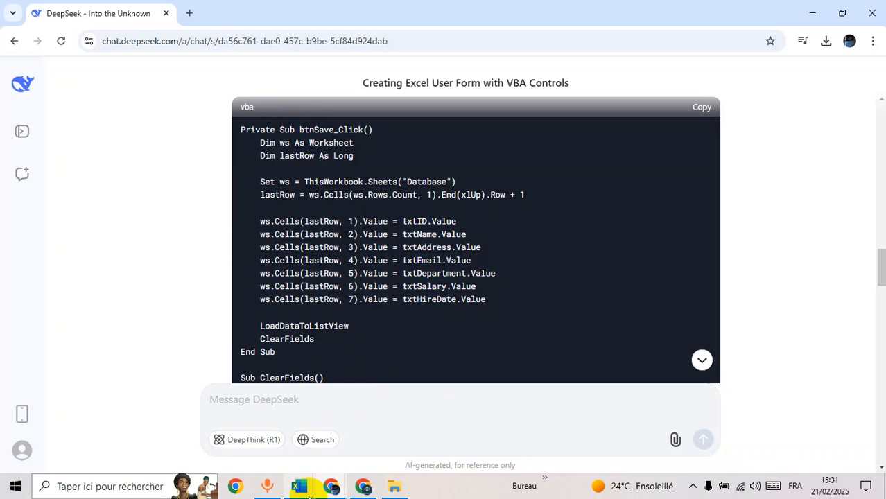
Return to the VBA form designer after reviewing DeepSeek's control list and save code
left_click(289, 486)
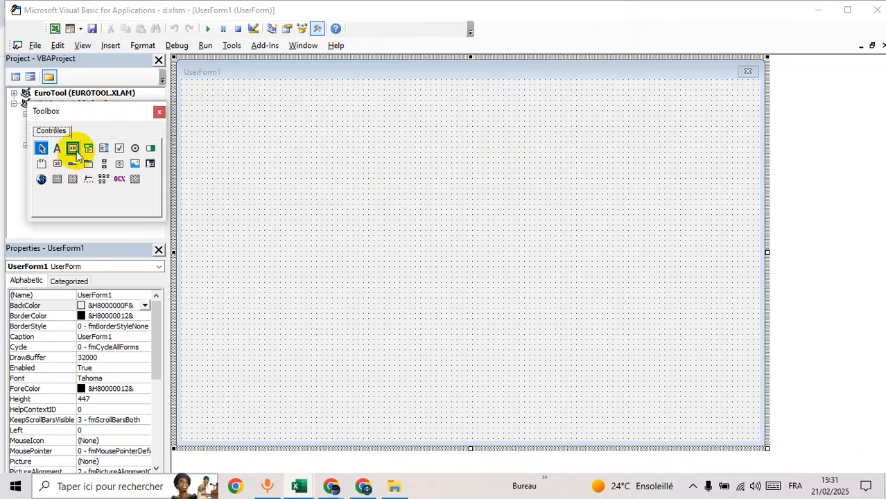
Draw a stack of seven text boxes near the top of UserForm1 and set their border style
left_click(68, 148)
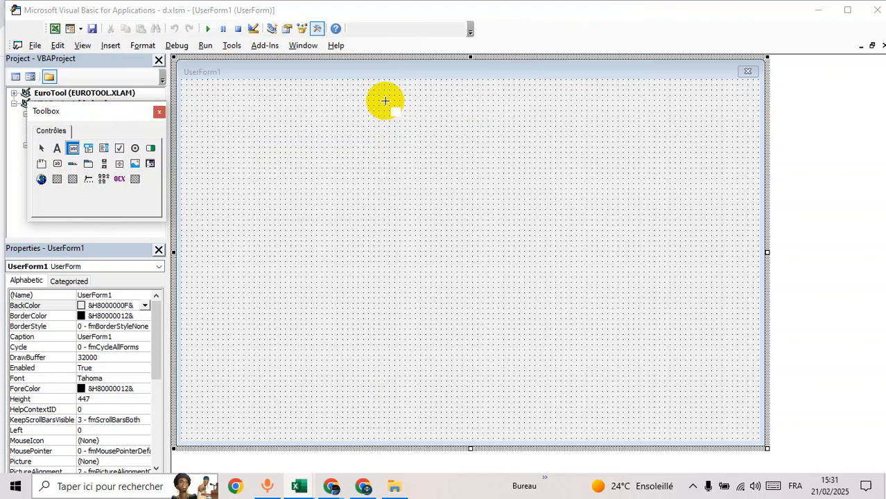
left_click_drag(386, 104, 524, 122)
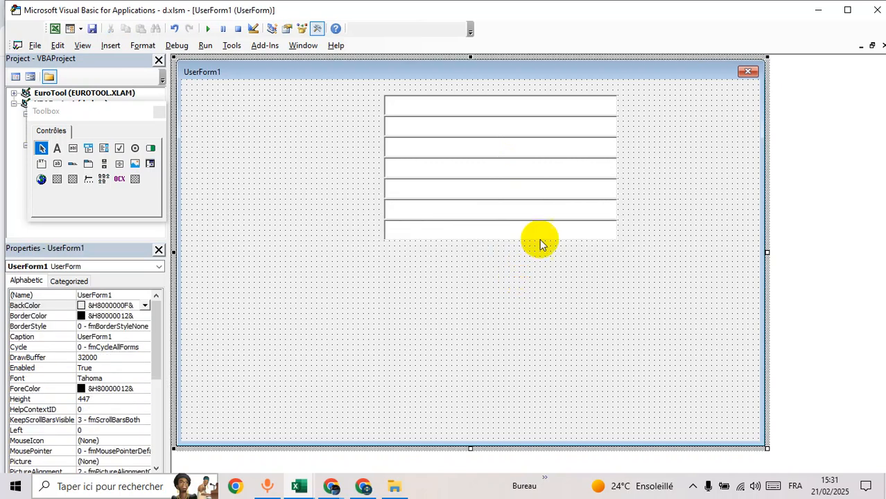
left_click(529, 220)
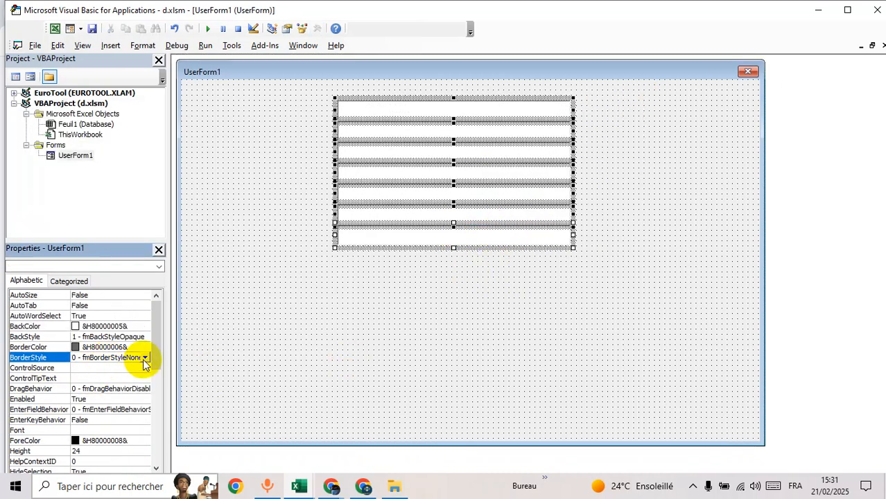
left_click(144, 358)
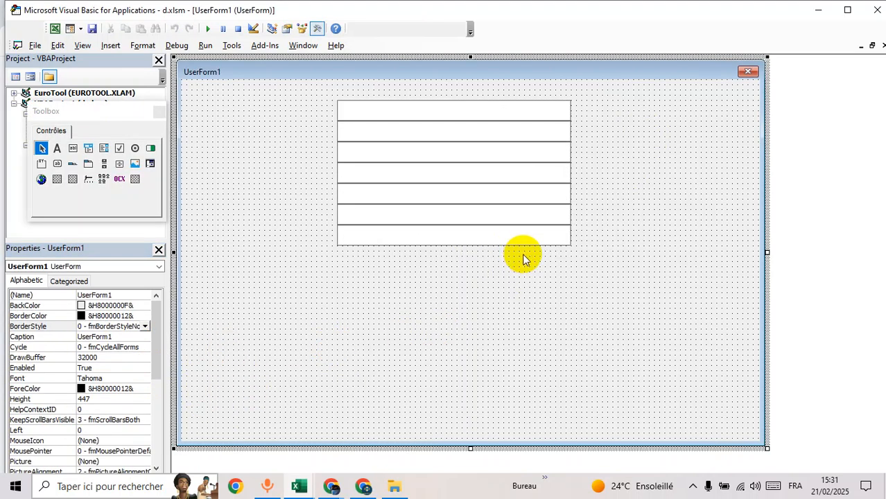
mouse_move(106, 179)
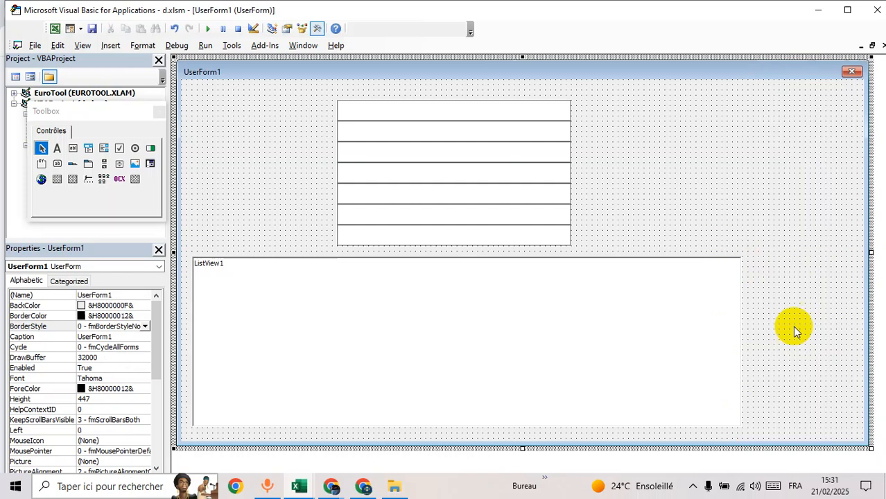
mouse_move(724, 360)
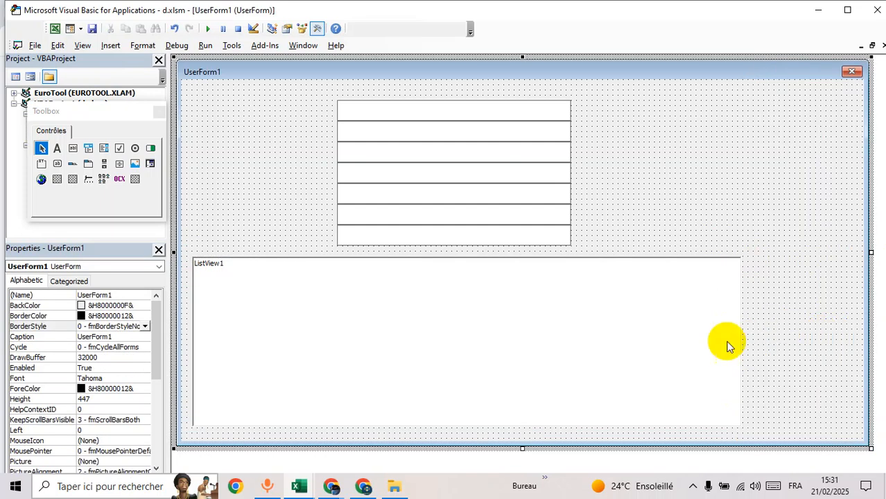
Place a ListView along the bottom of the form and command buttons right of the text boxes
left_click(465, 340)
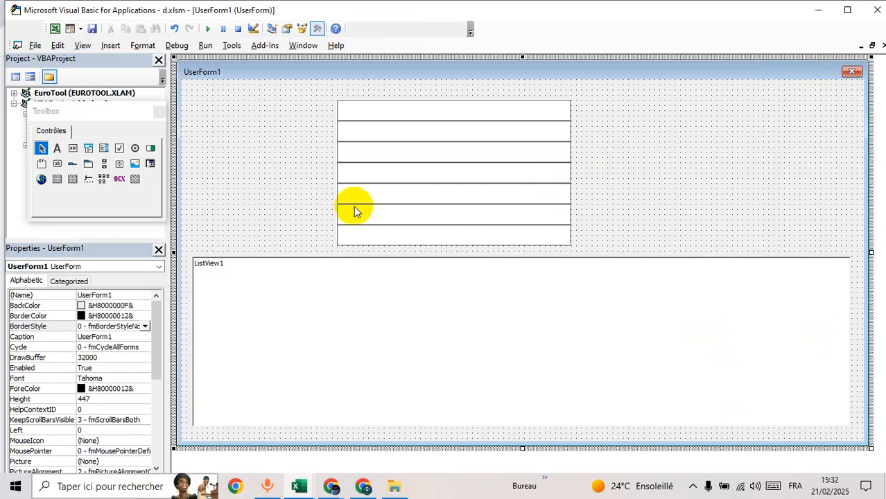
mouse_move(266, 201)
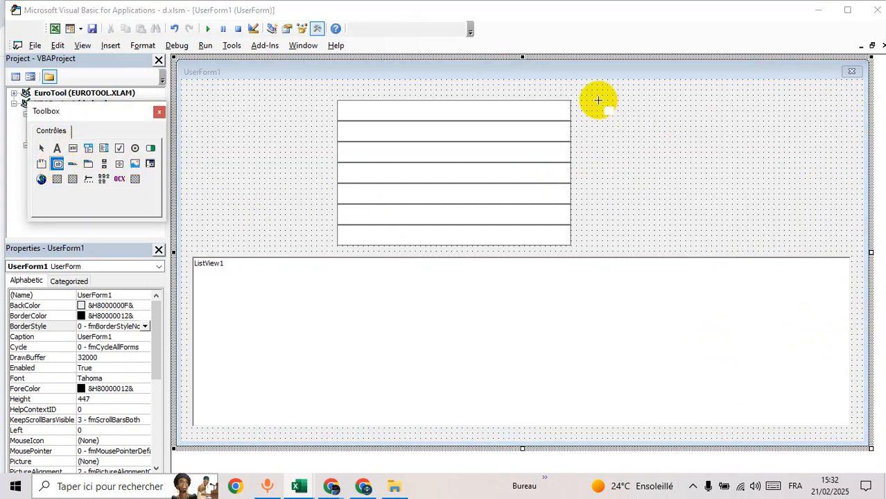
left_click_drag(597, 101, 851, 124)
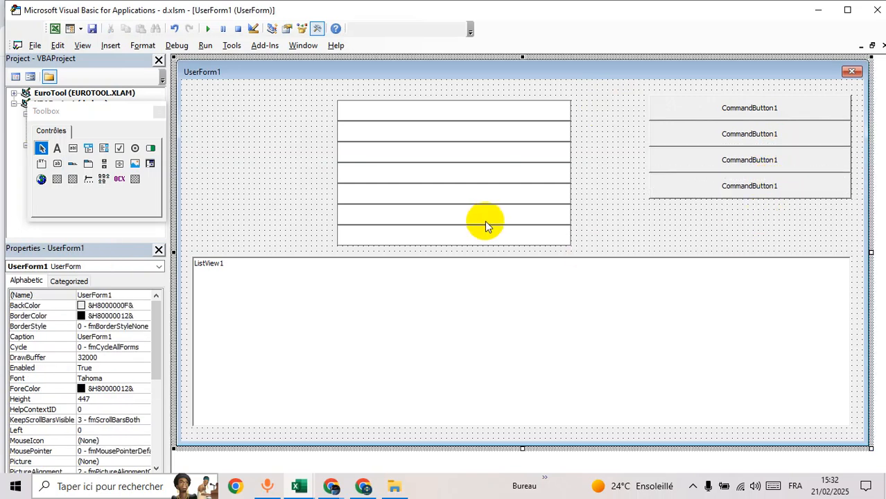
mouse_move(494, 210)
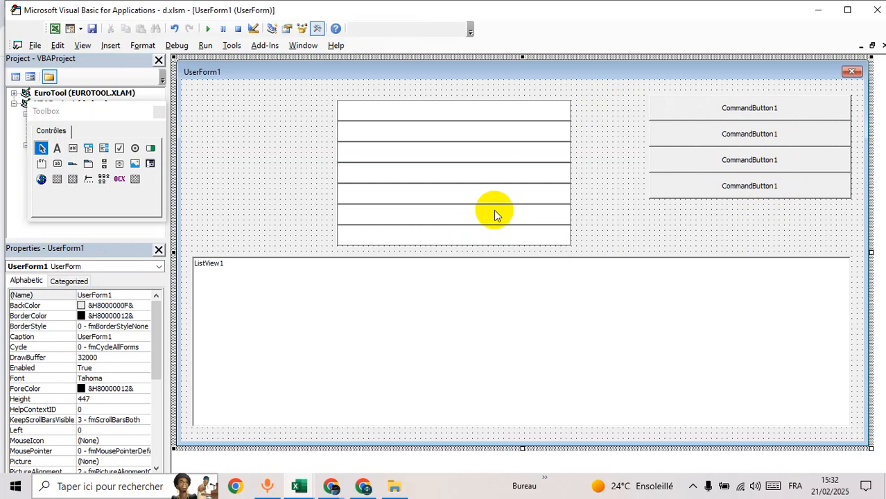
mouse_move(433, 95)
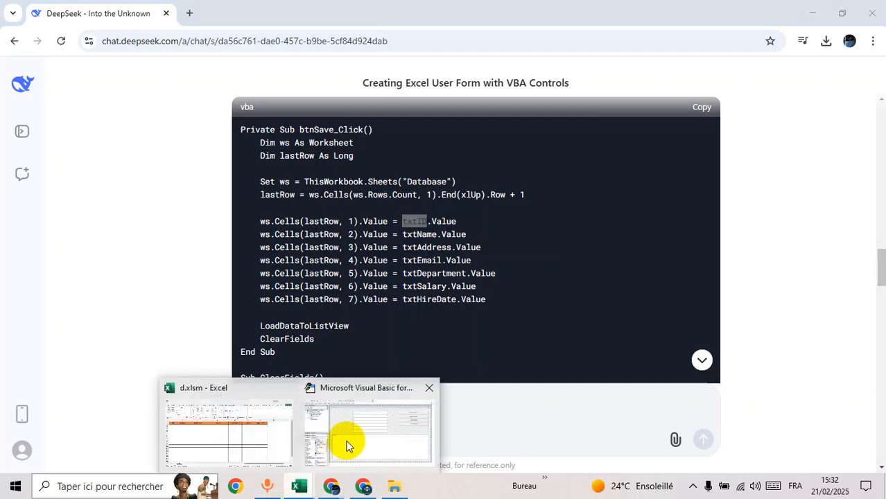
Name the text boxes txtName, txtAddress and txtEmail, copying the names from DeepSeek's save code
left_click(349, 437)
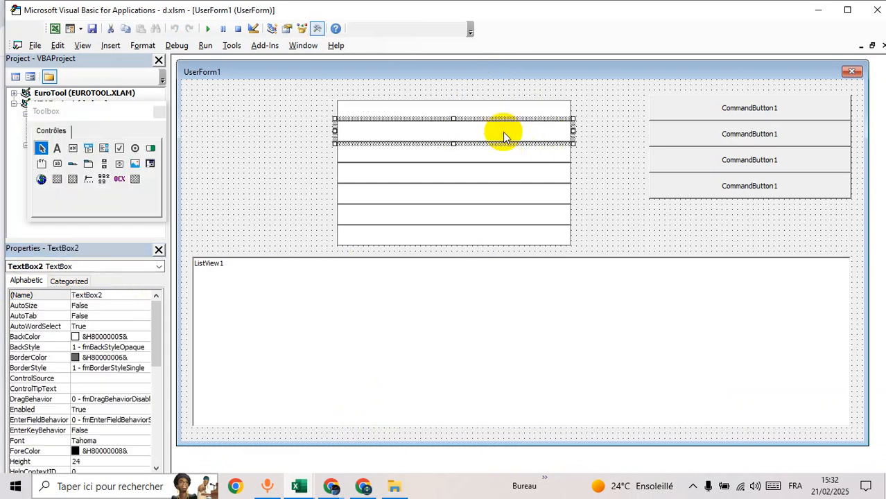
left_click(322, 485)
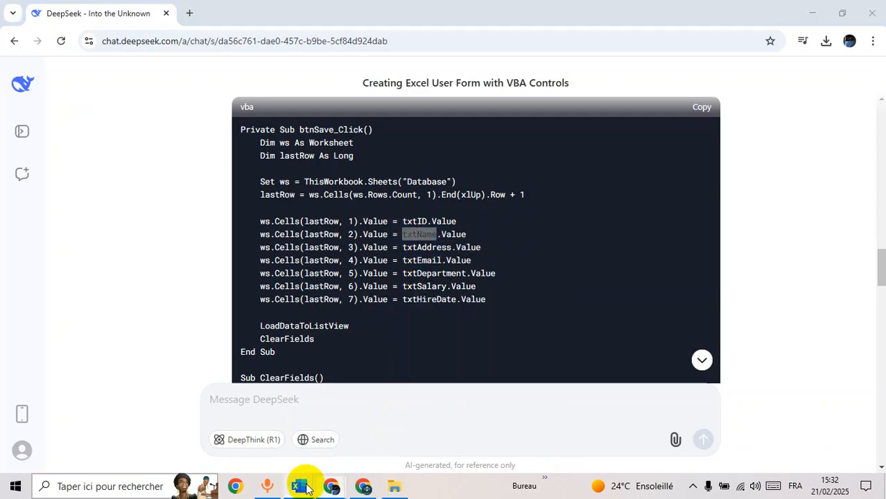
left_click(297, 485)
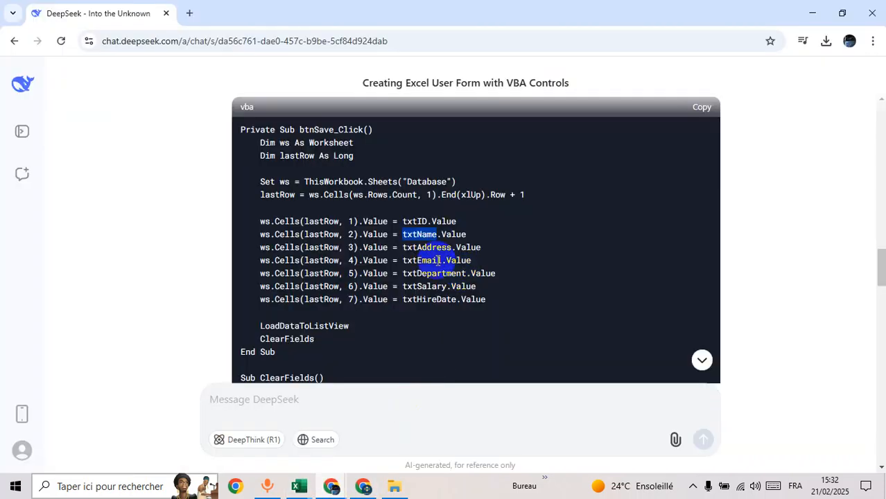
double_click(427, 246)
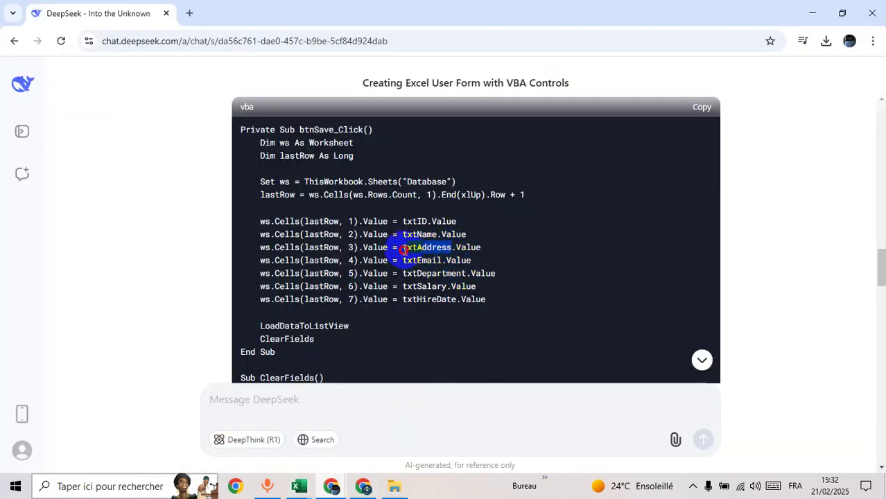
double_click(427, 247)
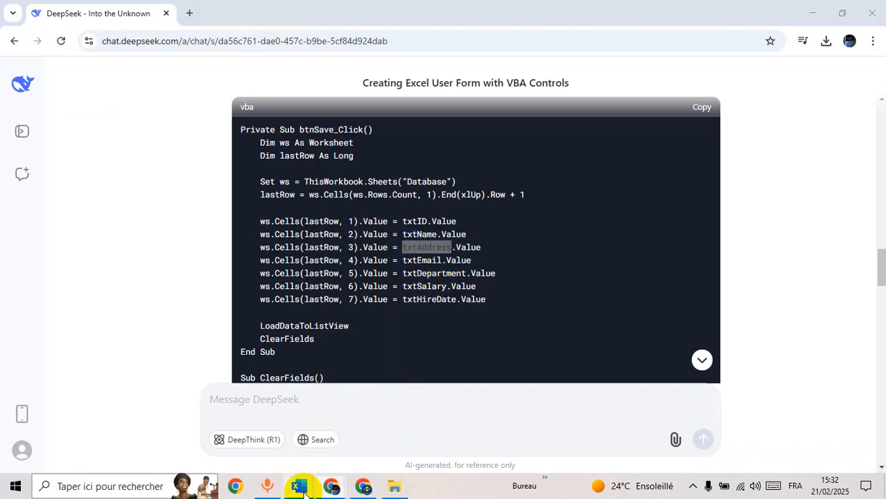
left_click(289, 485)
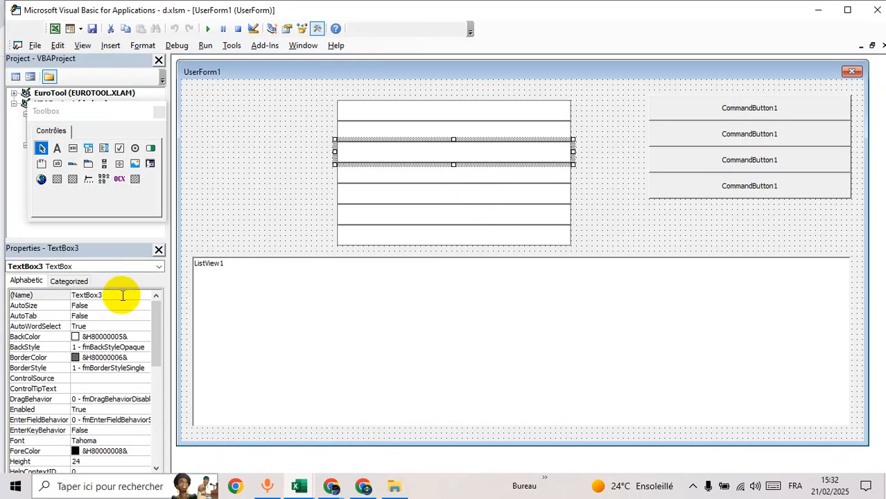
left_click(377, 173)
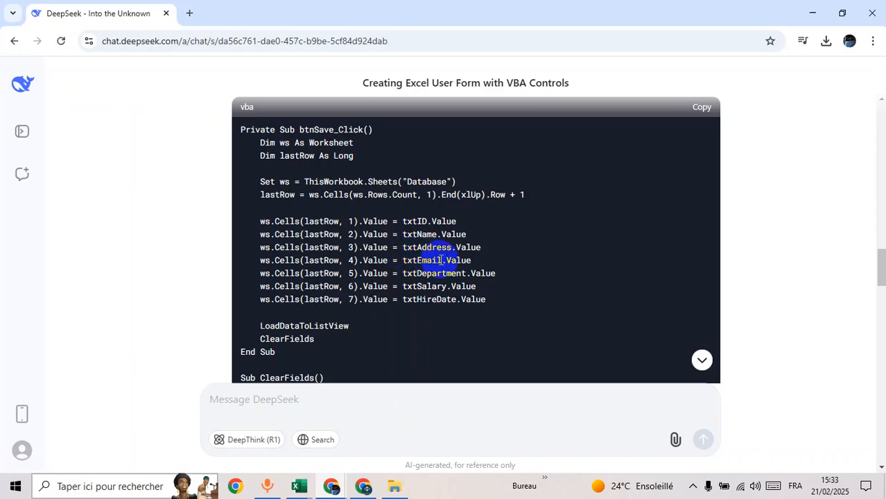
right_click(430, 260)
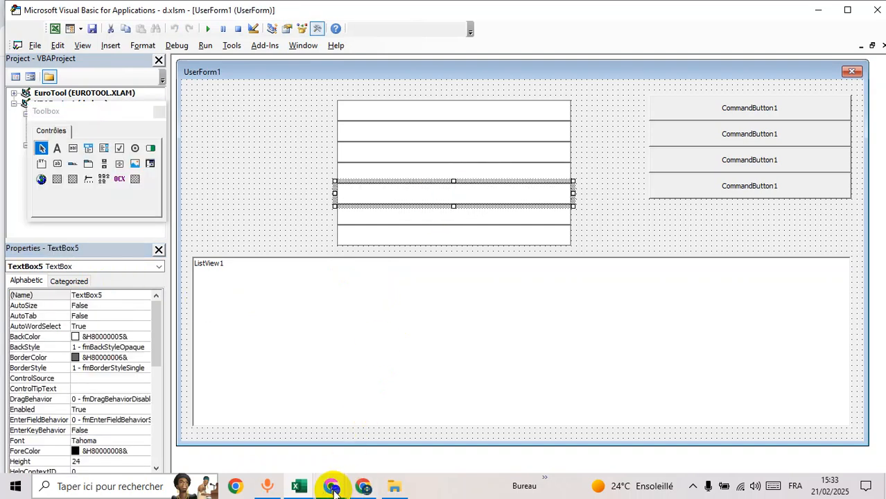
Name the remaining text boxes txtSalary and txtHireDate from the generated code
left_click(322, 485)
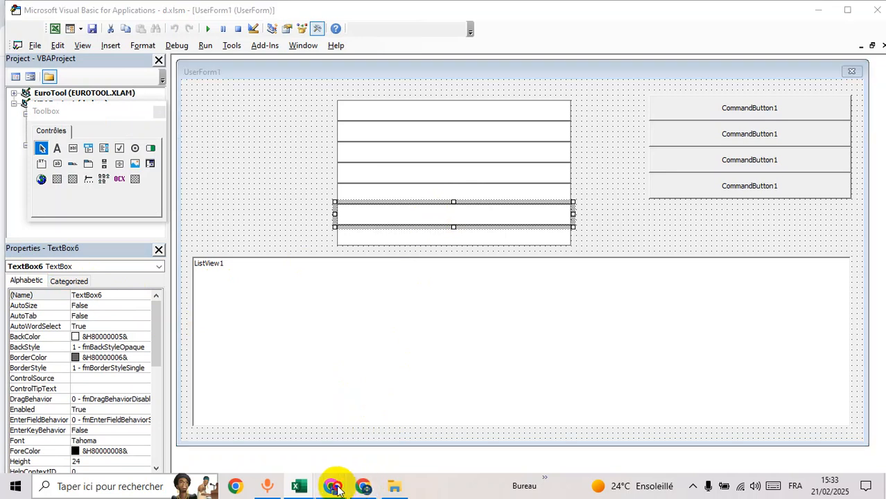
left_click(333, 485)
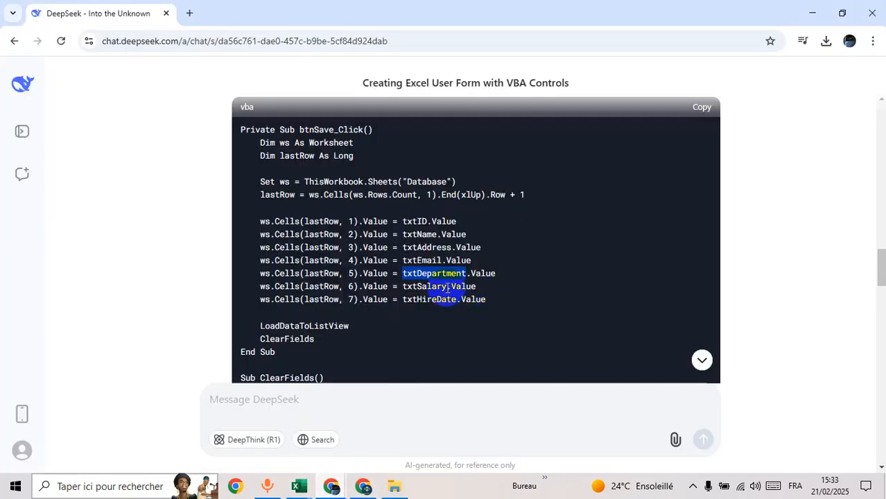
right_click(417, 287)
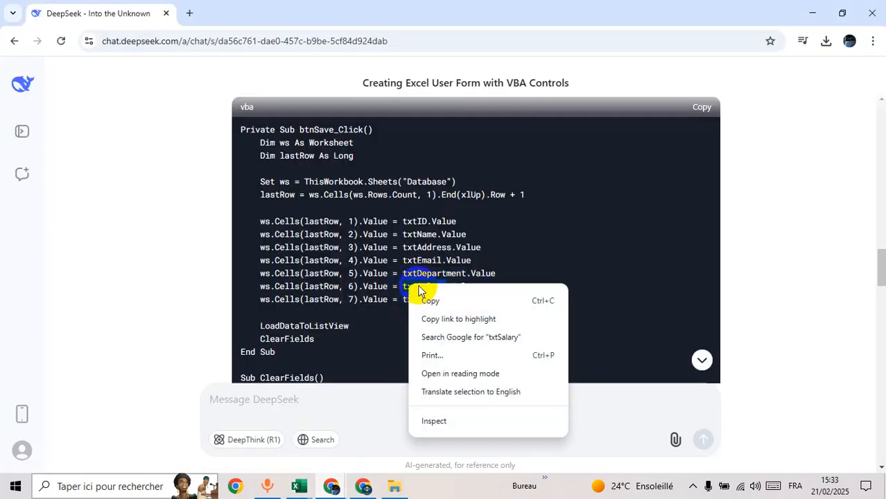
left_click(291, 485)
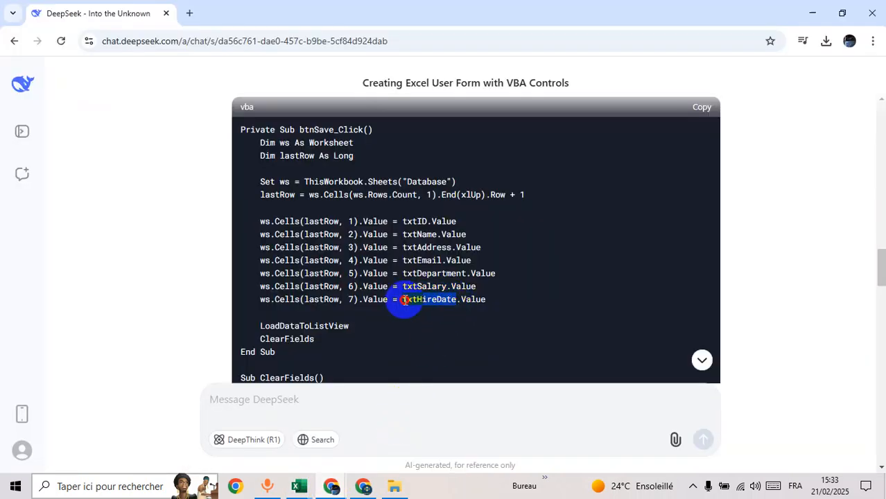
double_click(429, 300)
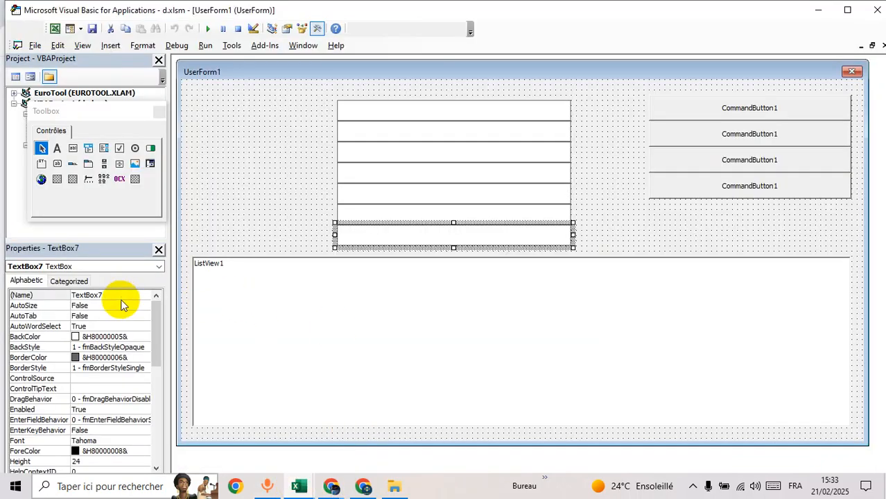
type("txtHireDate")
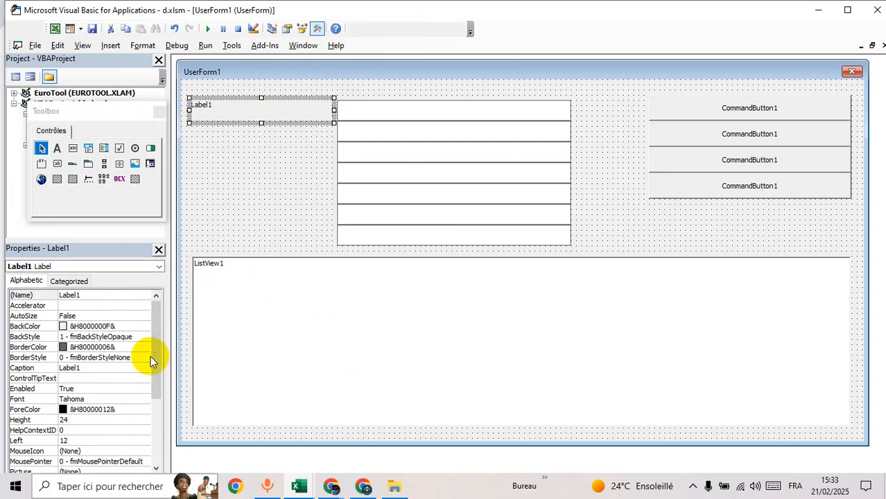
Give the label a single border and bold Times New Roman font, then select it for duplicating down the column
left_click(144, 358)
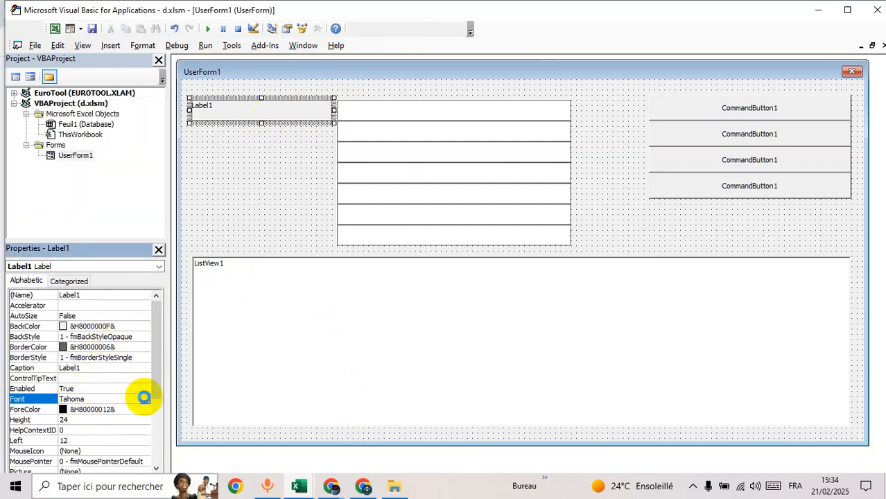
left_click(145, 399)
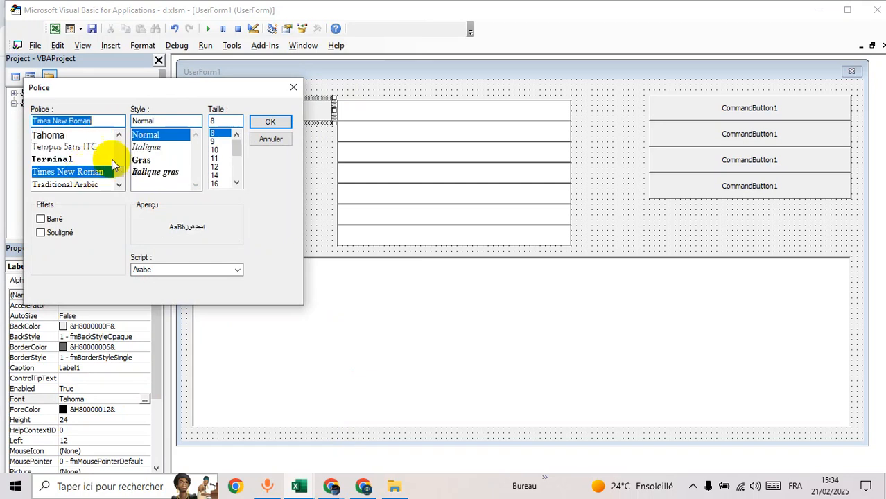
left_click(147, 159)
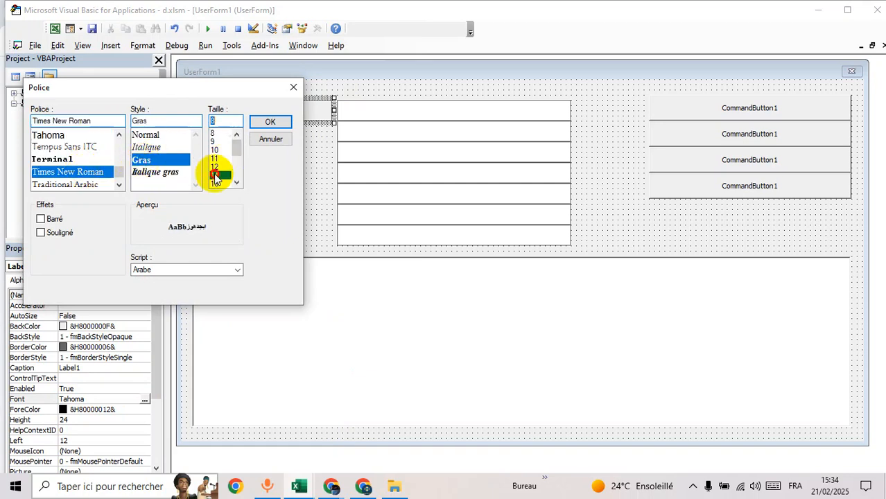
left_click(271, 122)
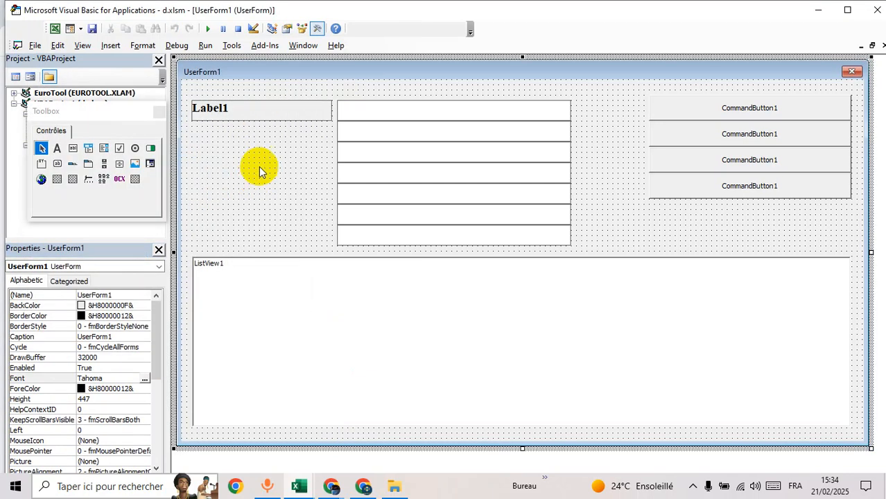
mouse_move(244, 111)
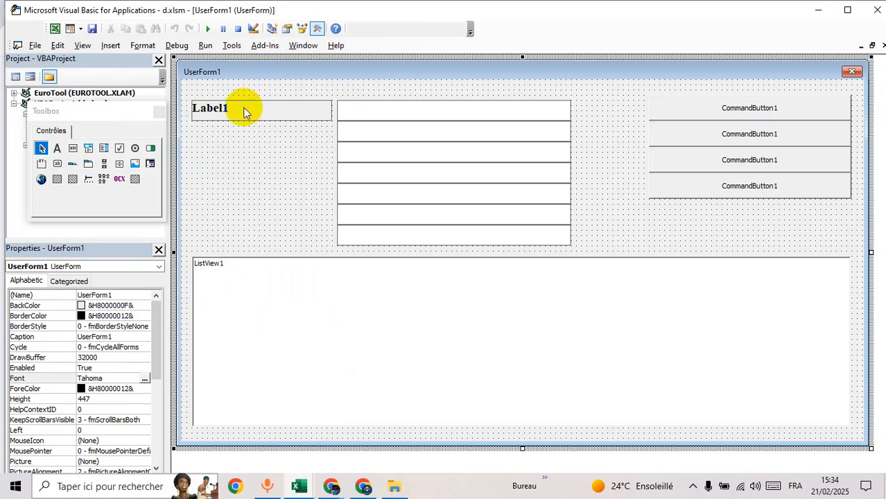
left_click(247, 110)
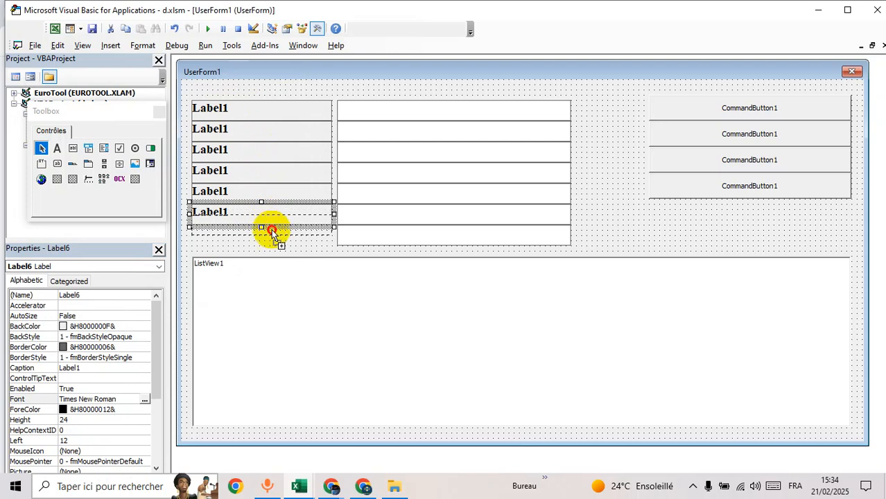
left_click(255, 111)
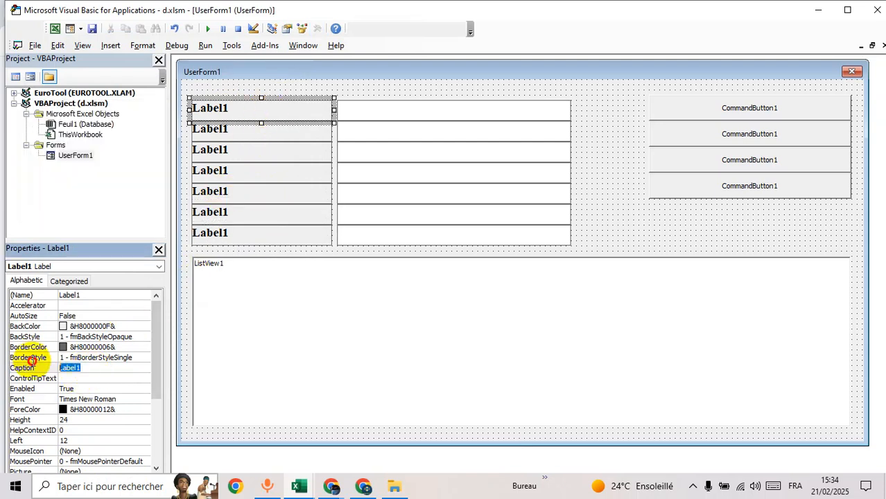
Caption the first four labels ID, Name, Address and Email
left_click(90, 367)
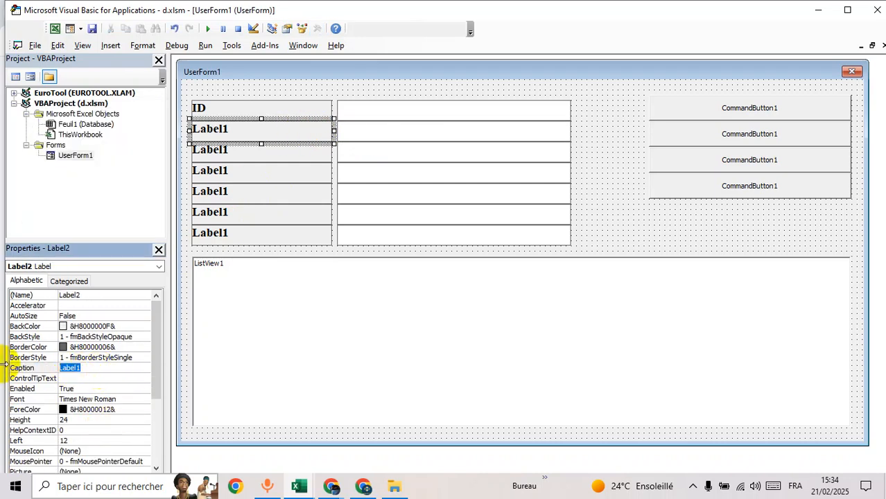
type("NAme")
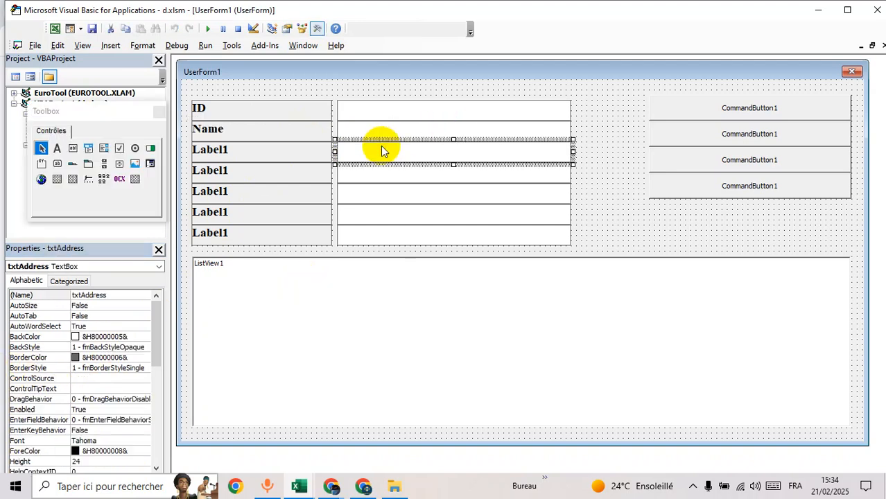
mouse_move(275, 164)
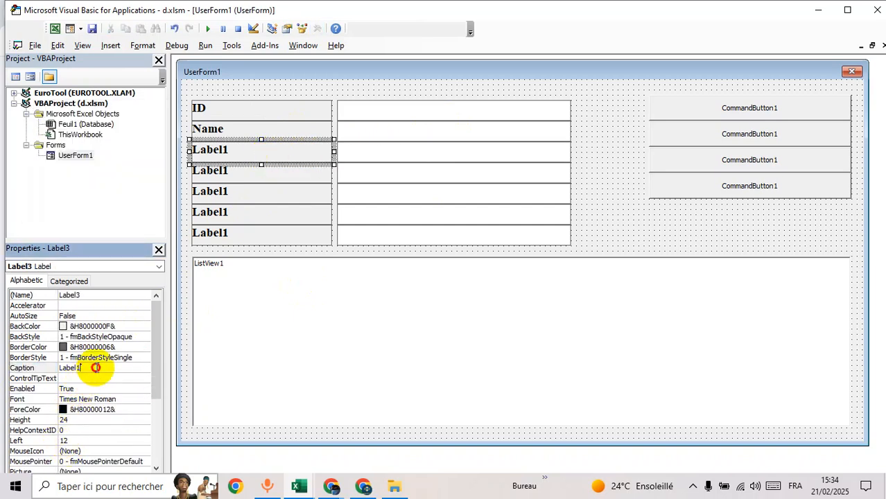
type("Address")
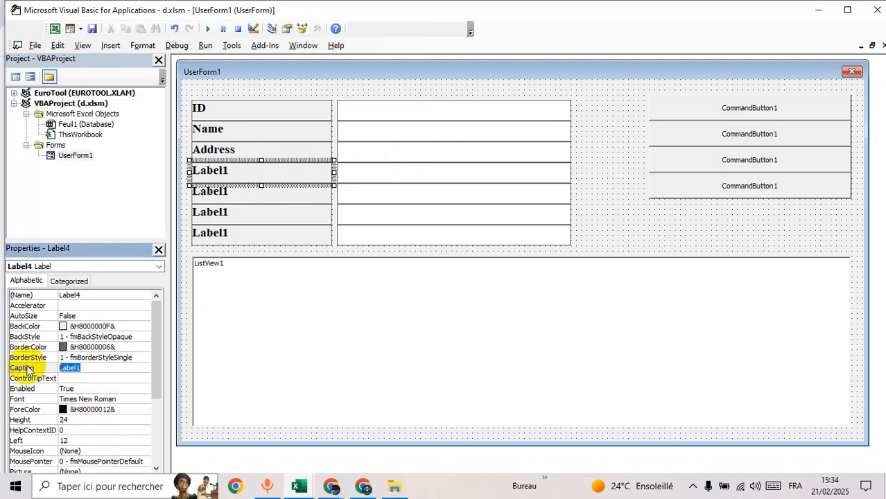
type("Email")
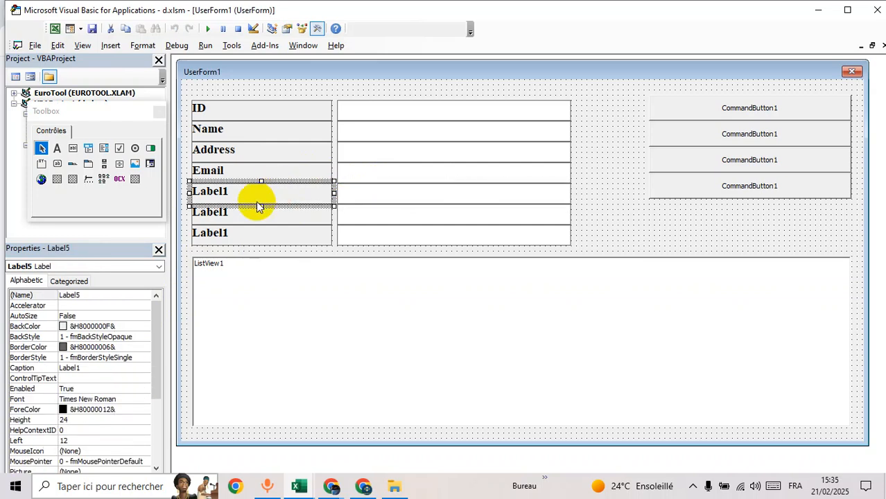
Caption the remaining labels Department, Salary and HireDate, matching their text box names
left_click(454, 191)
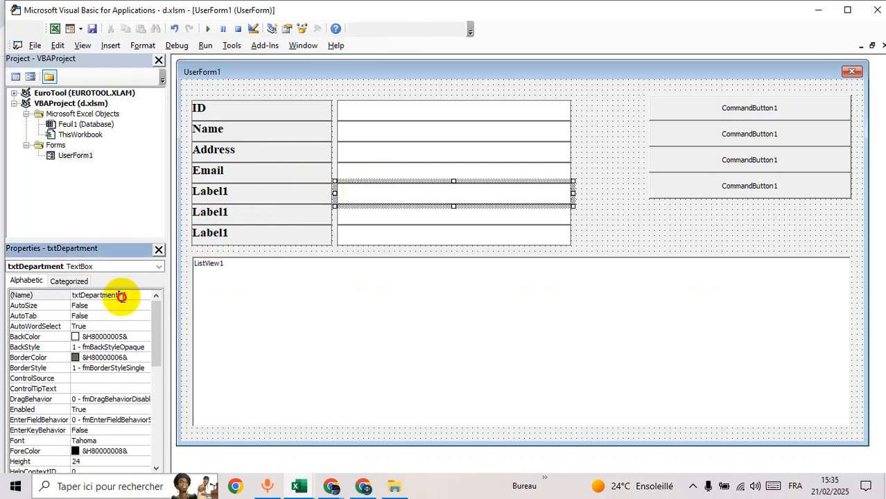
right_click(111, 294)
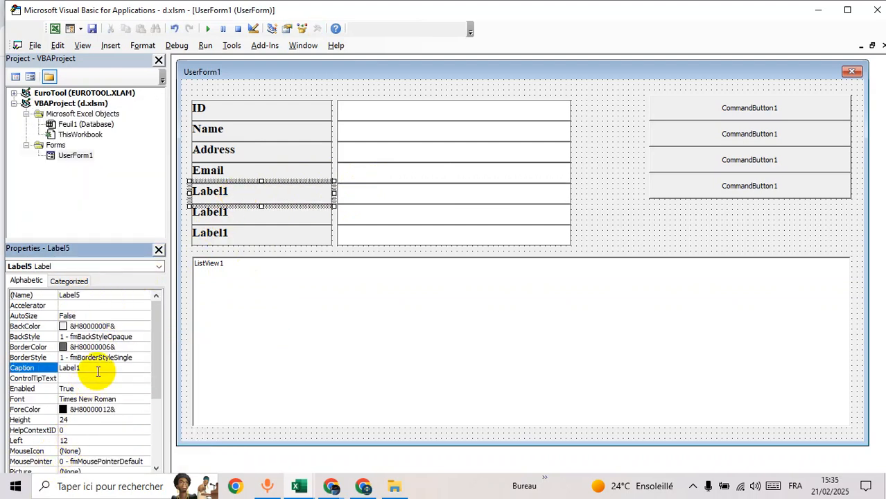
type("Department")
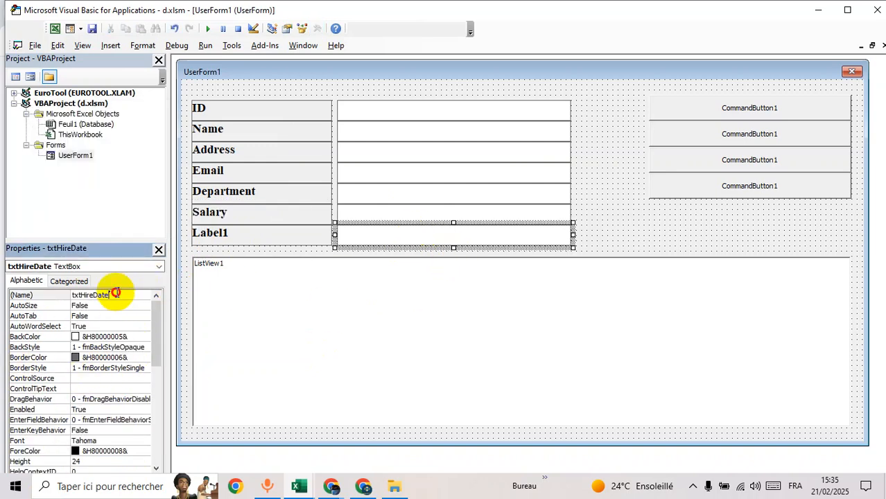
right_click(104, 294)
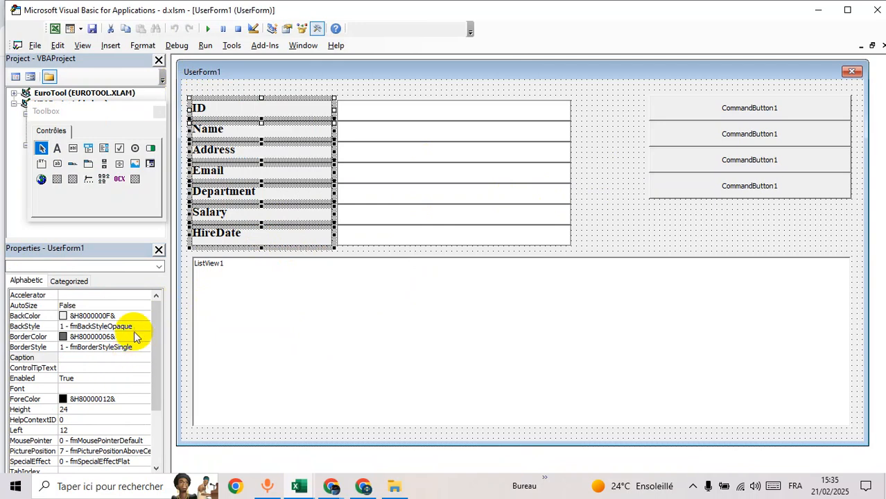
mouse_move(143, 341)
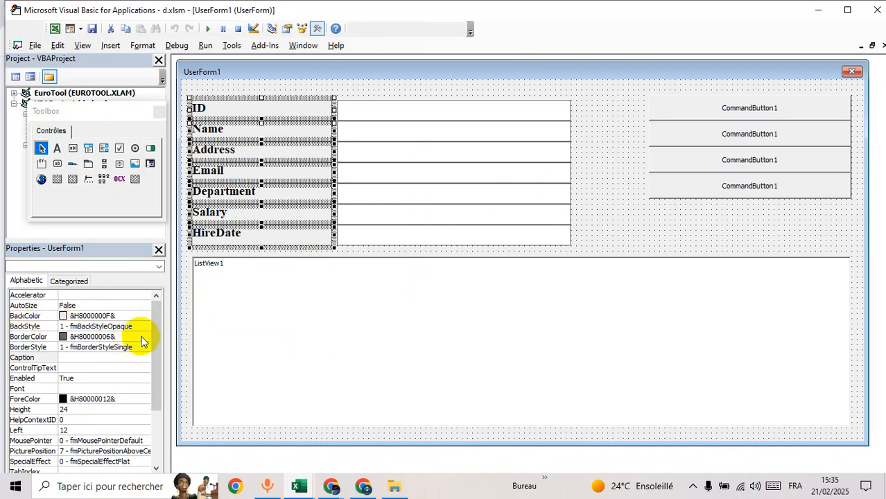
Set all seven labels to BackStyle Transparent, BorderStyle None and Times New Roman bold size 14
left_click(144, 326)
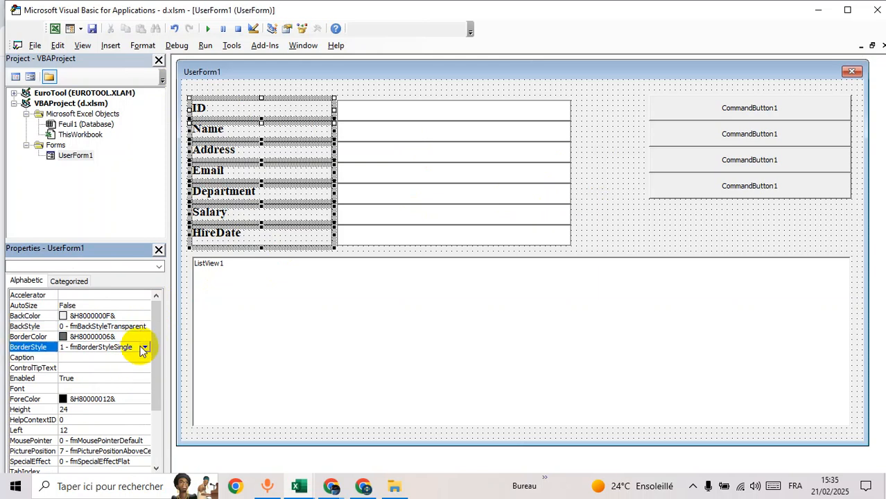
left_click(144, 346)
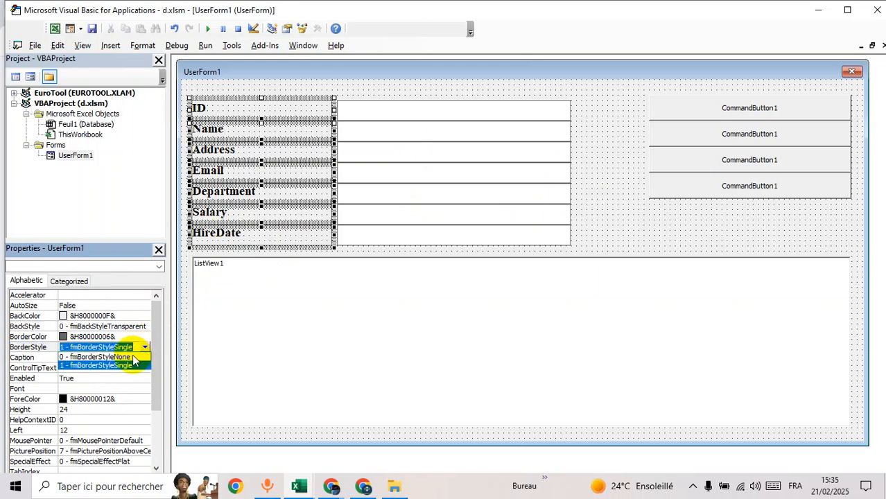
left_click(97, 358)
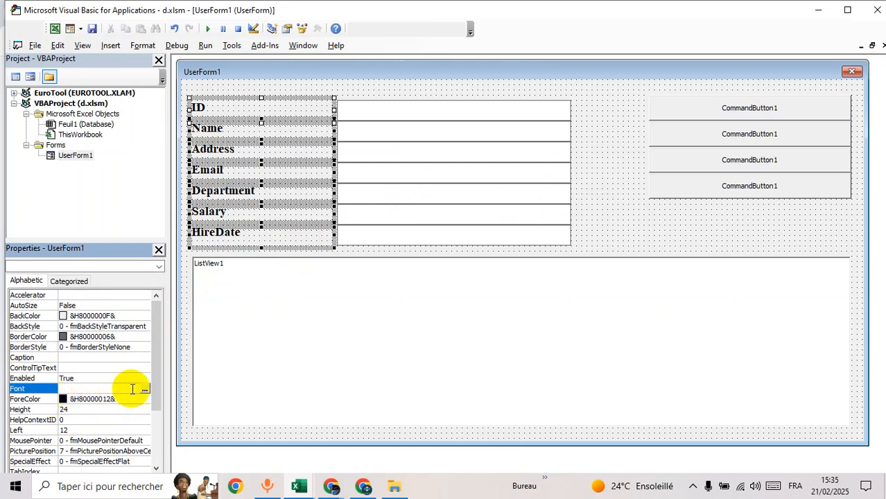
left_click(144, 388)
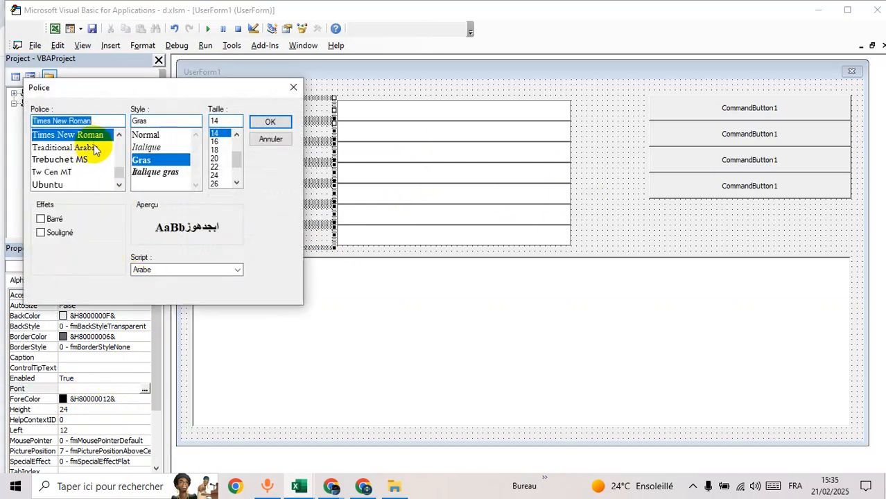
left_click(270, 122)
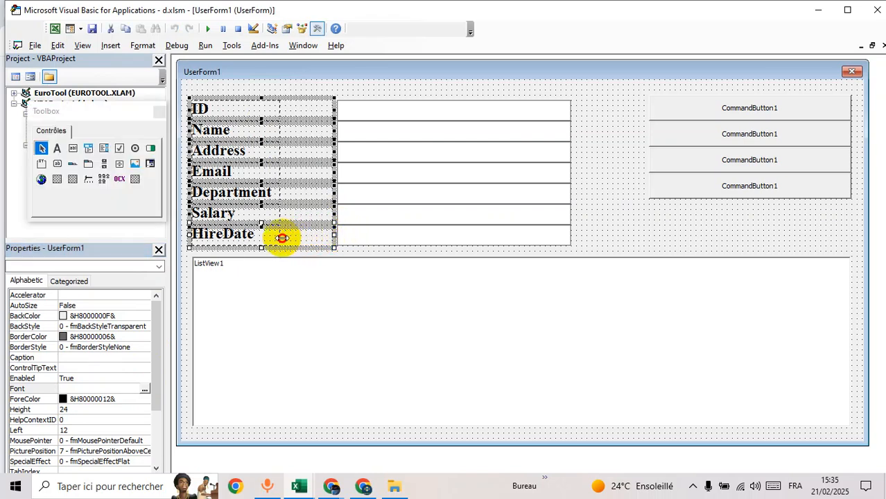
left_click(330, 100)
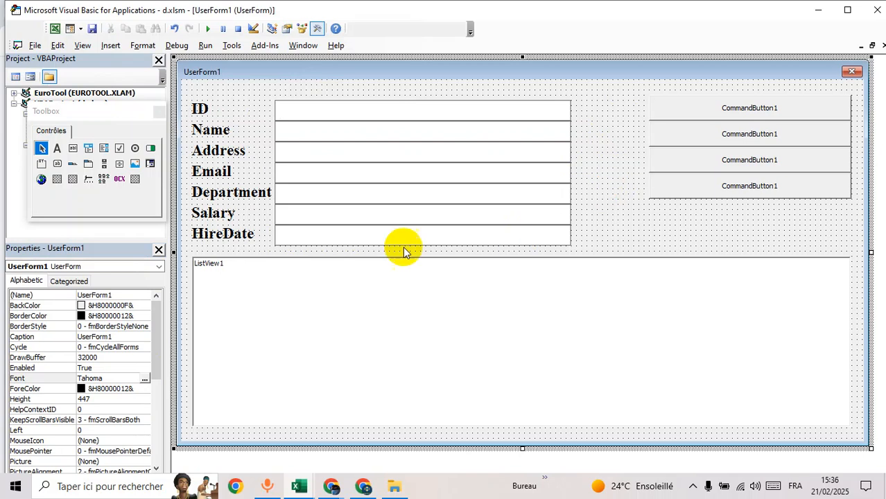
Set UserForm1's BackColor to a light peach from the palette after trying other colours
left_click(110, 326)
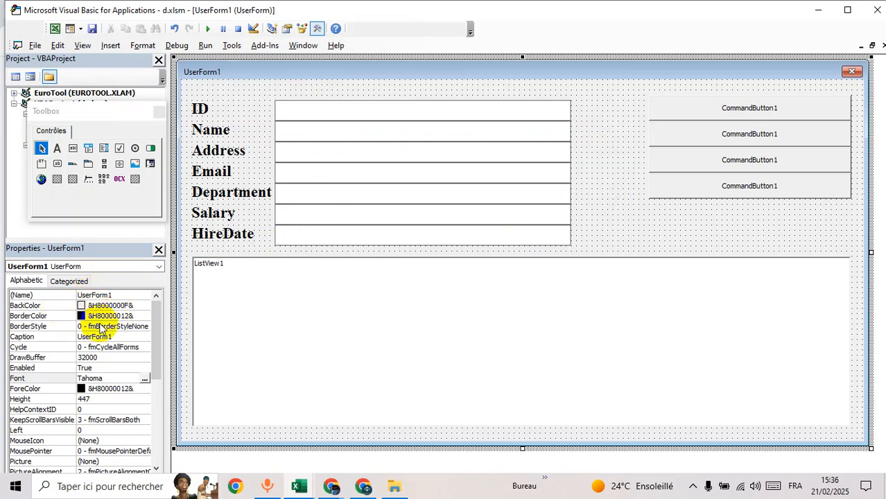
left_click(146, 305)
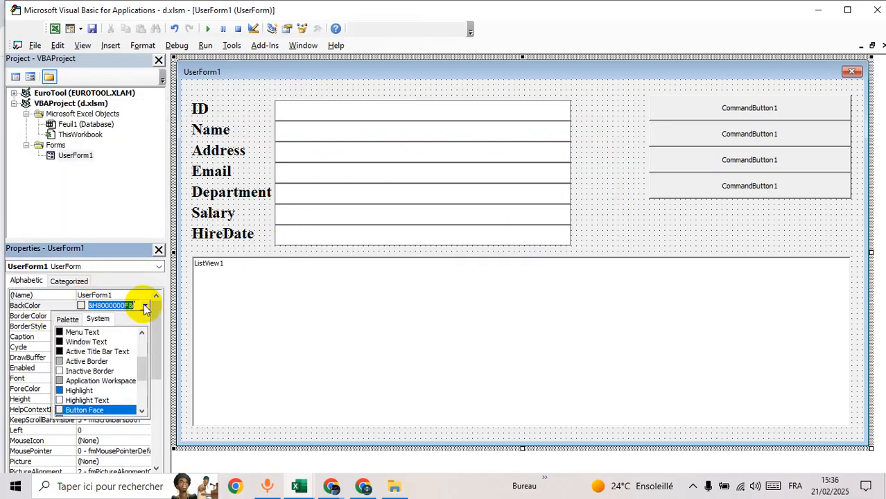
left_click(66, 319)
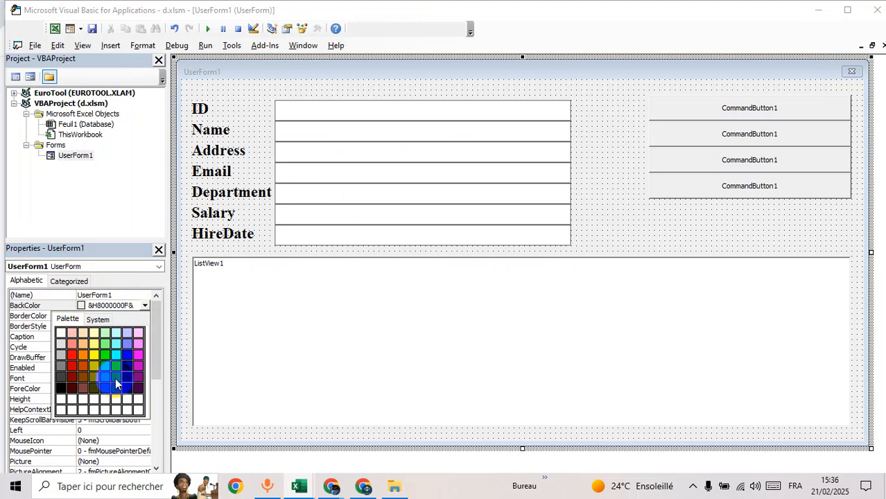
mouse_move(121, 384)
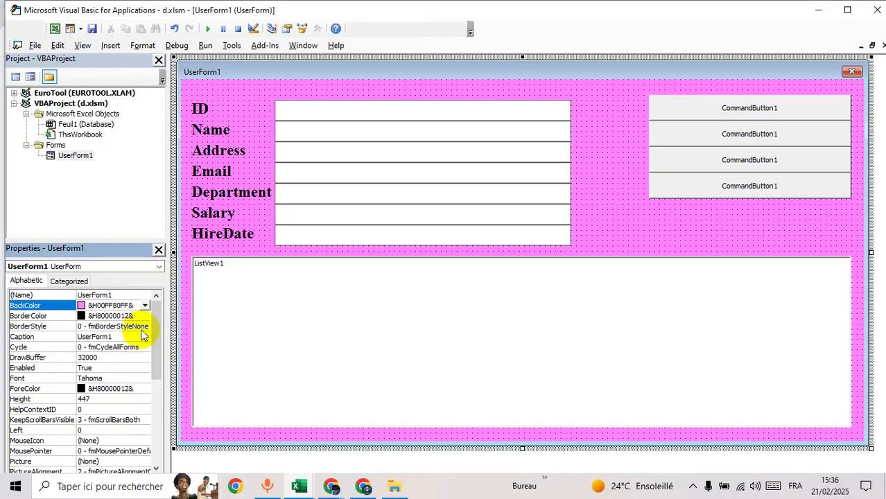
left_click(144, 305)
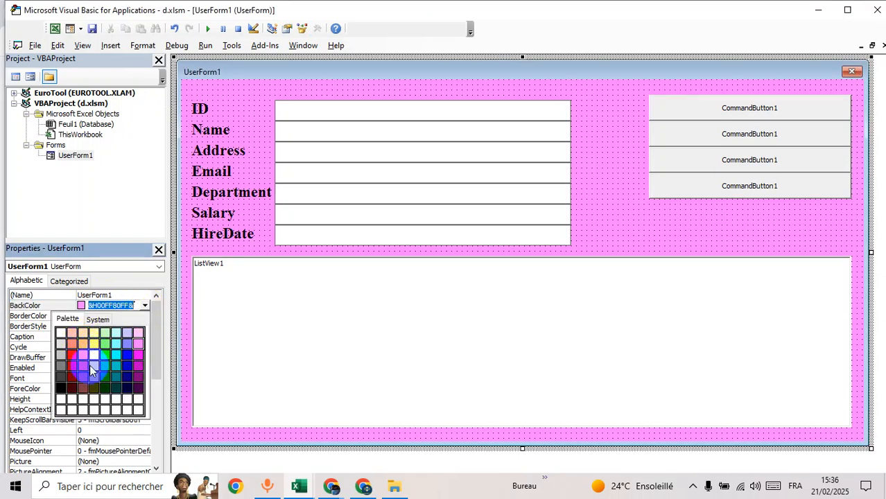
mouse_move(108, 377)
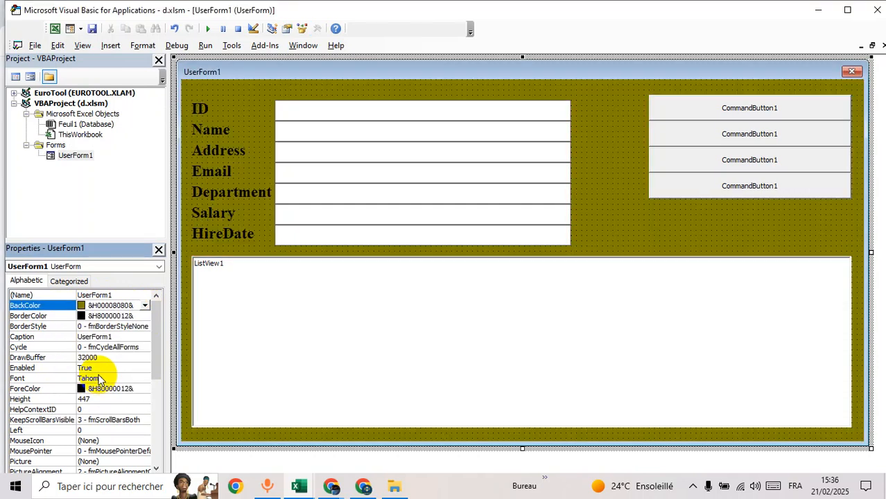
left_click(144, 305)
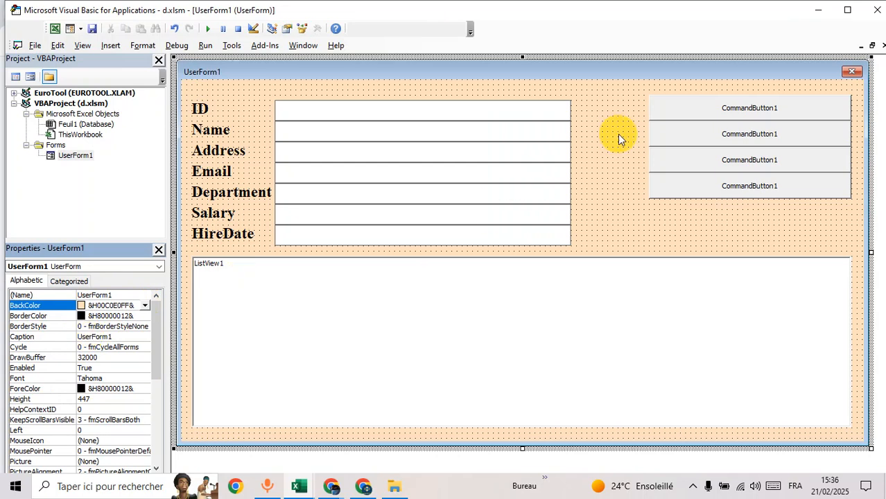
left_click(207, 30)
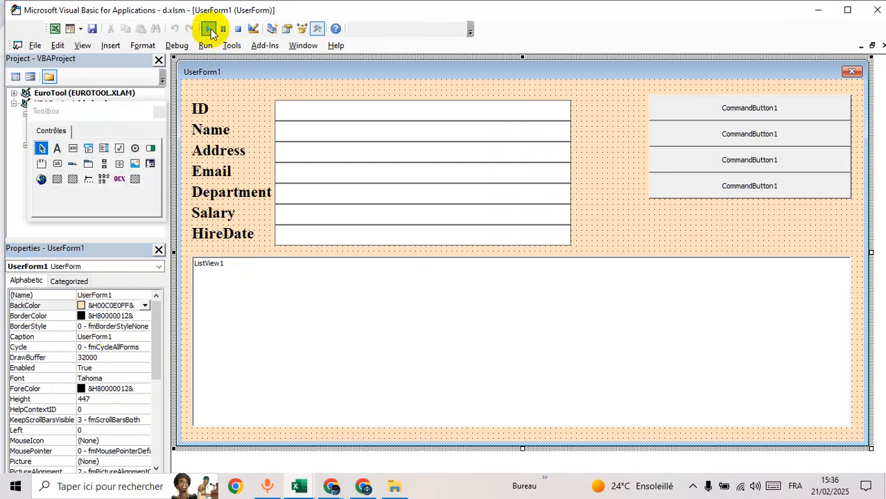
Copy the Save button code from the DeepSeek chat for the first command button
left_click(209, 28)
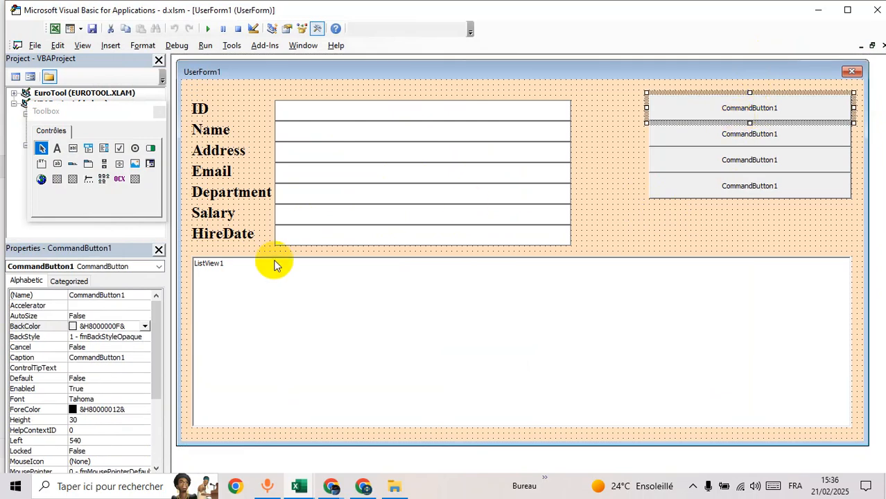
mouse_move(272, 373)
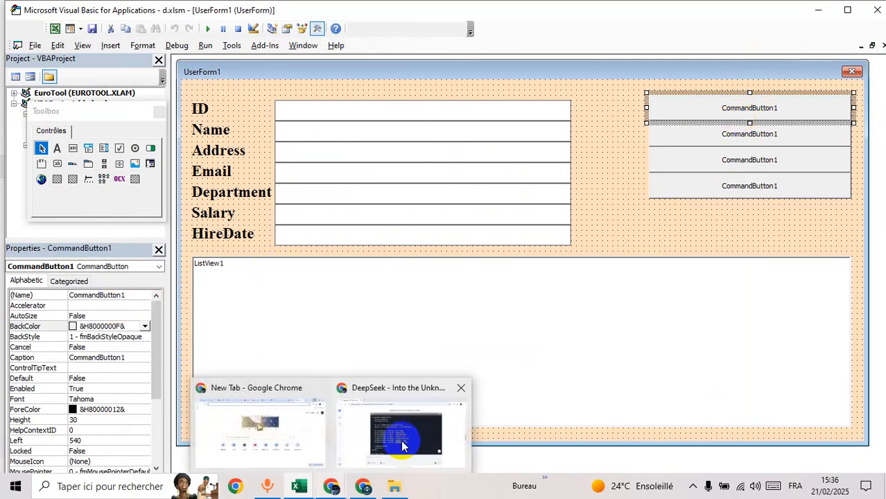
left_click(402, 432)
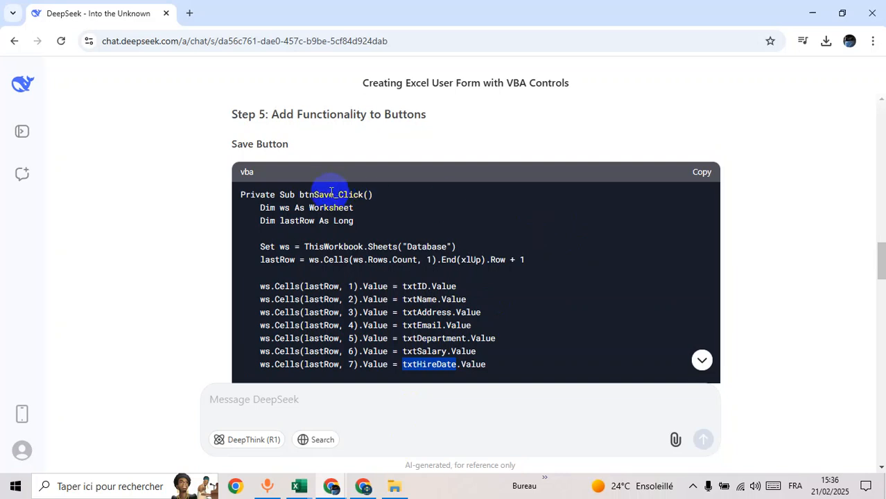
left_click(701, 172)
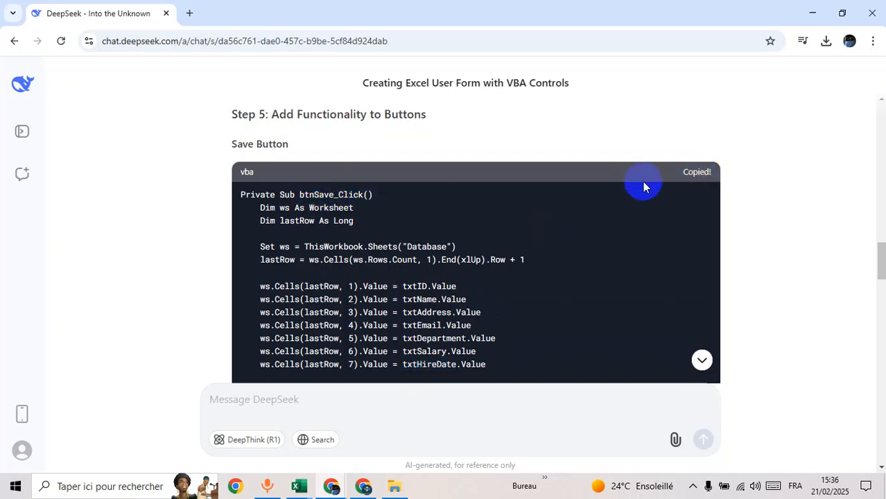
scroll("down", 3)
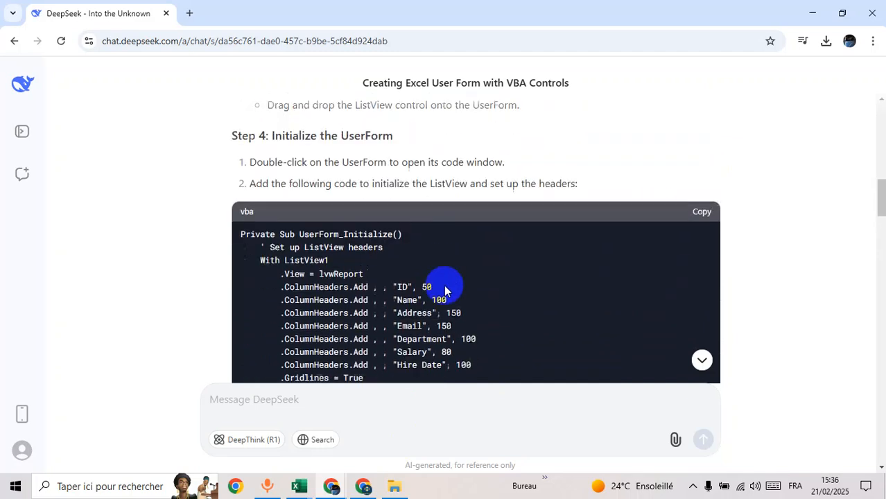
left_click(702, 211)
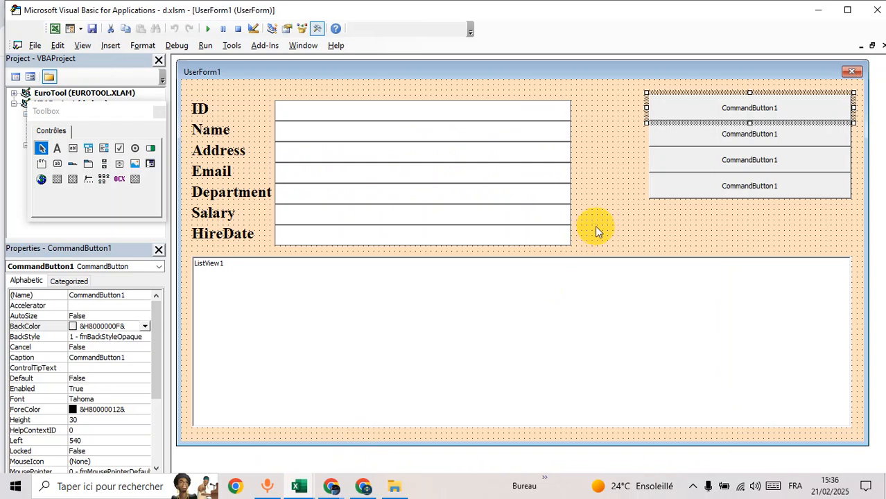
Open UserForm1's code window and confirm the Excel sheet is named Database
double_click(598, 230)
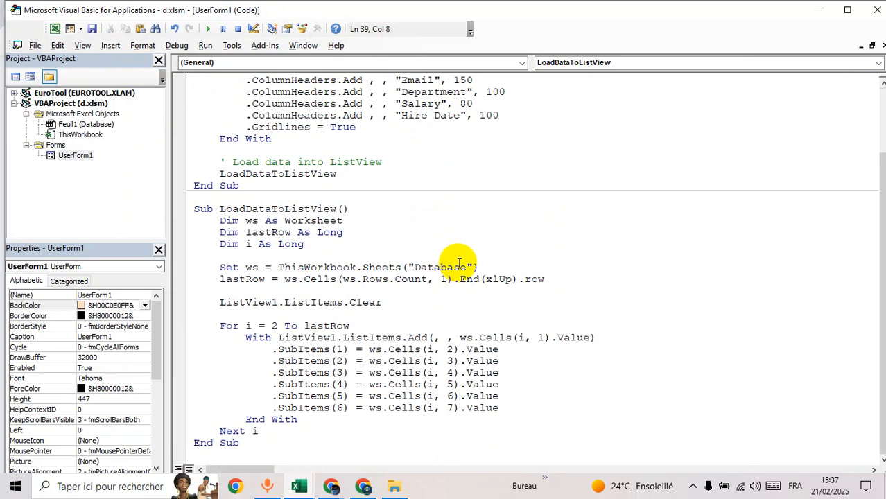
double_click(438, 266)
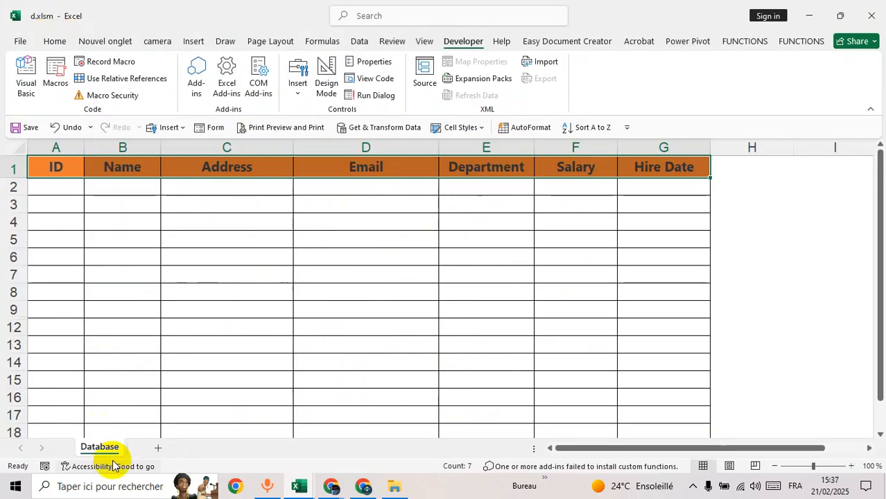
double_click(99, 447)
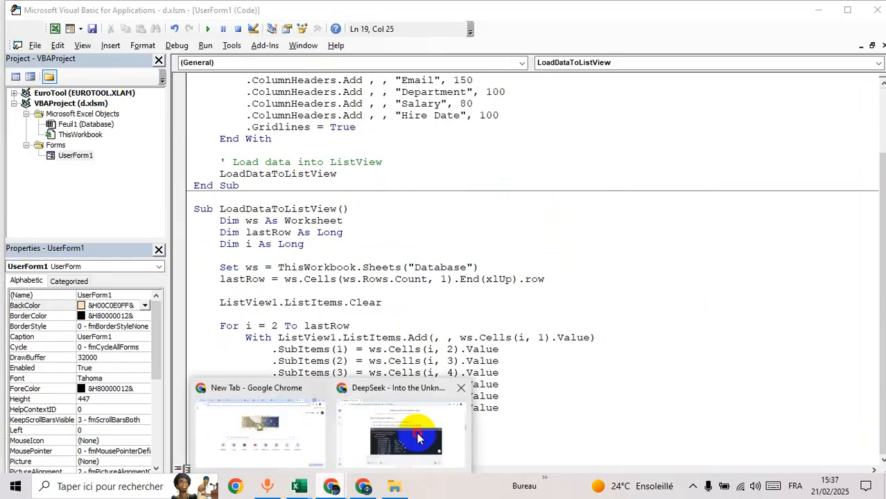
Paste the btnSave_Click and ClearFields routines into the user form's code
left_click(400, 435)
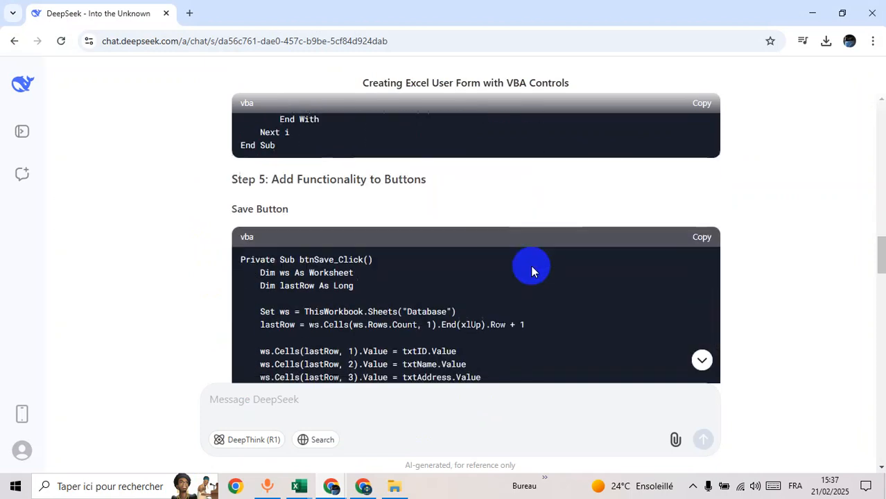
left_click(701, 235)
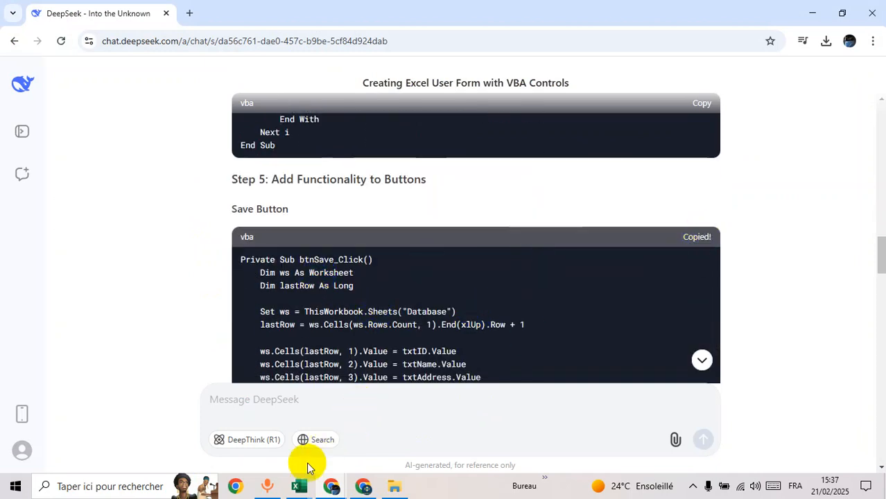
left_click(297, 486)
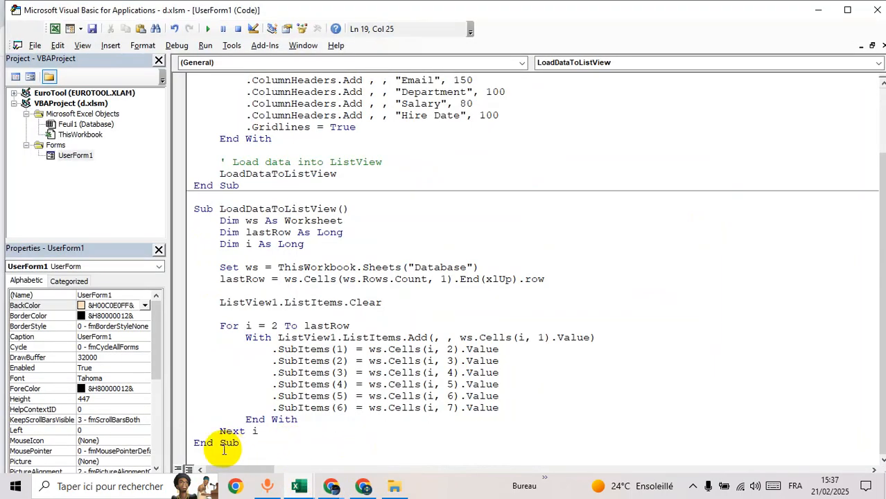
scroll("down", 3)
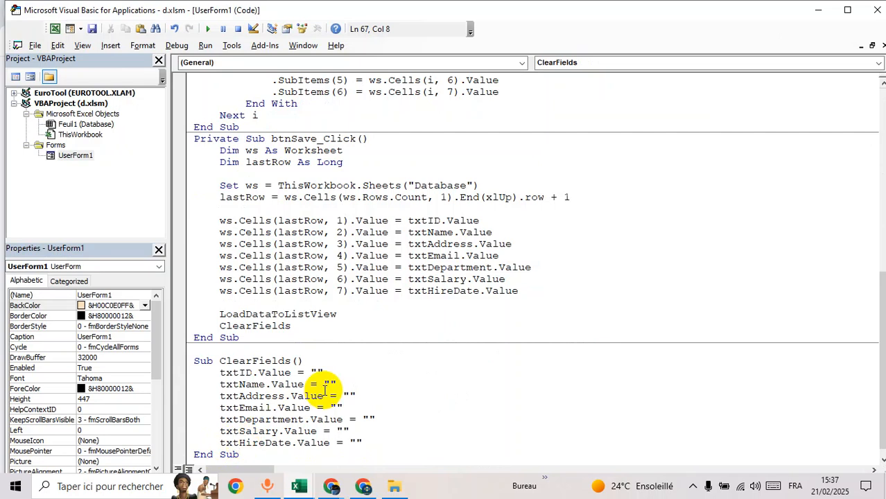
double_click(291, 139)
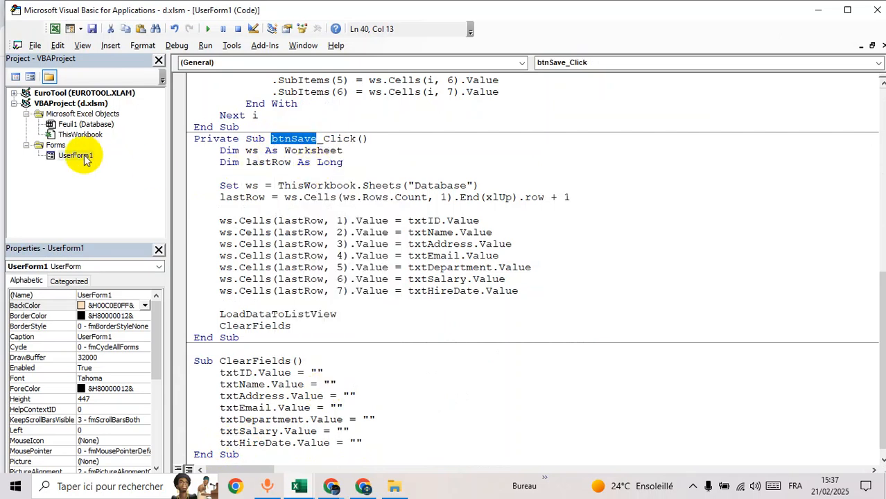
Name CommandButton1 btnSave with caption Save in the Properties window
double_click(75, 155)
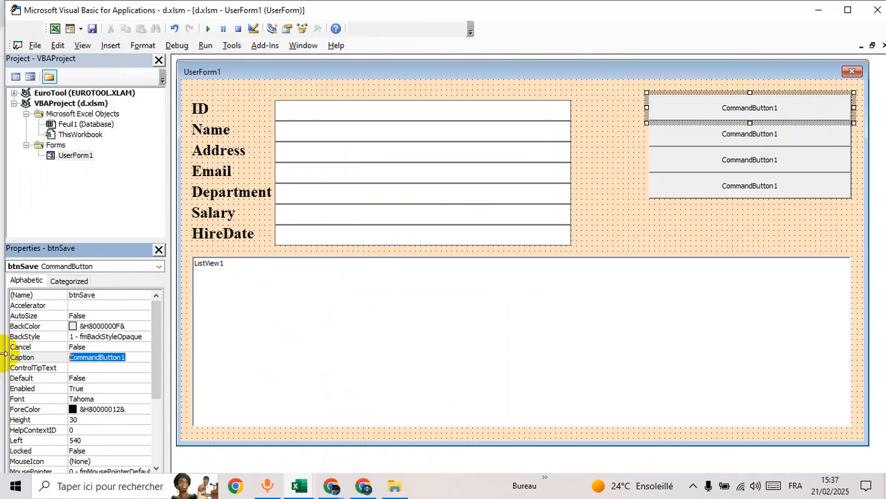
type("Sa")
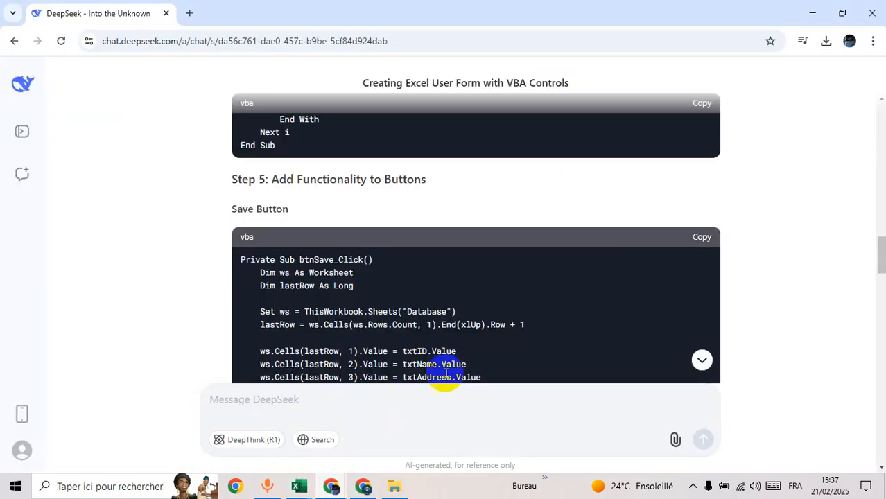
scroll("down", 3)
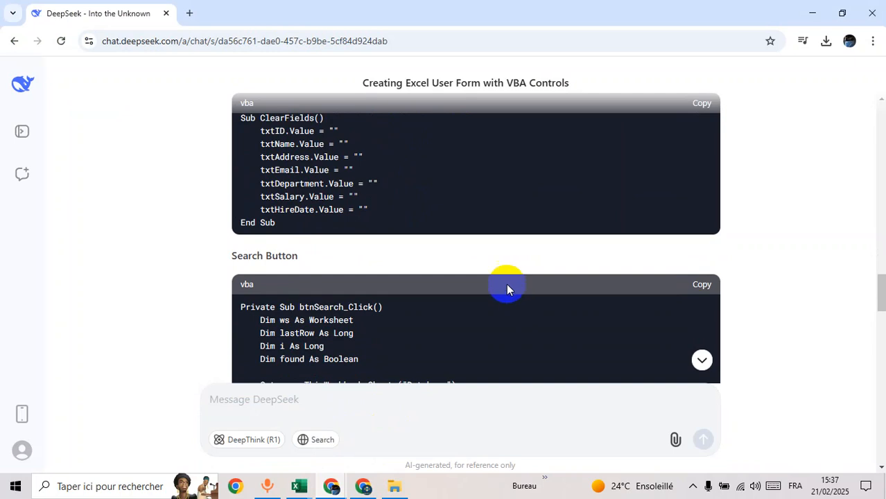
mouse_move(701, 285)
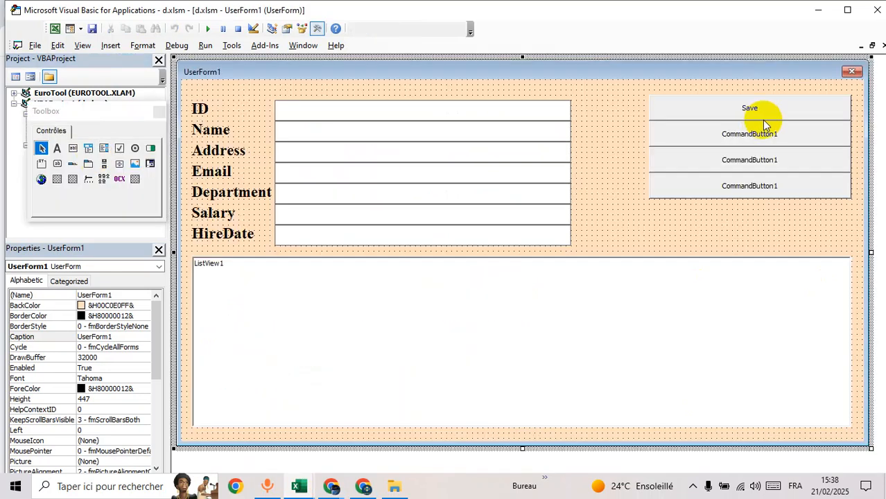
Name CommandButton2 btnSearch with caption Search
left_click(749, 133)
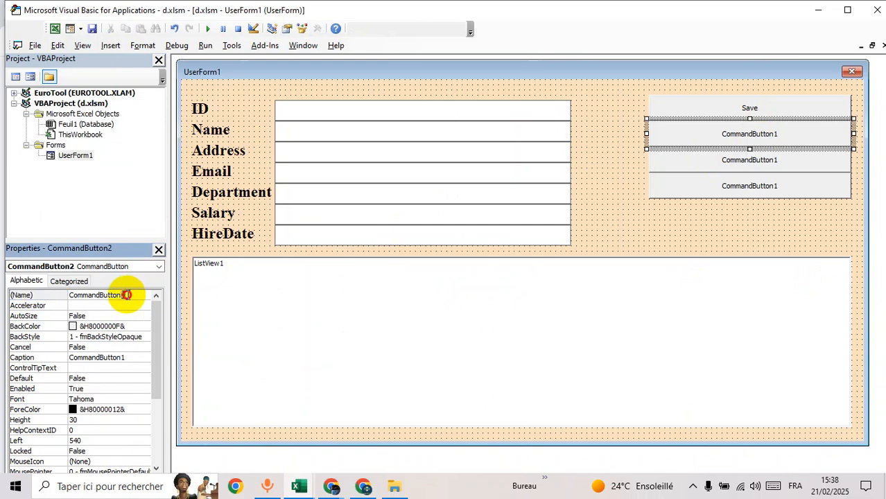
type("btnSearch")
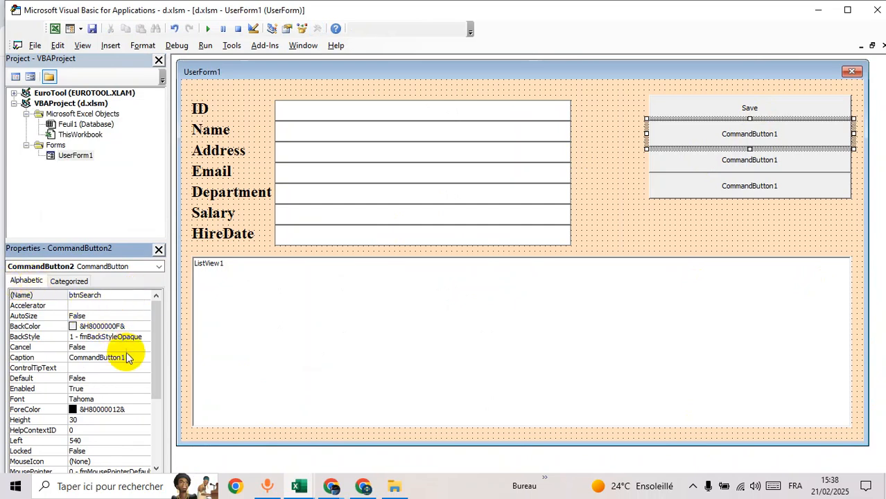
type("btnSearch")
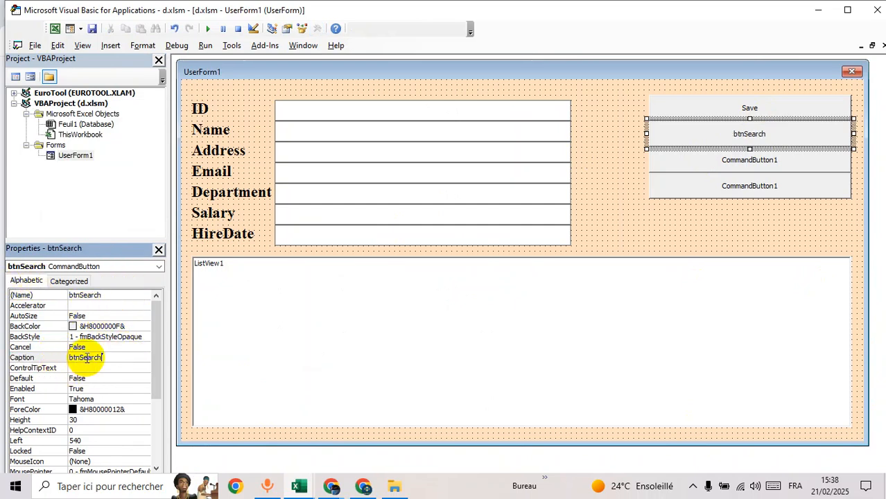
type("bSearch")
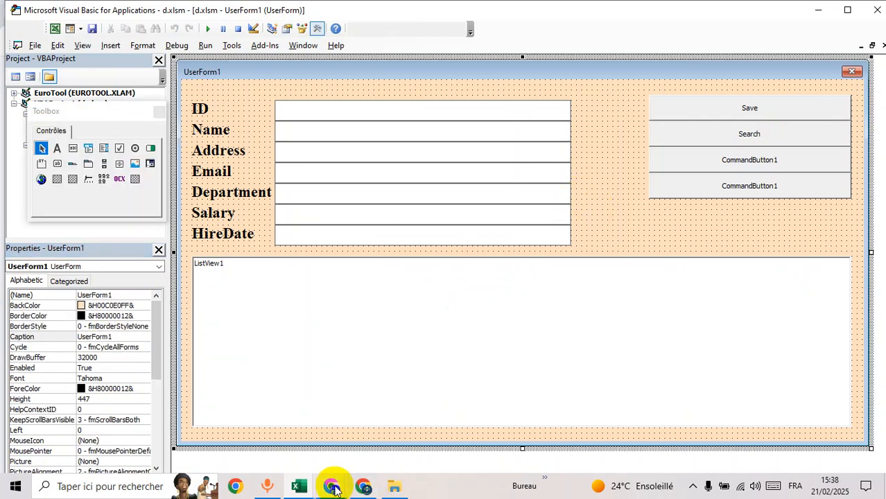
Copy the btnSearch_Click code from DeepSeek and paste it into the form code
left_click(332, 485)
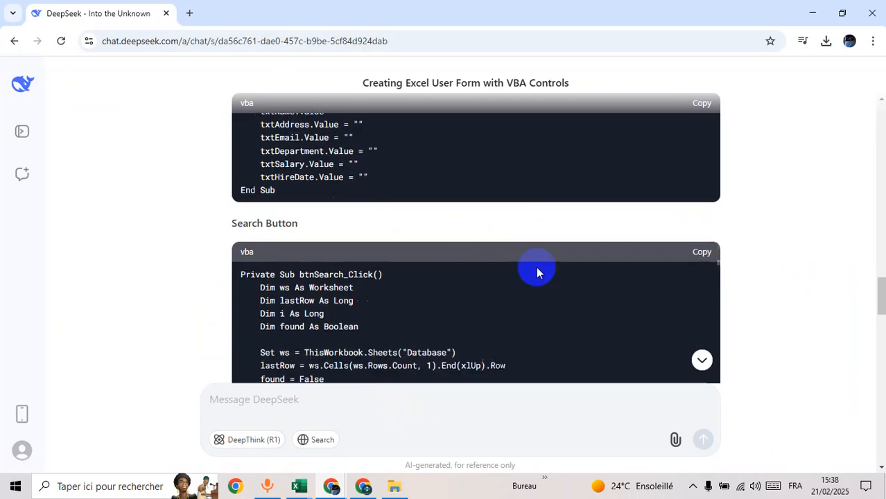
scroll("down", 3)
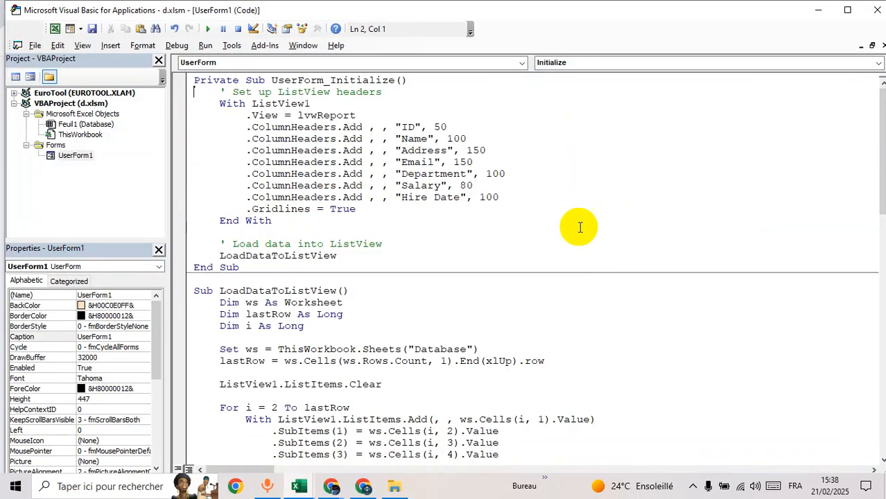
scroll("down", 3)
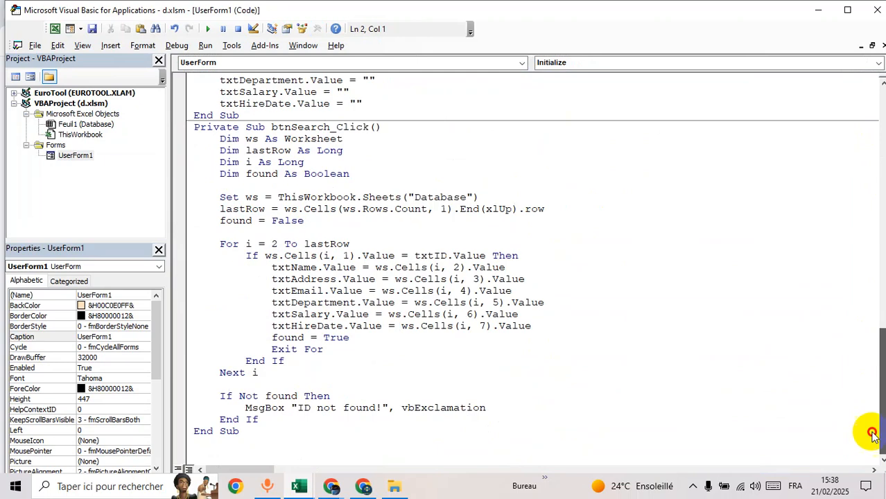
left_click(222, 431)
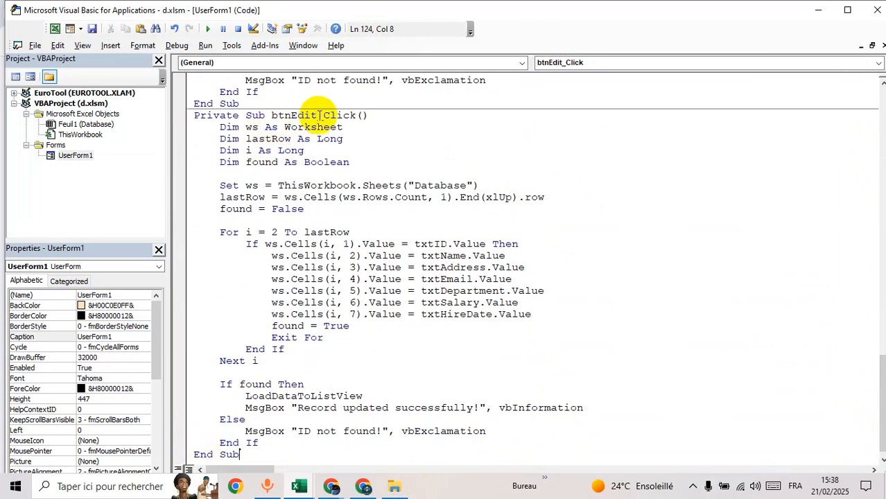
Name the third button btnEdit and paste its record-updating click routine from DeepSeek
double_click(299, 115)
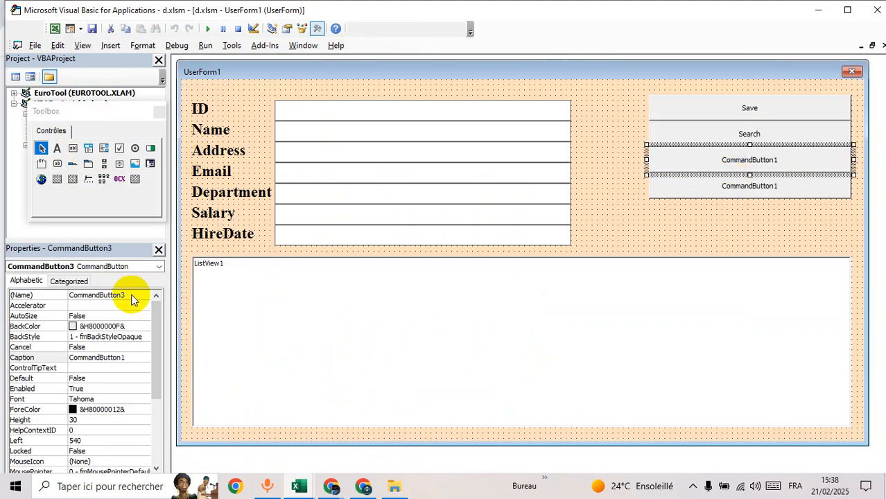
type("btnEdit")
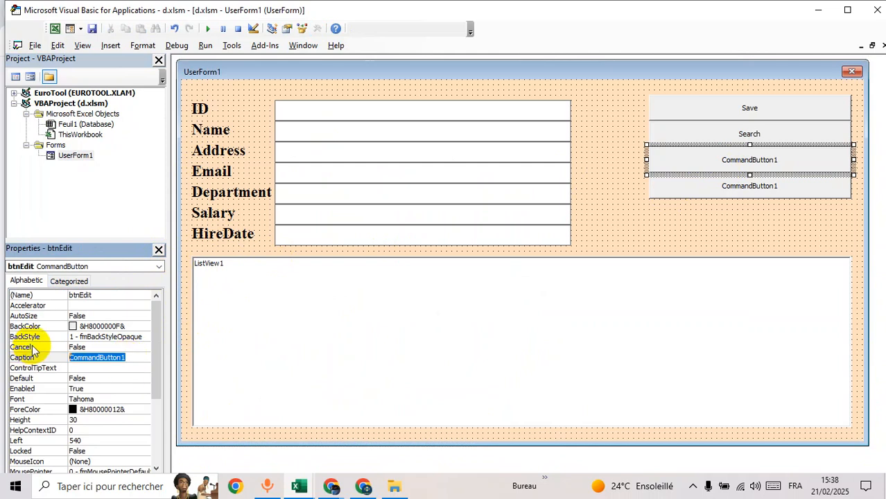
type("btnEdit")
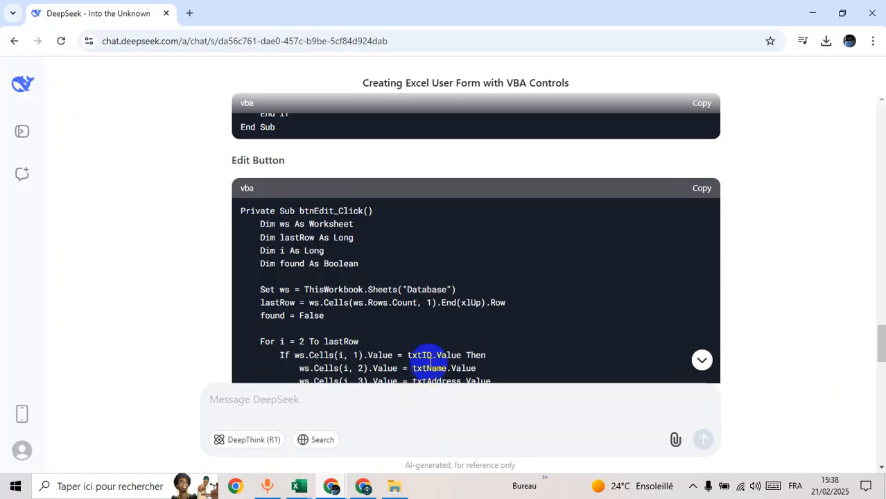
scroll("down", 3)
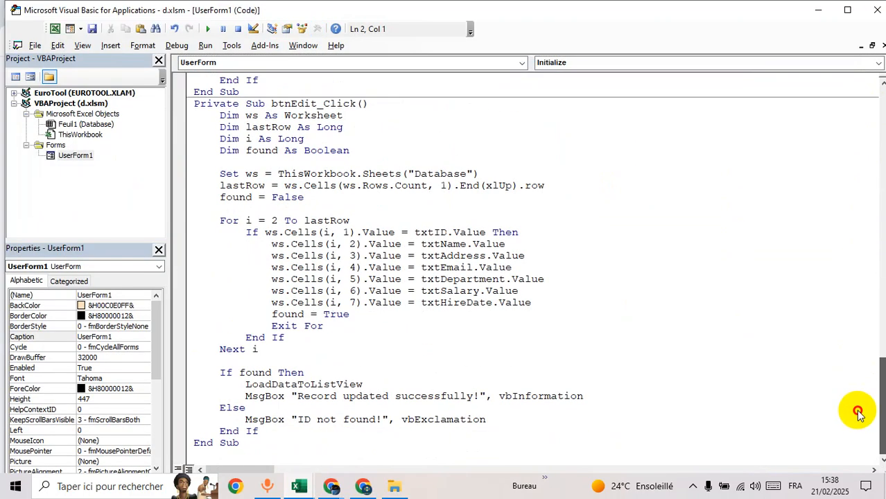
left_click(203, 444)
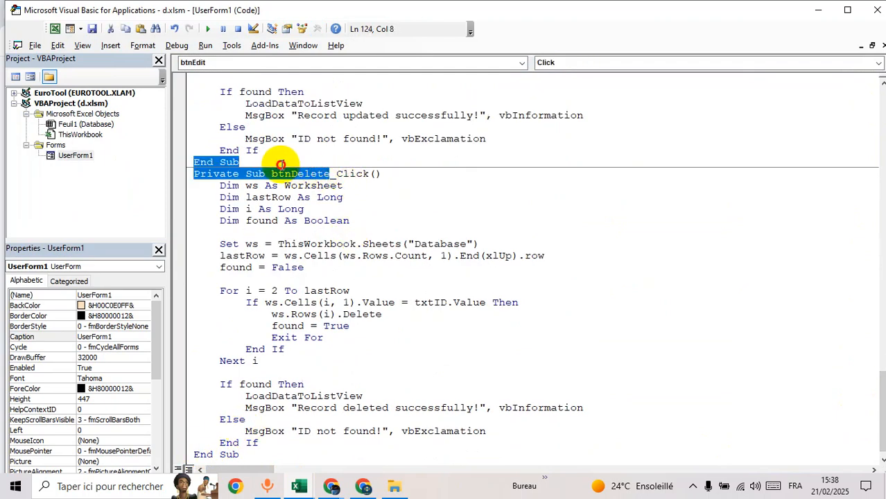
Name CommandButton4 btnDelete captioned Delete, and set all four buttons to Times New Roman bold 16
right_click(298, 173)
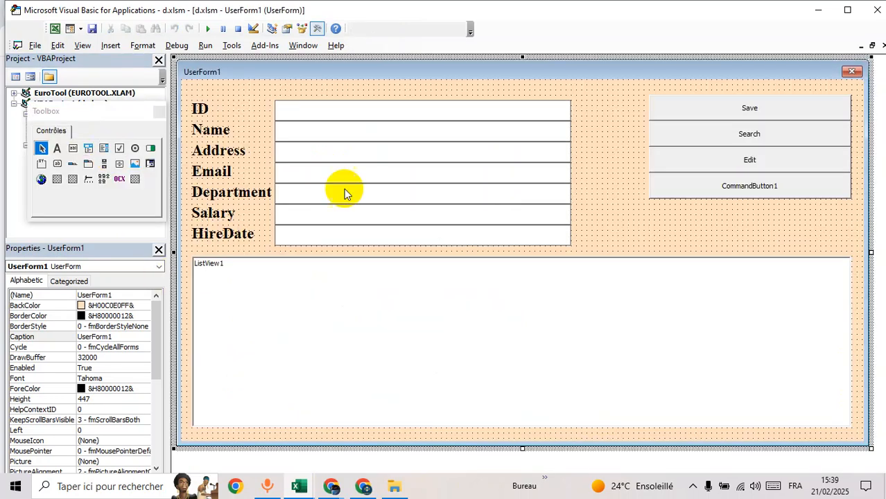
left_click(748, 186)
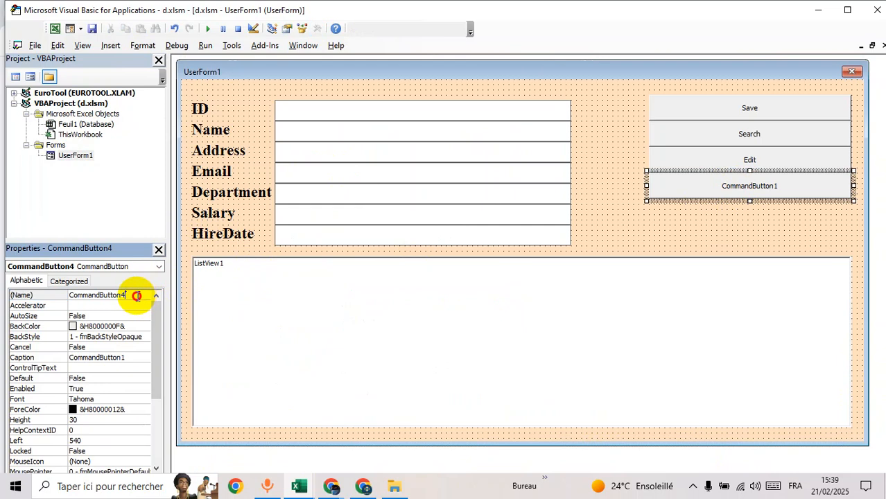
type("btnDelete")
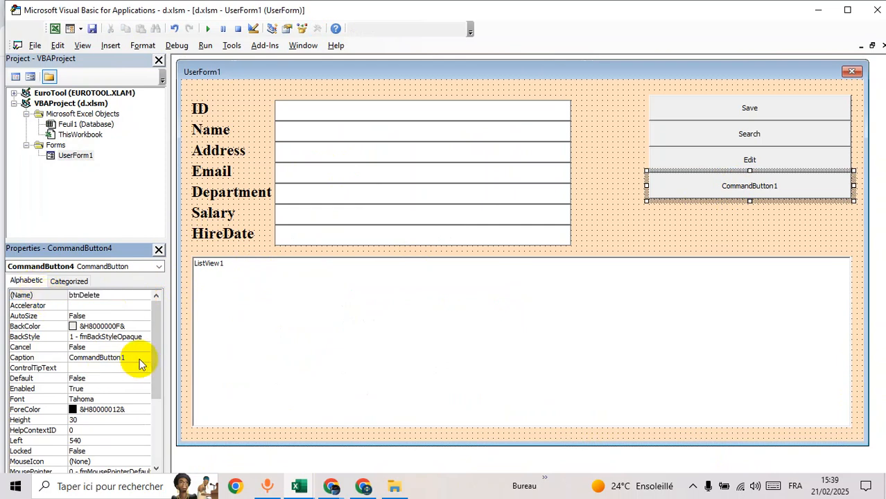
type("btnDelete")
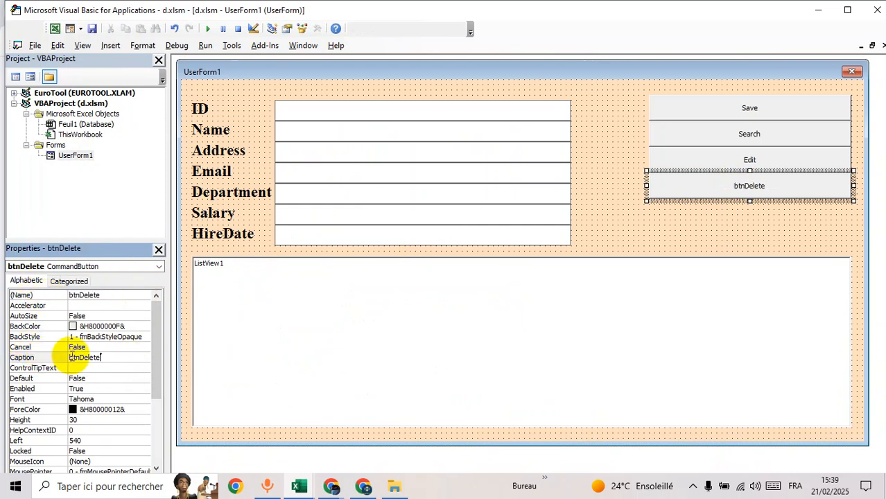
type("Delete")
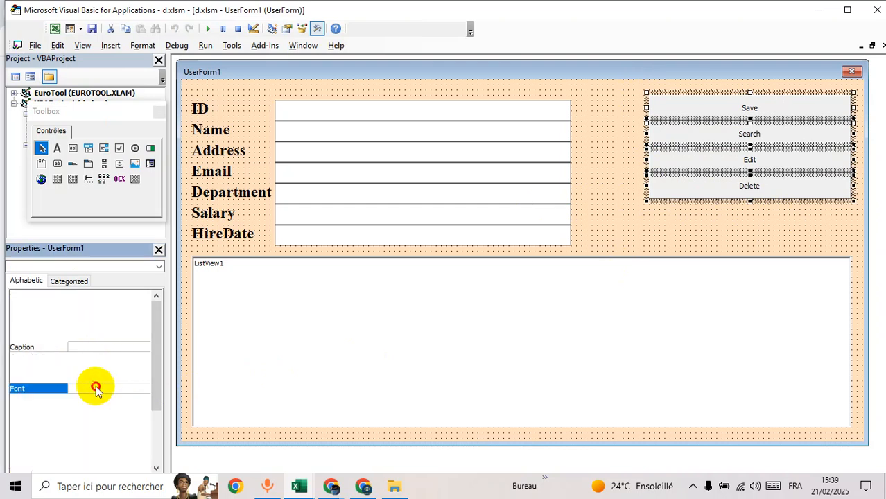
left_click(94, 388)
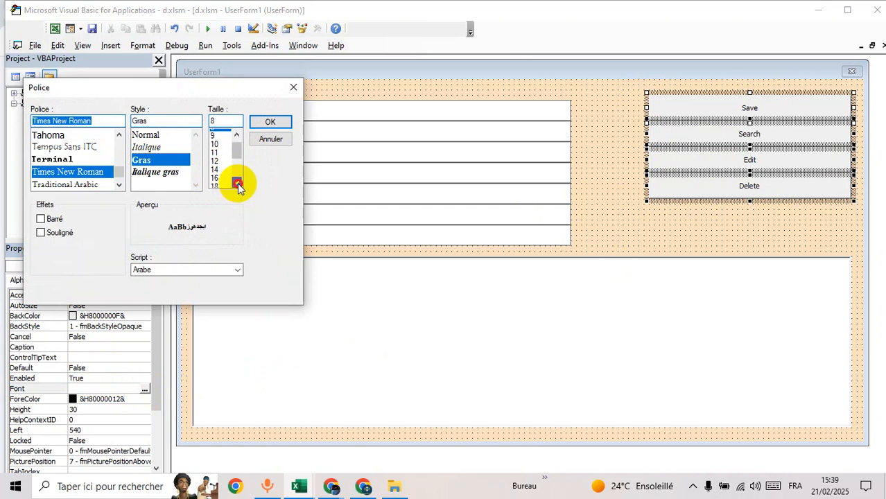
left_click(269, 122)
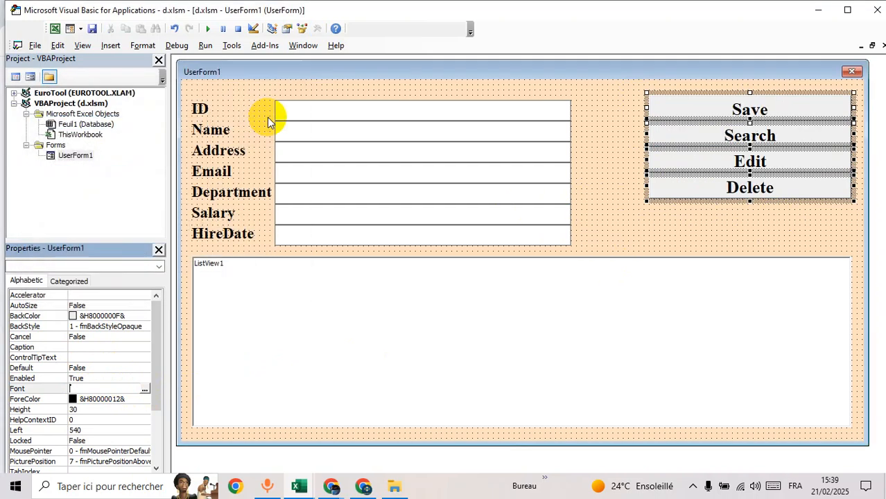
mouse_move(718, 229)
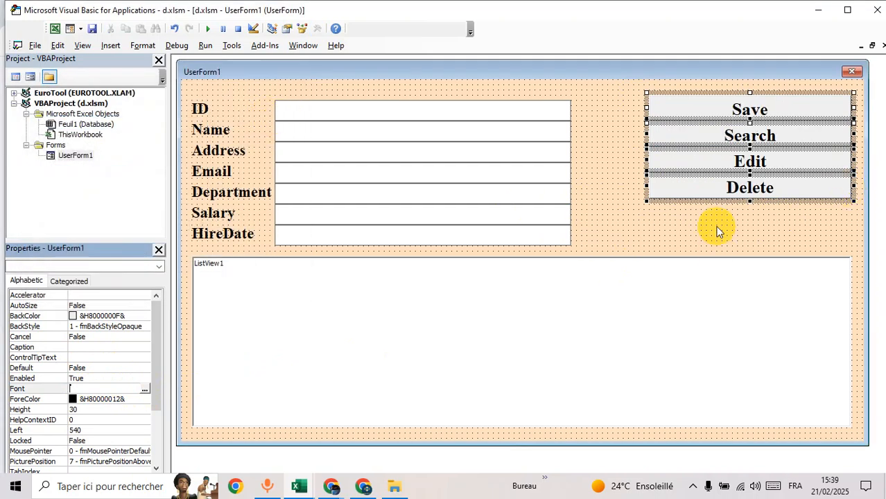
Set button BackColors from the palette: Save cyan, Search green, Edit pink, Delete red
left_click(749, 110)
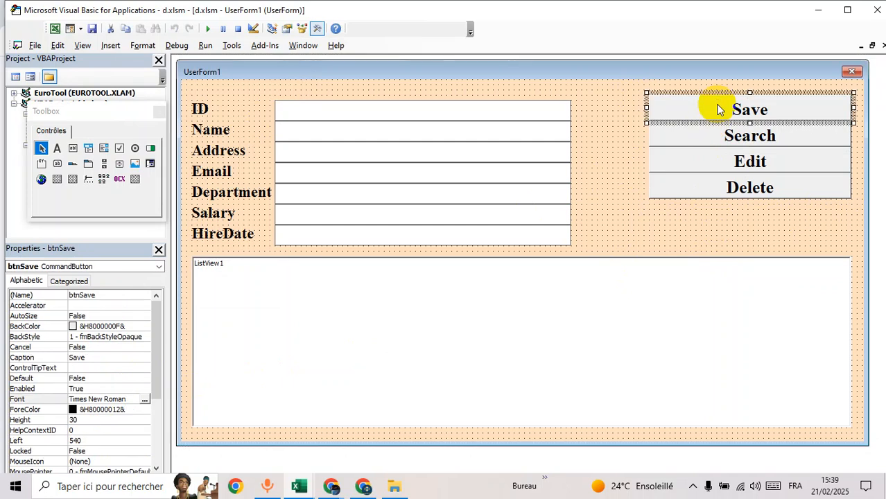
mouse_move(156, 341)
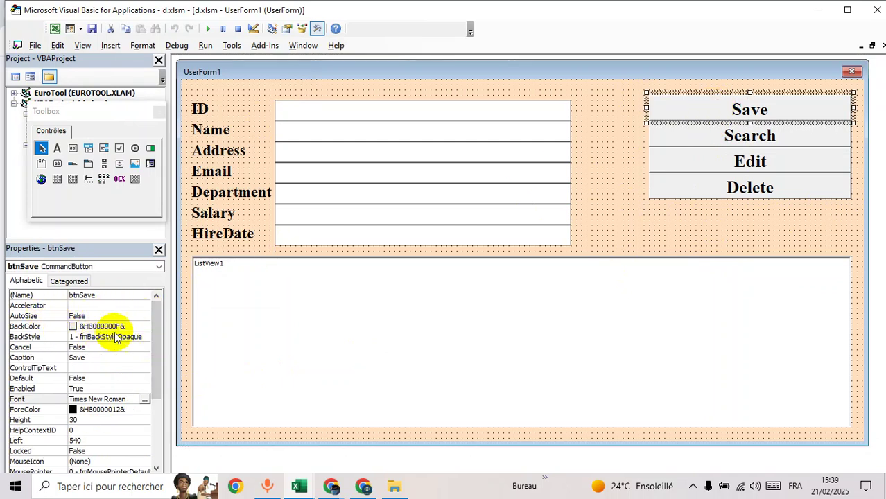
left_click(144, 326)
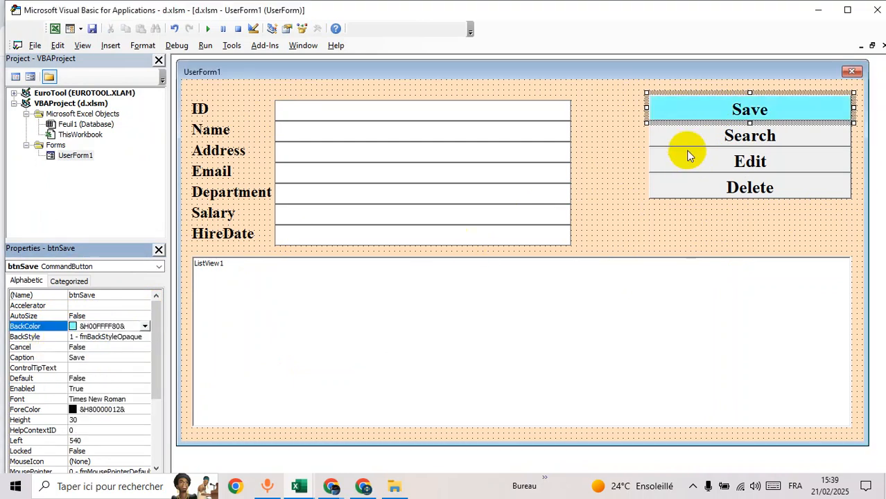
left_click(748, 136)
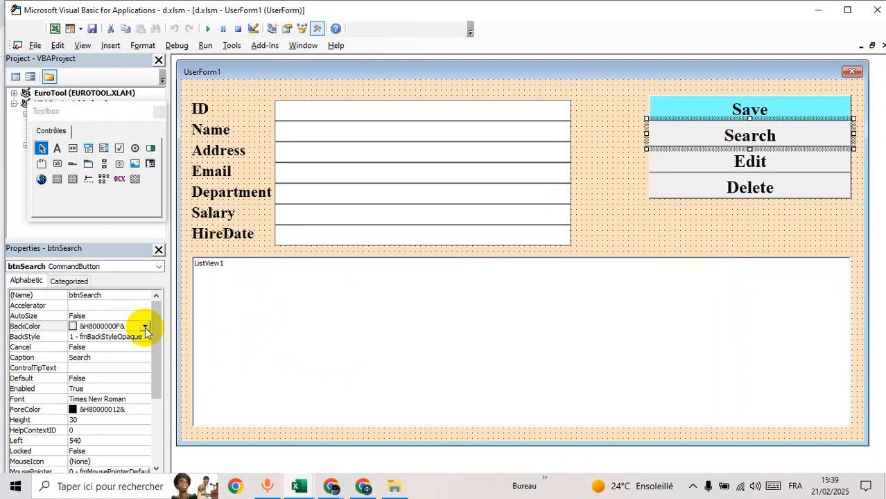
left_click(144, 326)
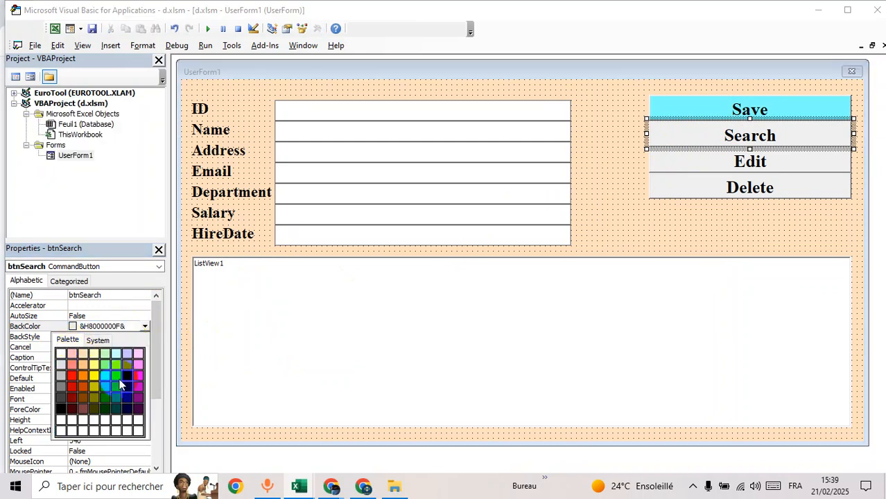
left_click(105, 375)
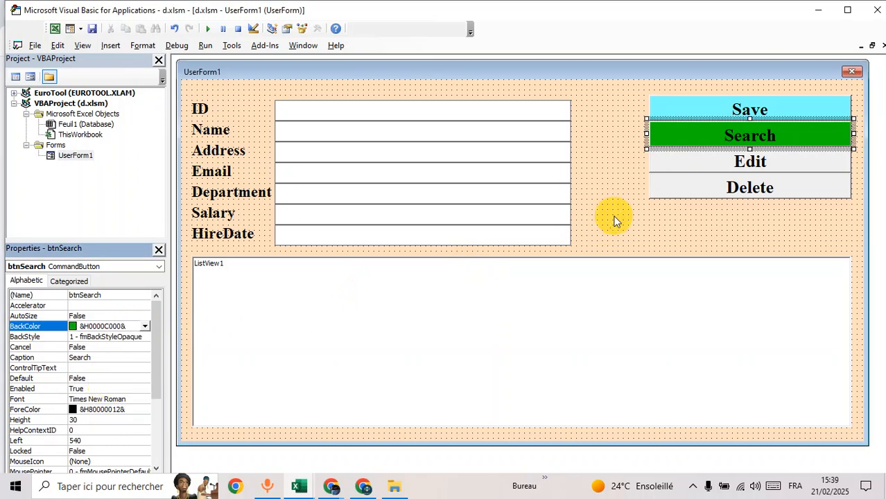
left_click(144, 326)
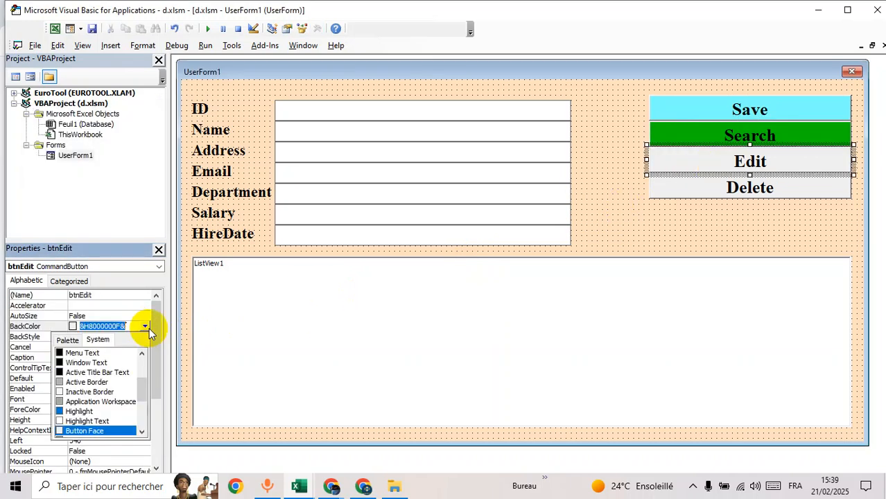
left_click(67, 339)
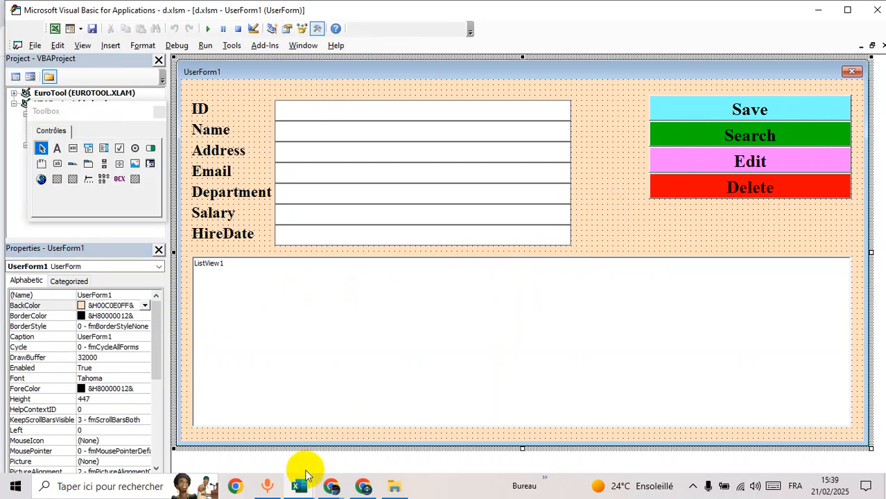
Copy the Add button procedure that calls ClearFields from the DeepSeek answer
left_click(239, 485)
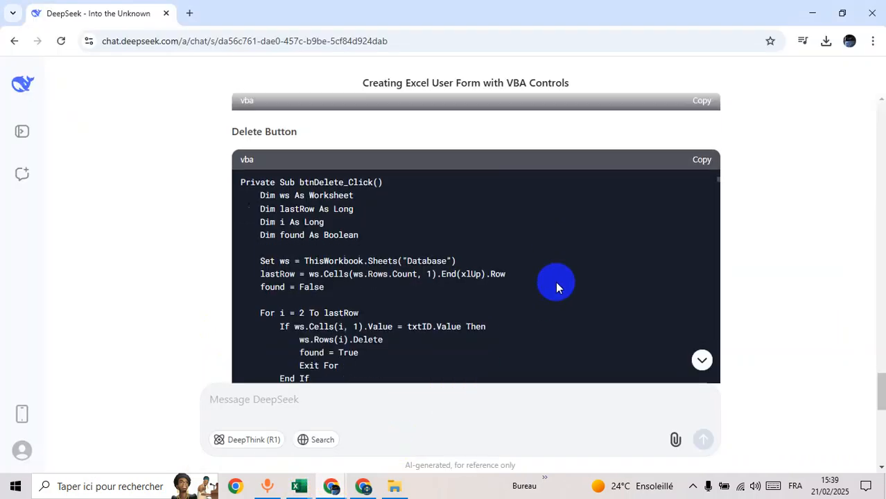
scroll("down", 3)
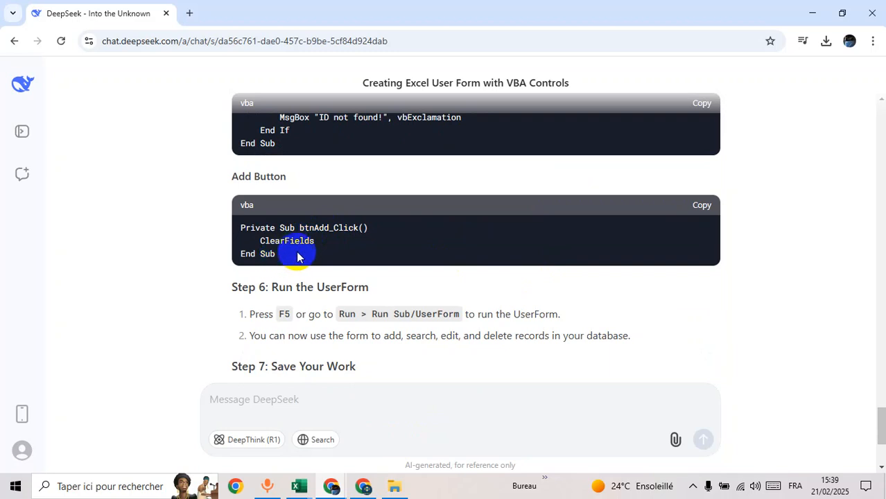
mouse_move(579, 263)
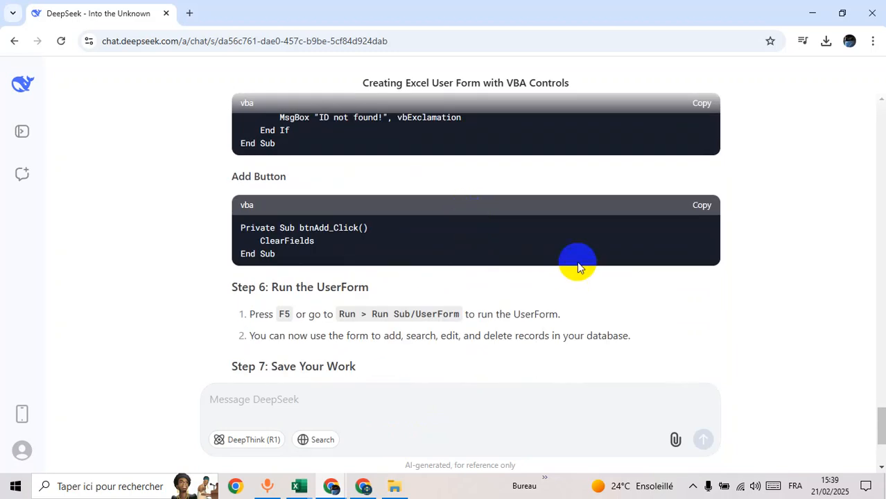
left_click(701, 205)
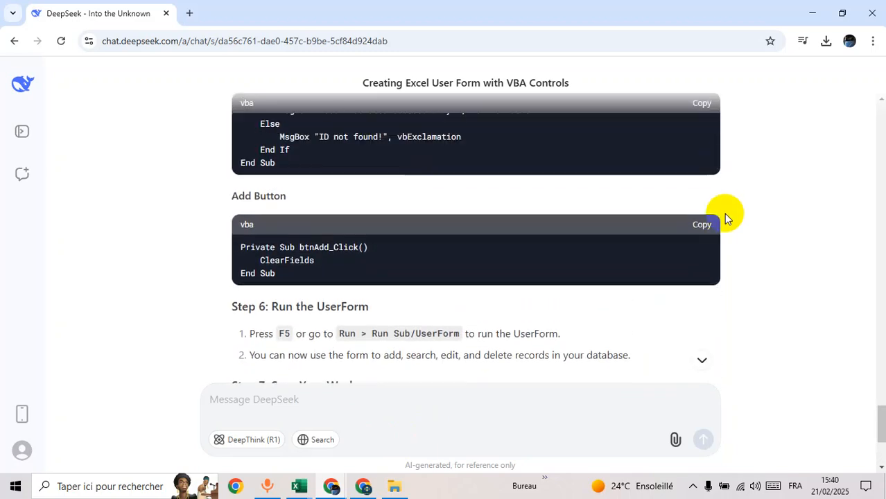
mouse_move(732, 215)
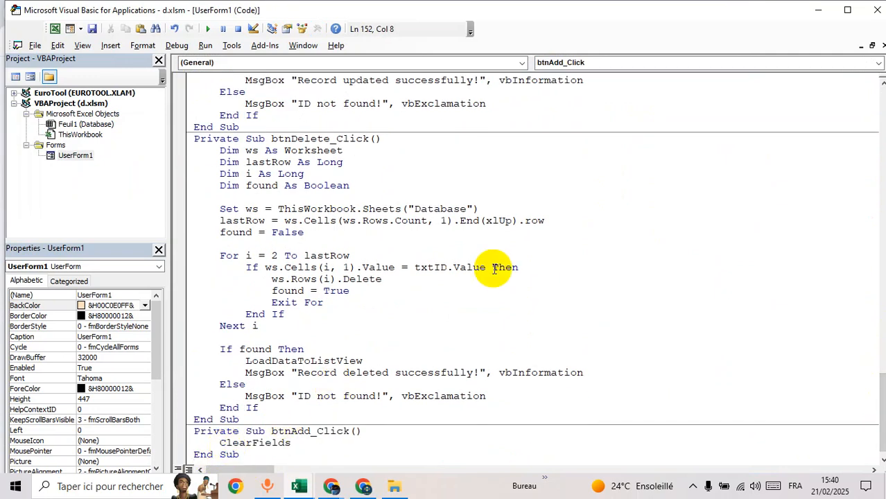
mouse_move(560, 275)
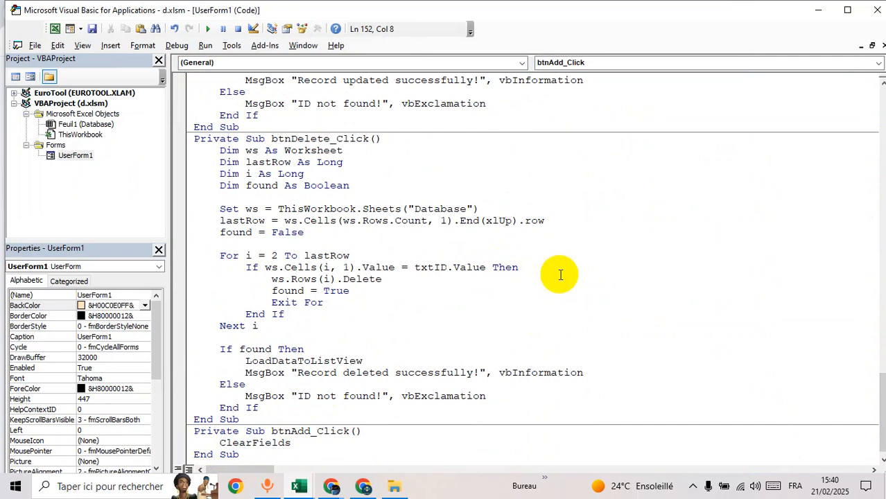
mouse_move(880, 371)
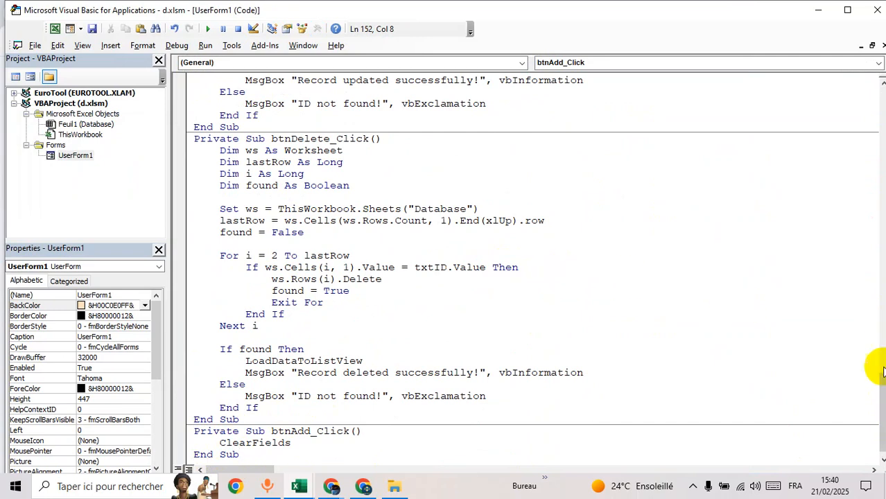
Review the btnAdd_Click code, then bring up UserForm1's design layout from the Project Explorer
scroll("down", 3)
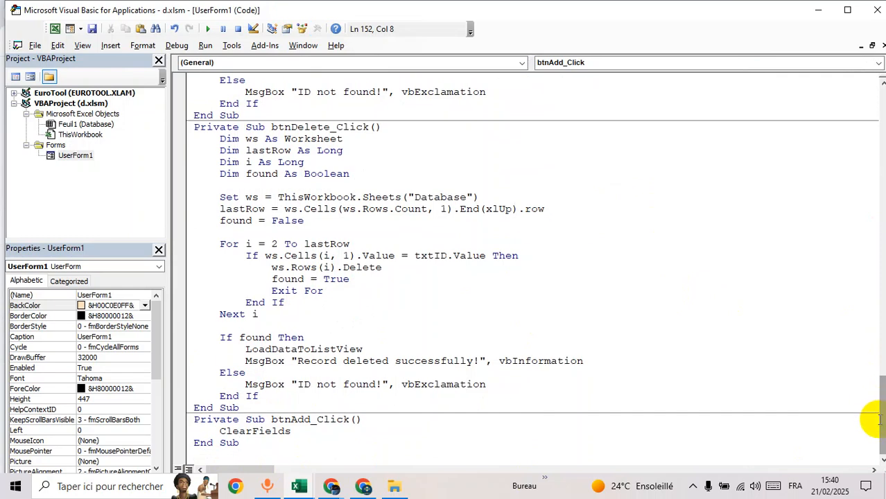
left_click(312, 418)
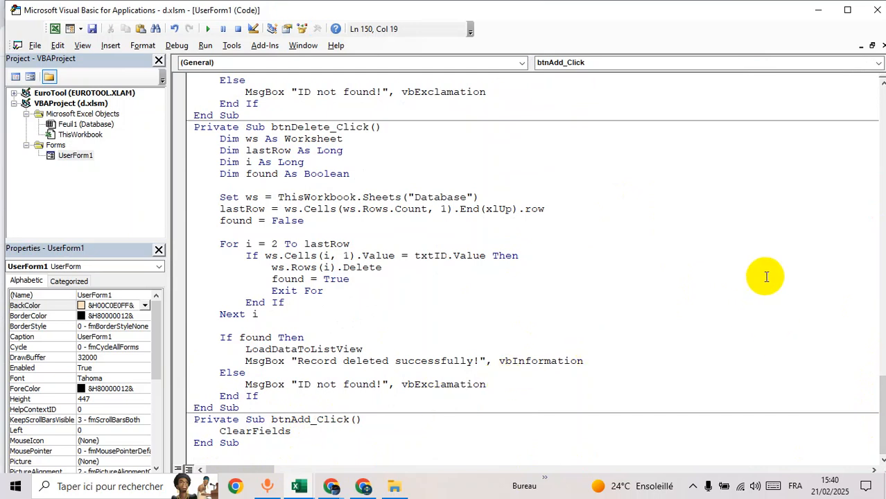
mouse_move(618, 321)
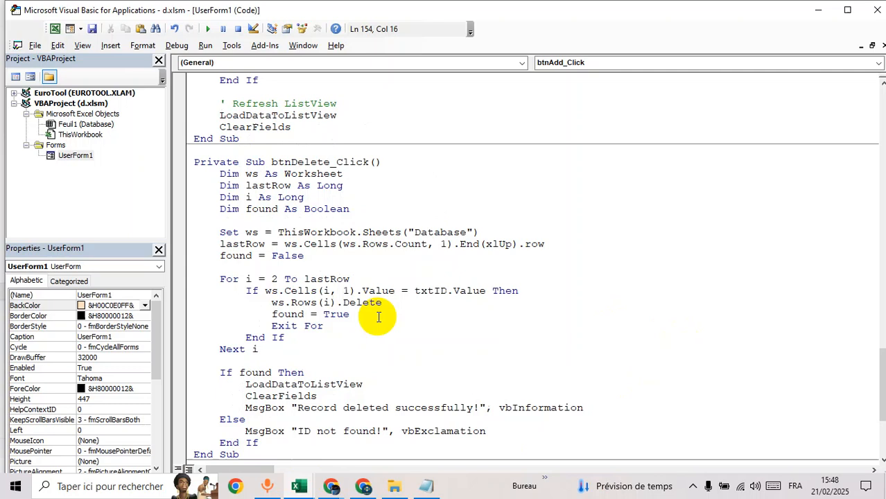
scroll("up", 3)
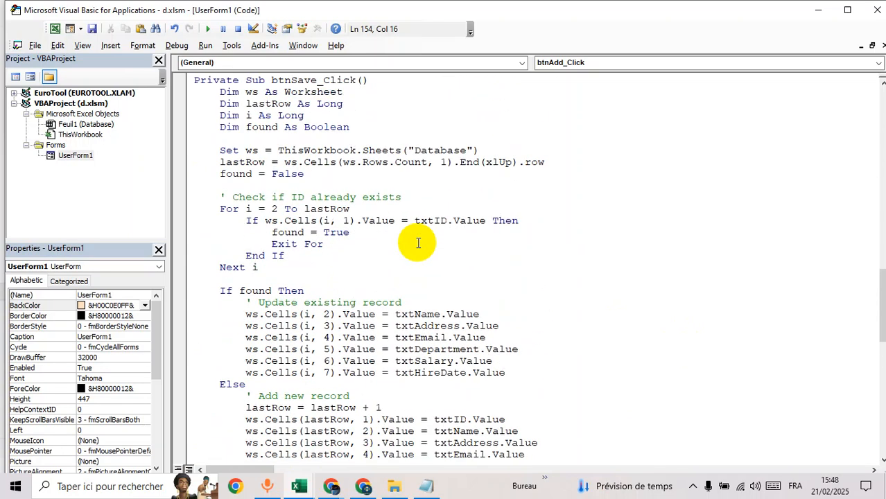
scroll("down", 3)
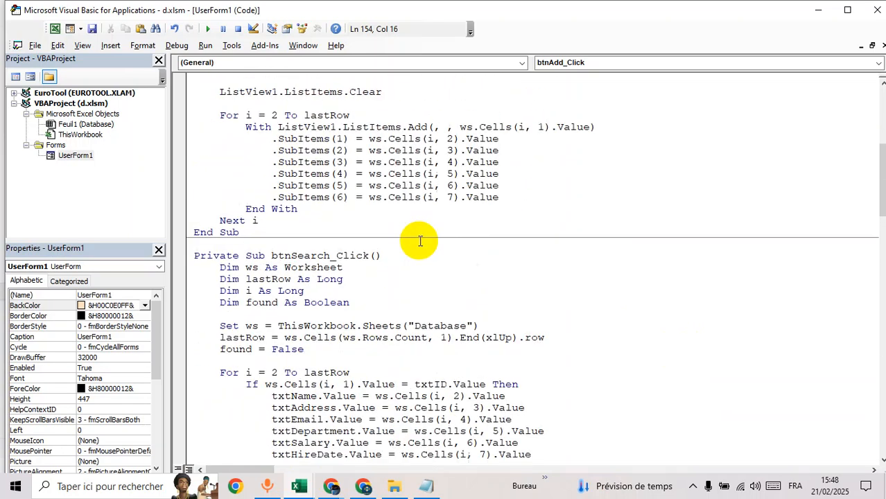
double_click(75, 156)
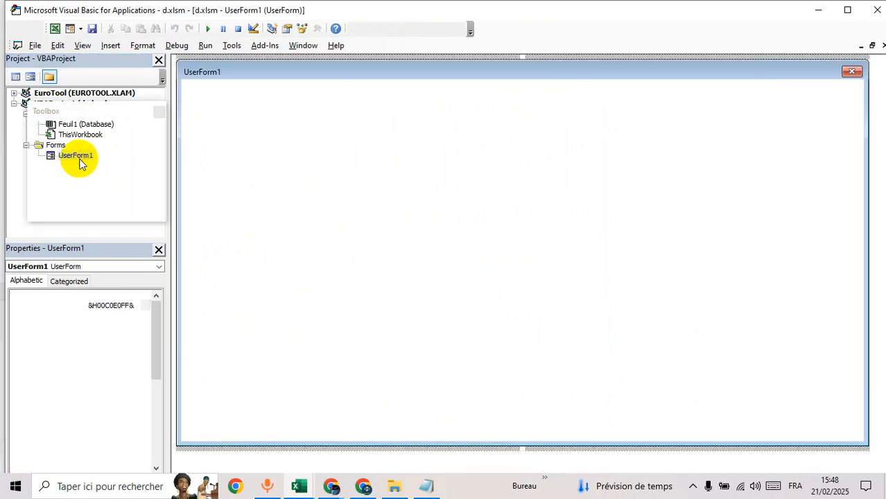
Pick a new font for ListView1 through its Font property dialog
double_click(75, 155)
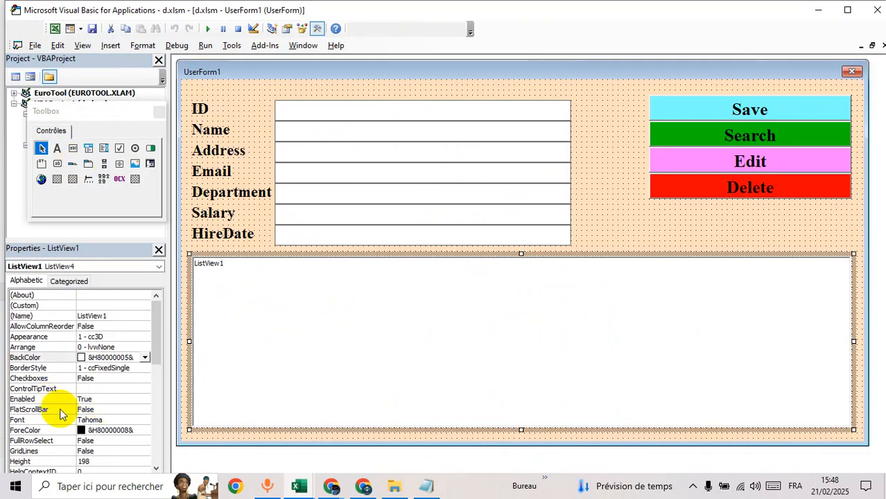
left_click(144, 419)
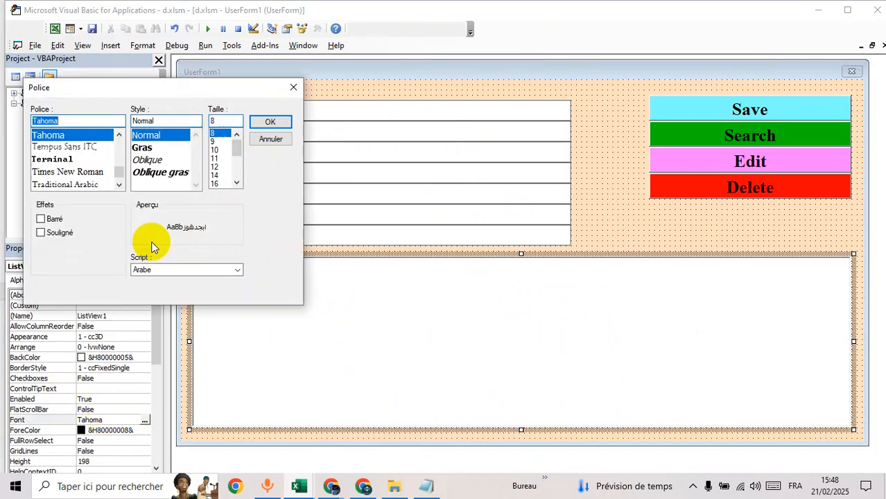
left_click(56, 172)
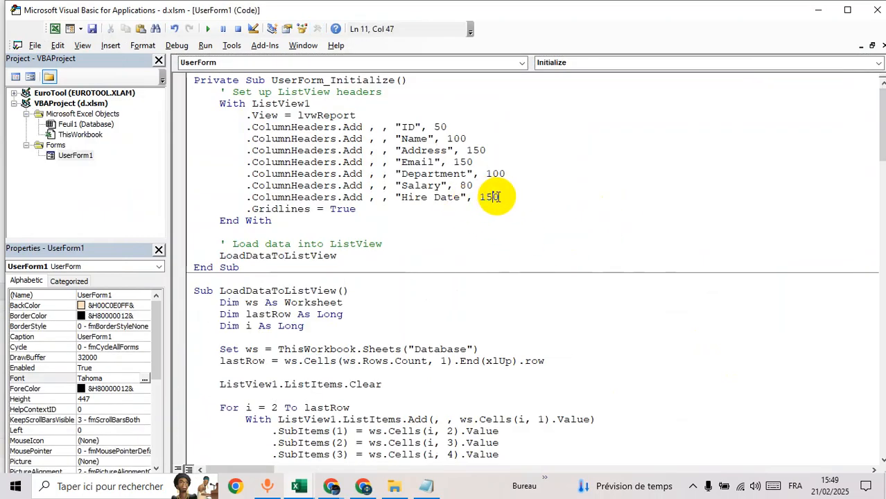
Edit the Hire Date column width in UserForm_Initialize and run the form with F5
key("F5")
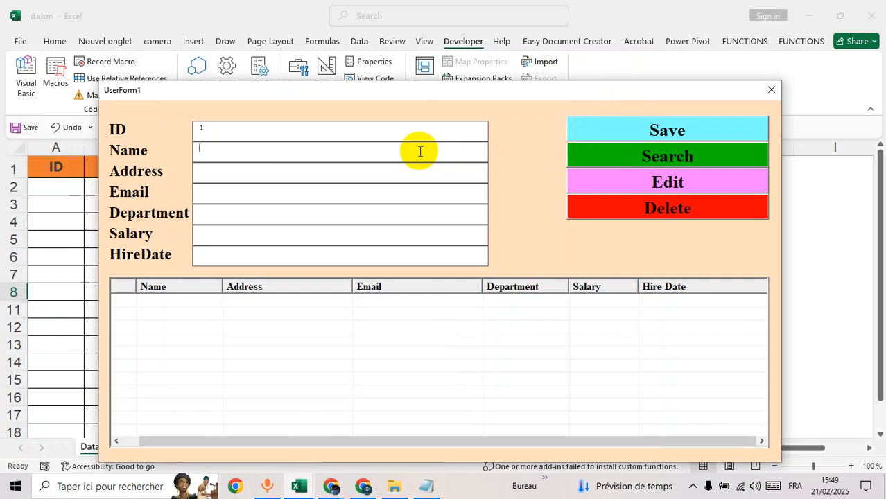
Enter record 1 — eric, usa, gmail address, HR, salary 2000, hired 01/01/2025 — and save it
type("eric")
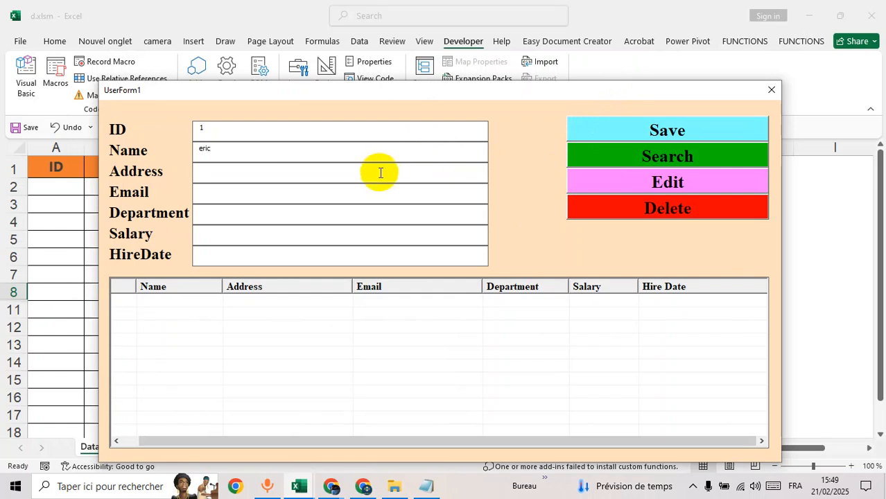
type("usa")
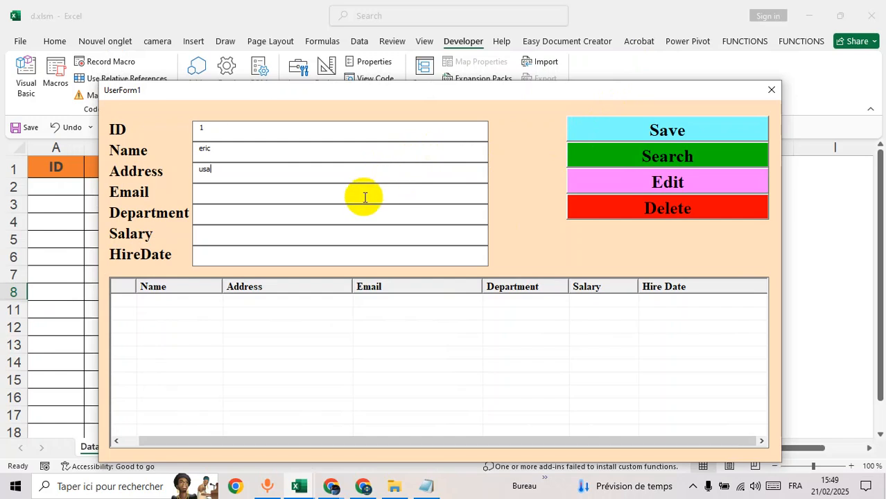
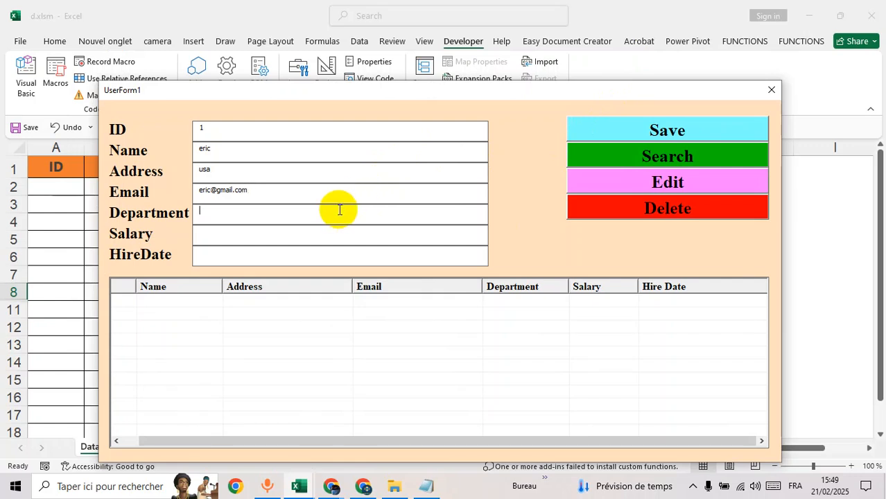
type("t")
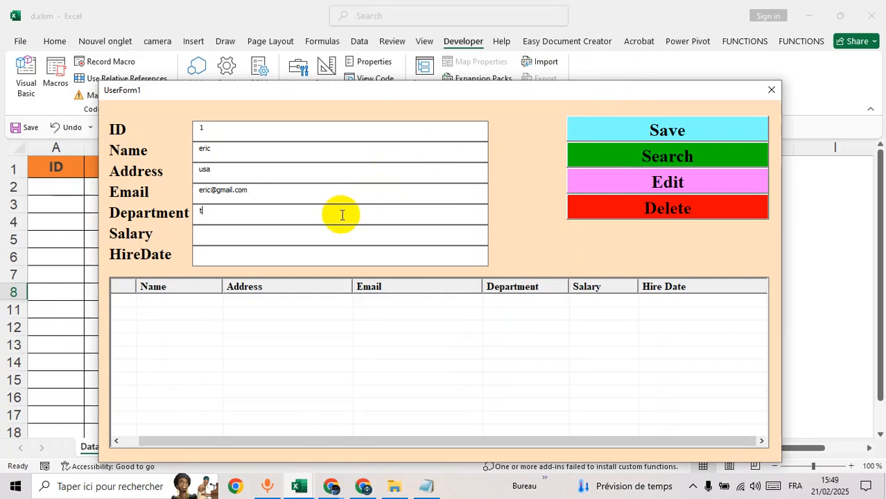
type("HR")
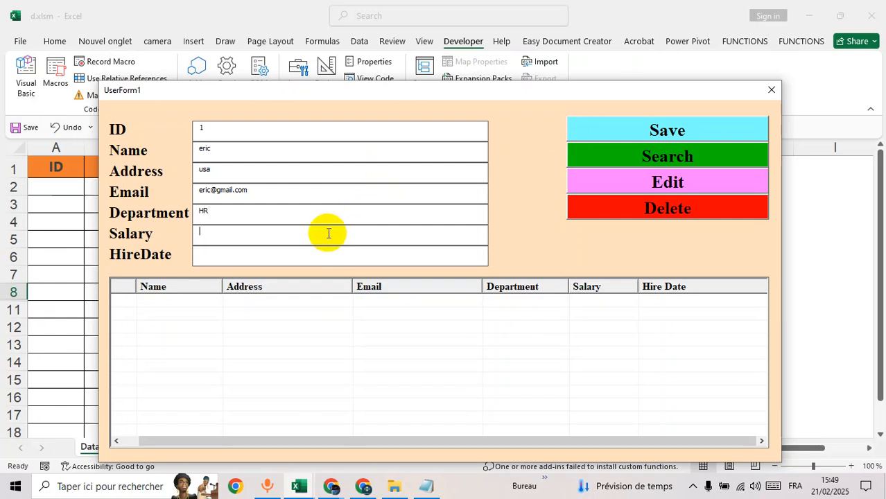
type("2000")
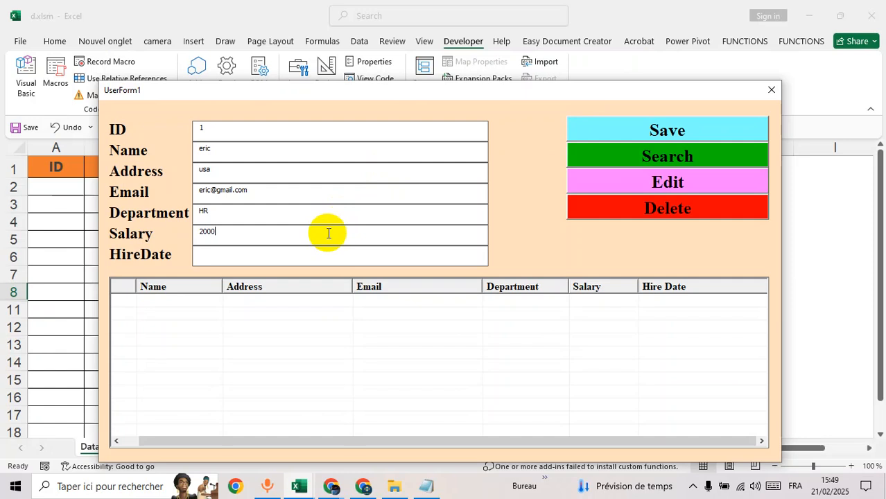
mouse_move(336, 256)
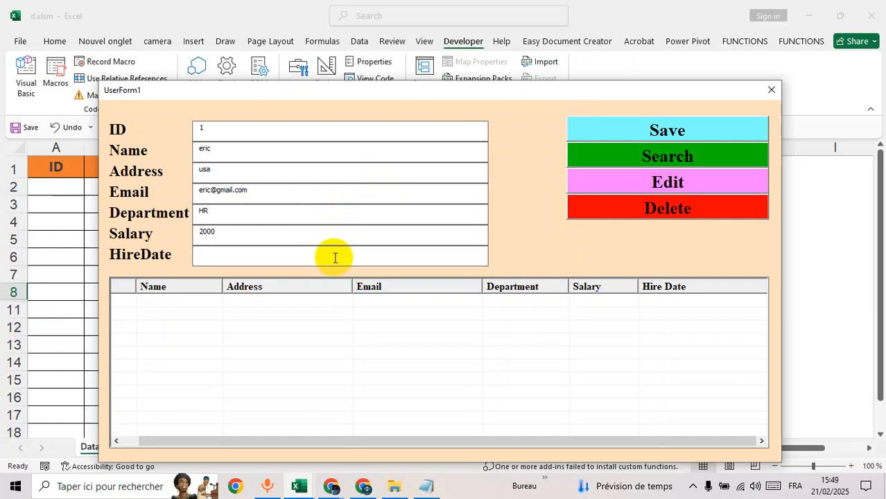
type("01/01/2025")
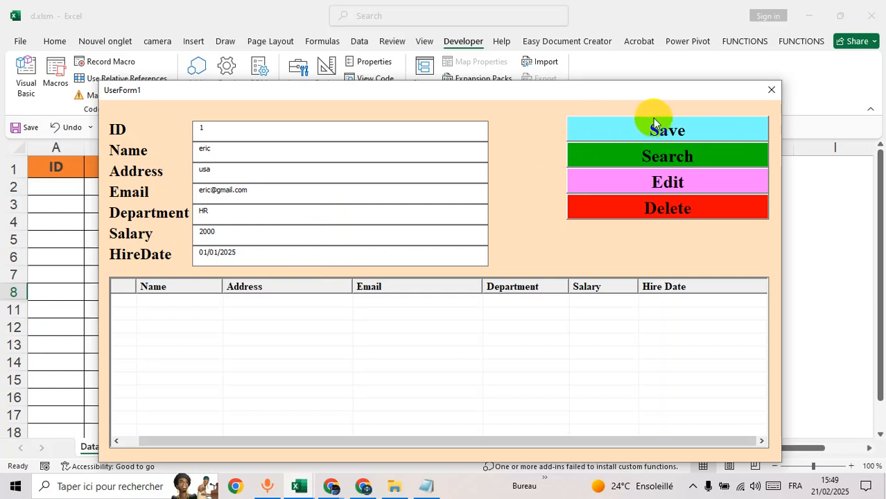
left_click(667, 130)
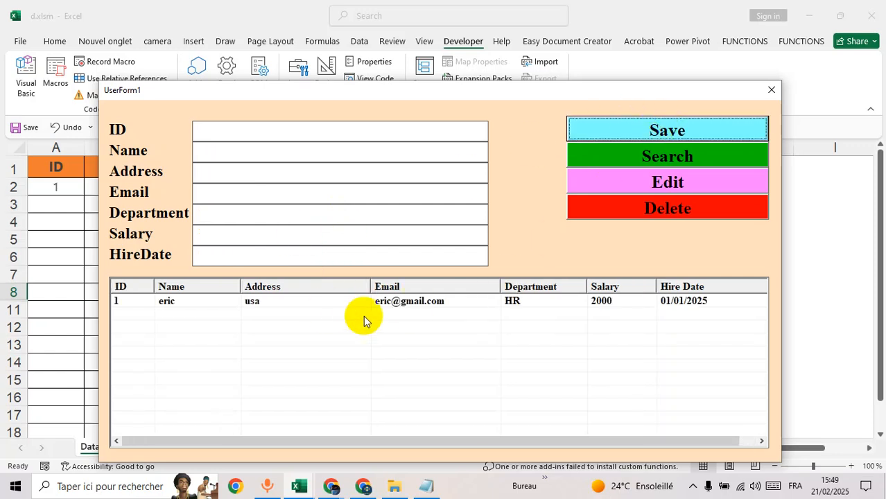
mouse_move(713, 108)
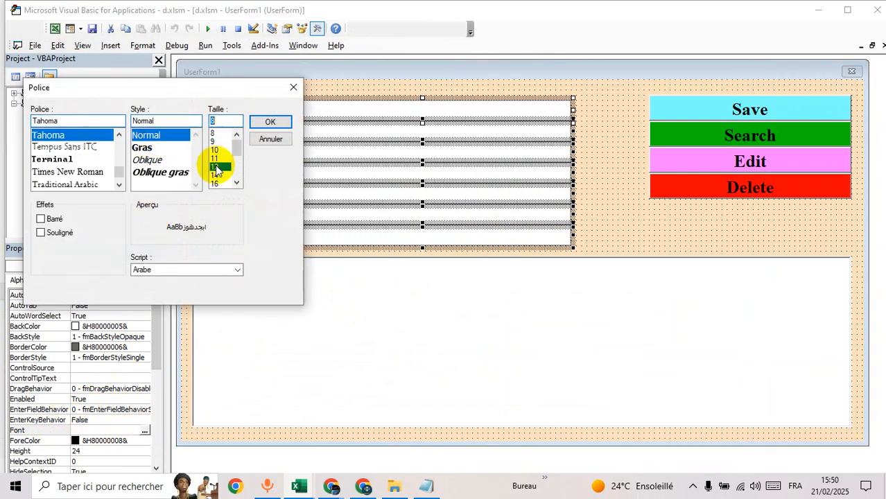
Apply bold 12-point Times New Roman to the seven textboxes and confirm the Font dialog
left_click(67, 172)
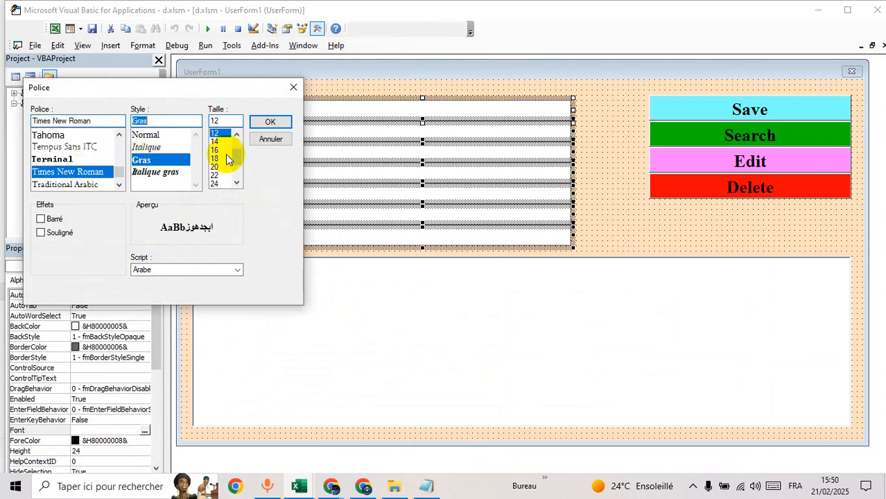
left_click(270, 122)
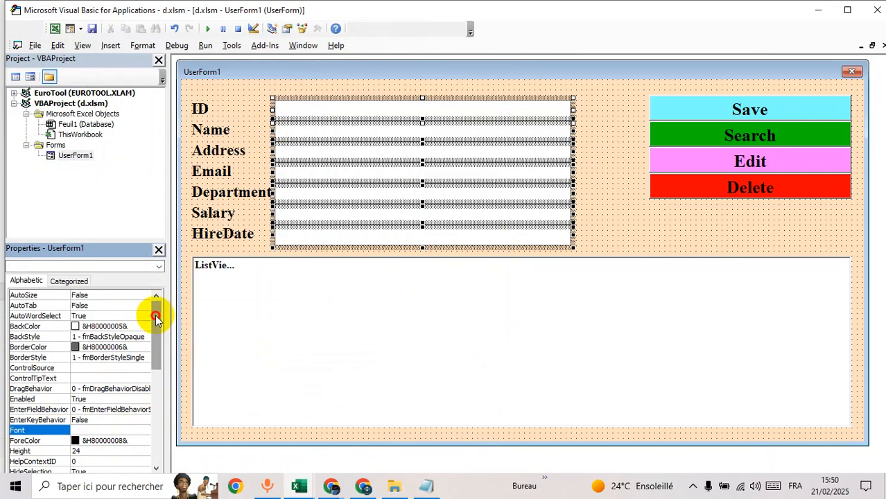
scroll("down", 3)
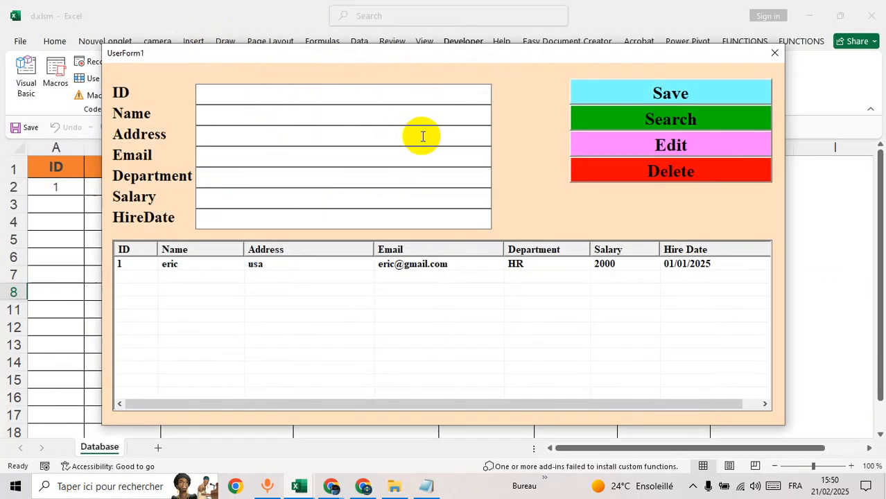
Enter test text 'ddd' in the running form's fields to check centred bold alignment
type("ddd")
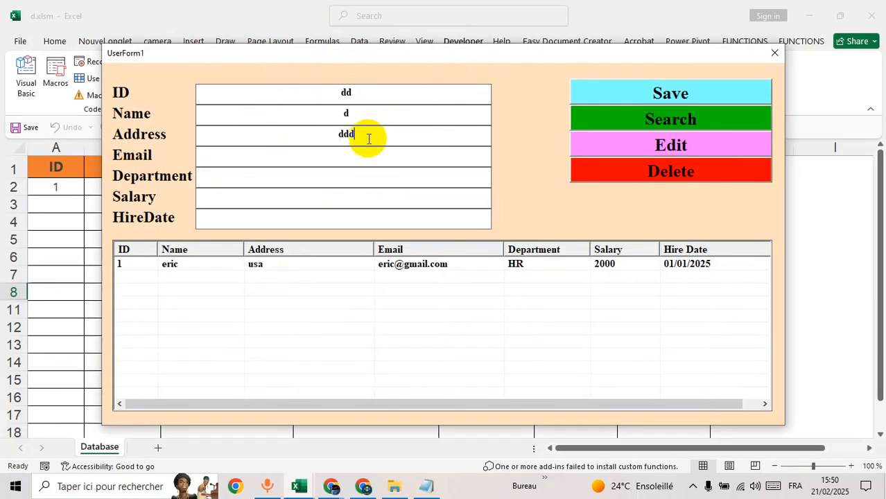
left_click(344, 155)
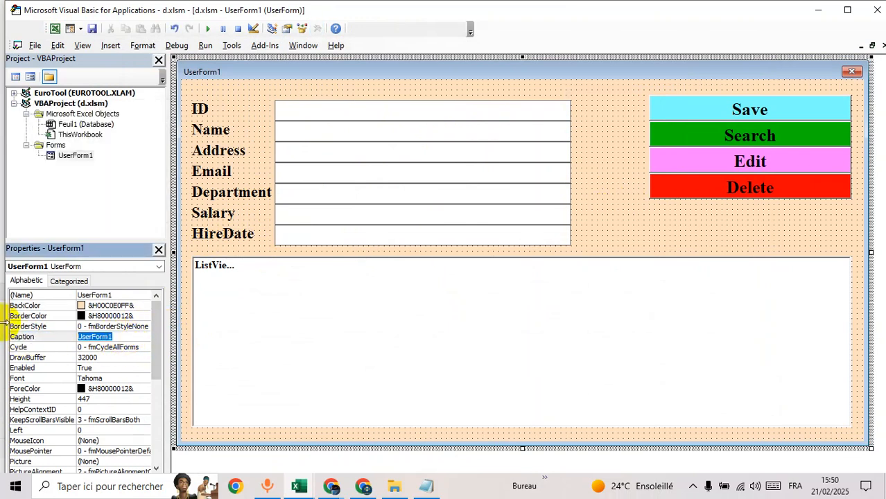
Set UserForm1's Caption property to 'Data entry'
type("Data entr")
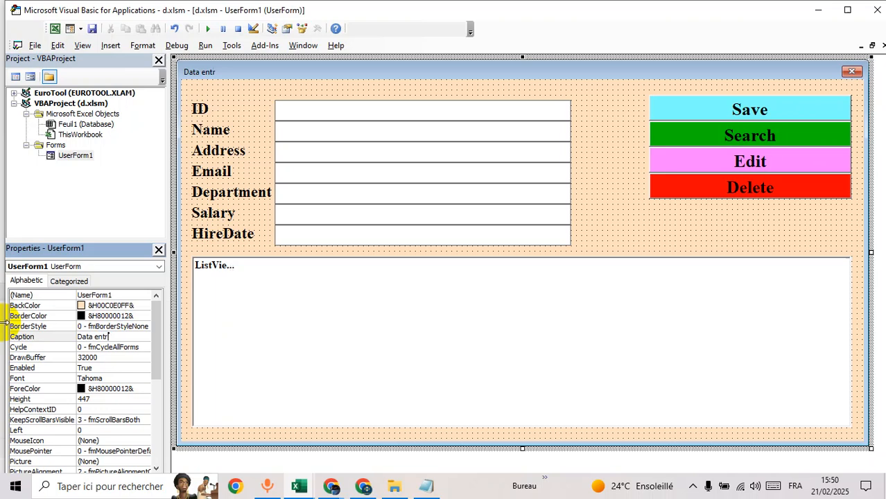
type("y")
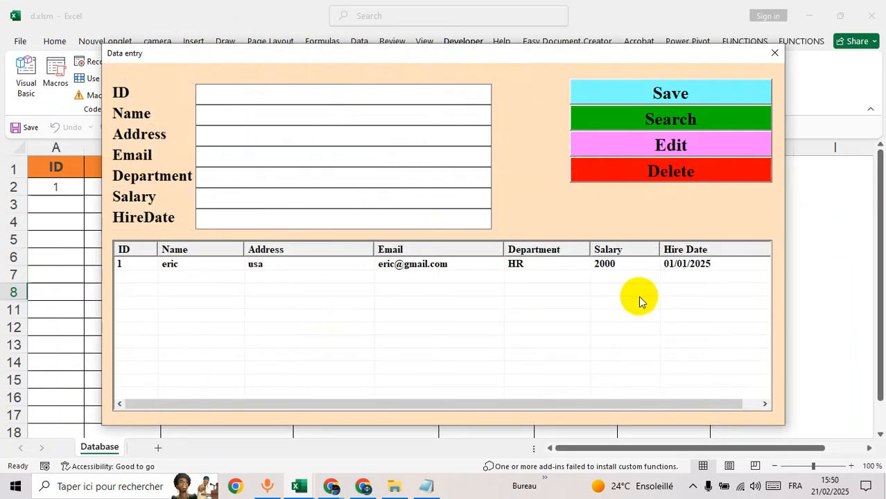
mouse_move(674, 227)
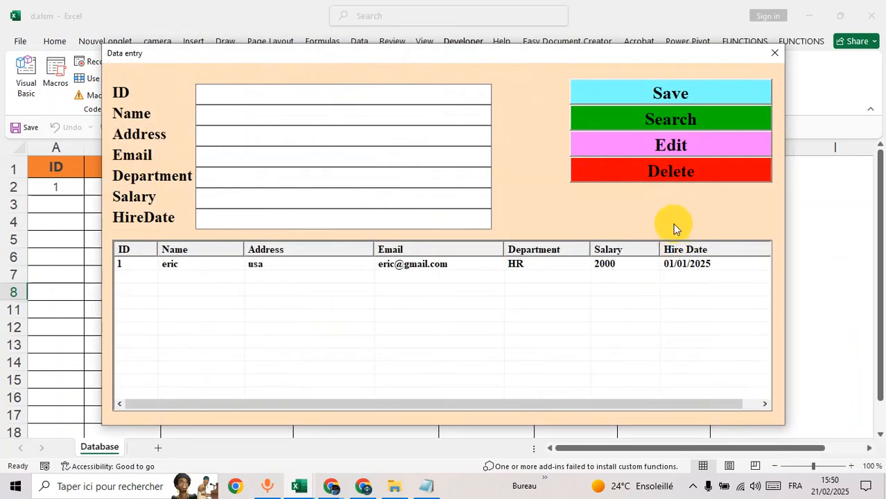
mouse_move(668, 210)
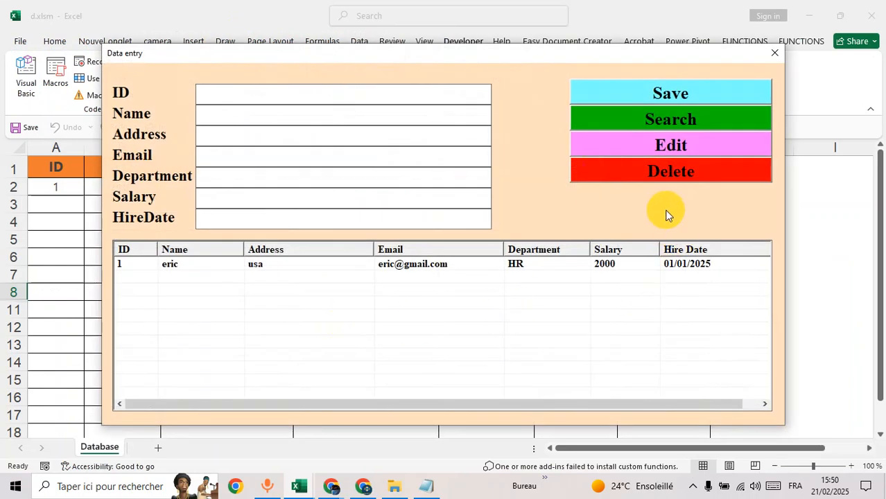
Check the running Data entry form's final layout with eric's record listed
left_click(344, 93)
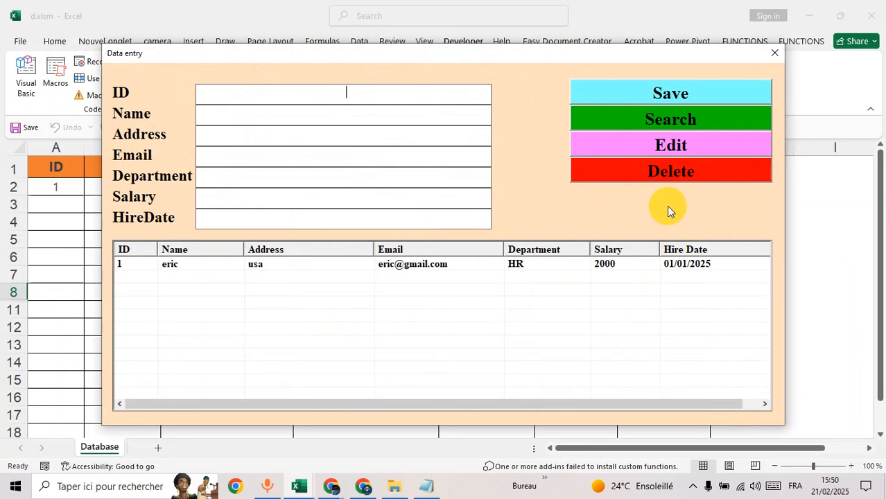